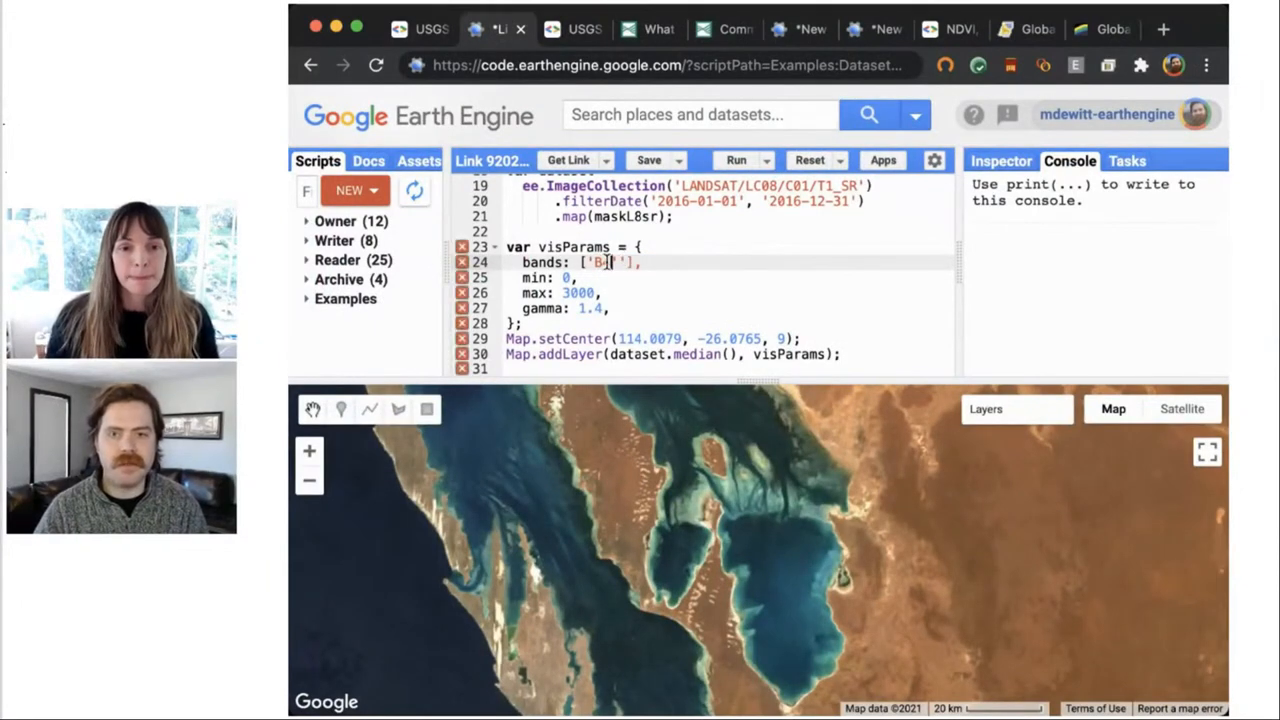
- Change the visParams bands array so the script displays only band B1
{"action": "type", "text": "4"}
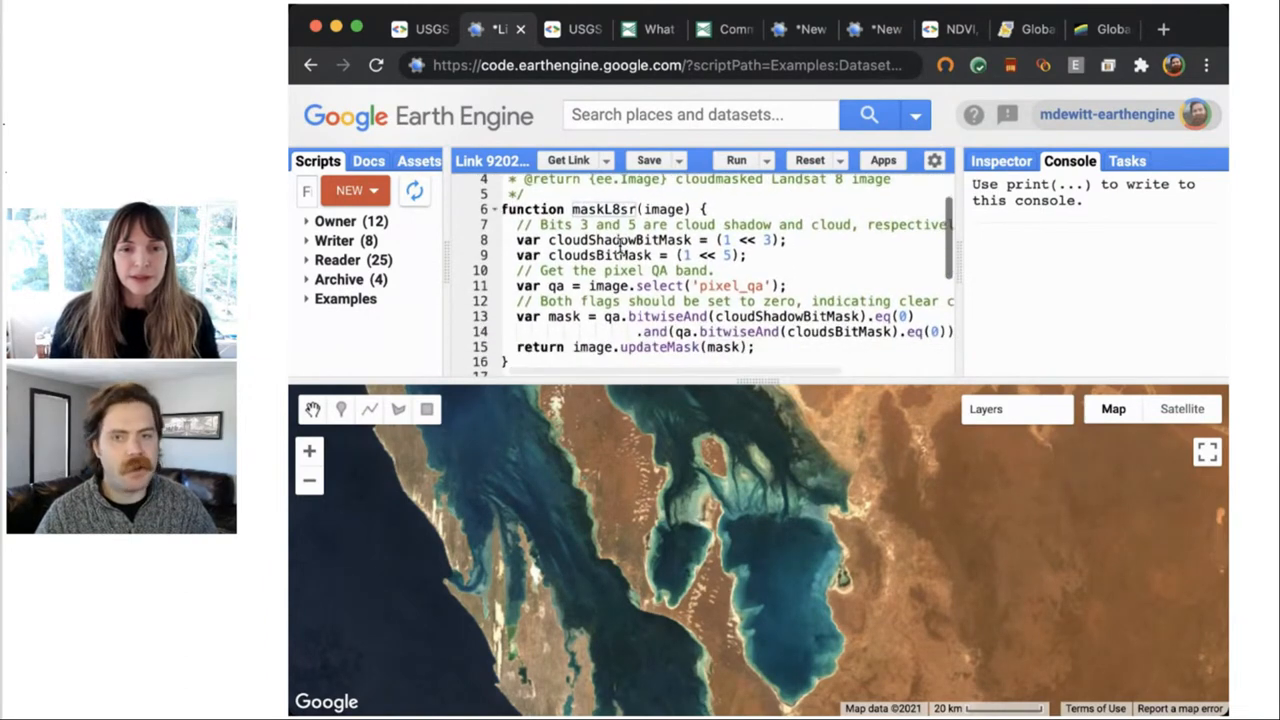
{"action": "scroll", "scroll_direction": "down", "scroll_amount": 3}
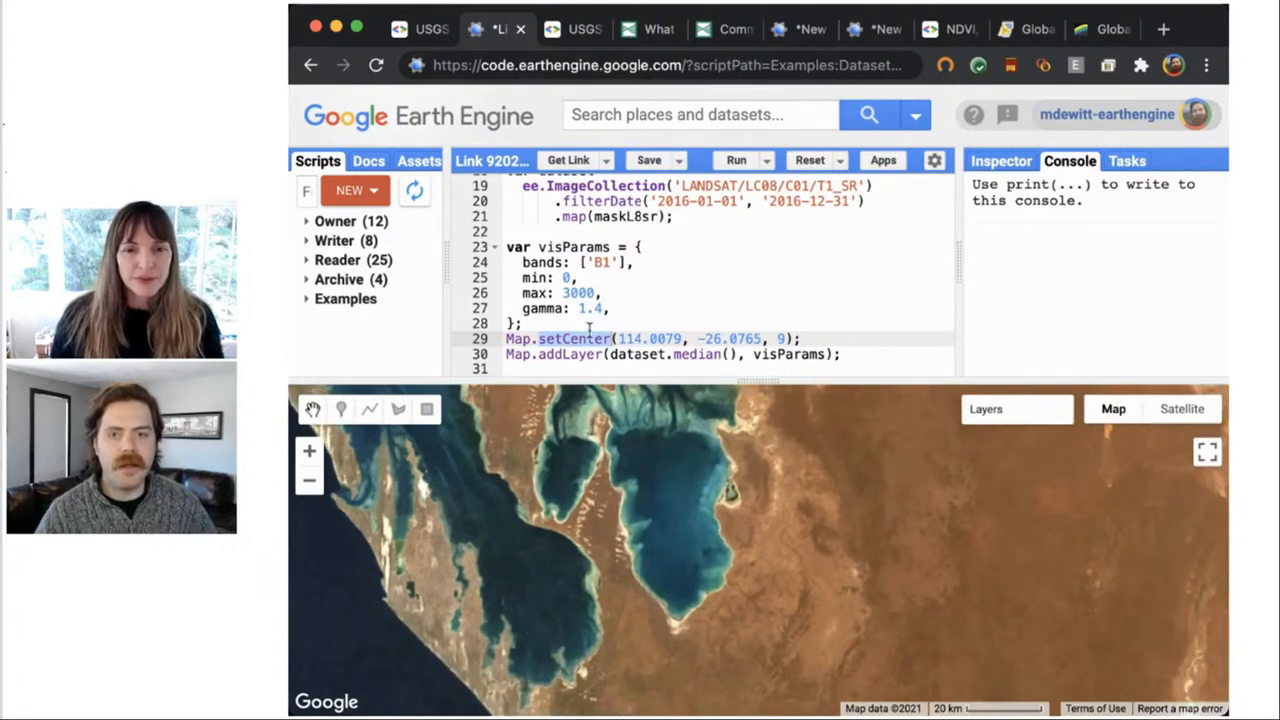
- Rerun the script so the map renders Shark Bay as a grayscale B1 image
{"action": "left_click", "coordinate": [678, 354]}
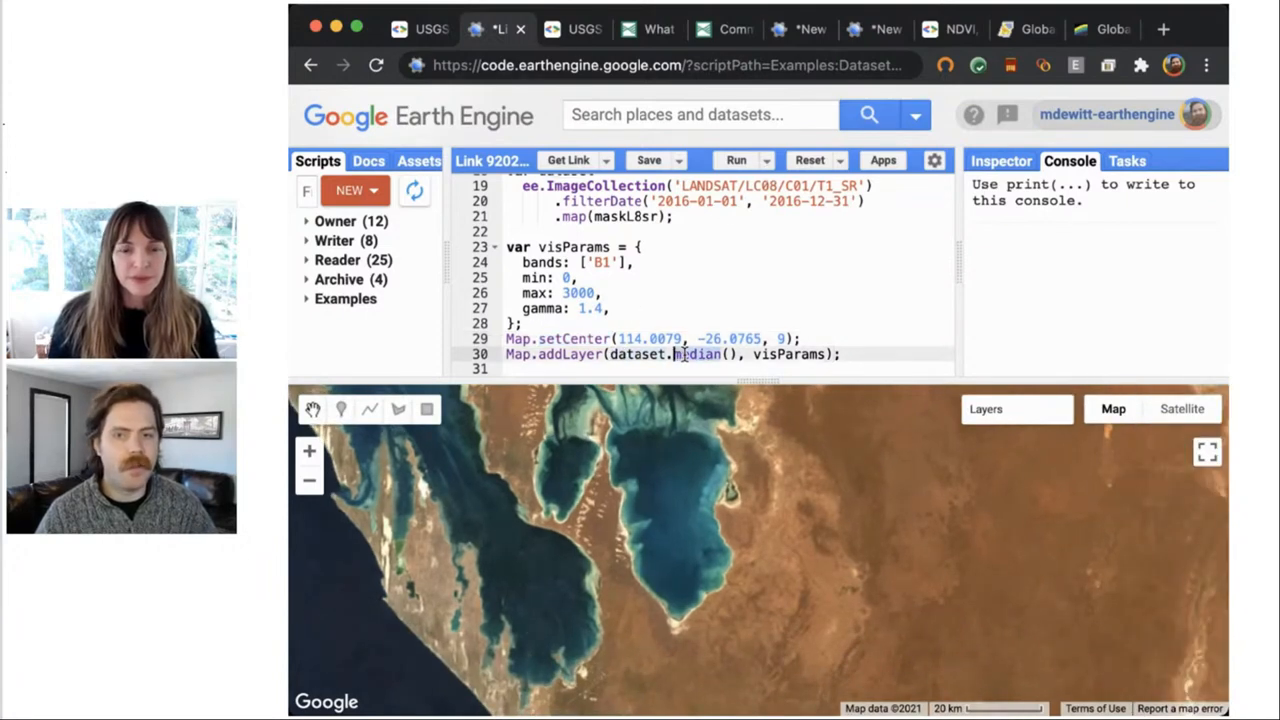
{"action": "left_click", "coordinate": [736, 160]}
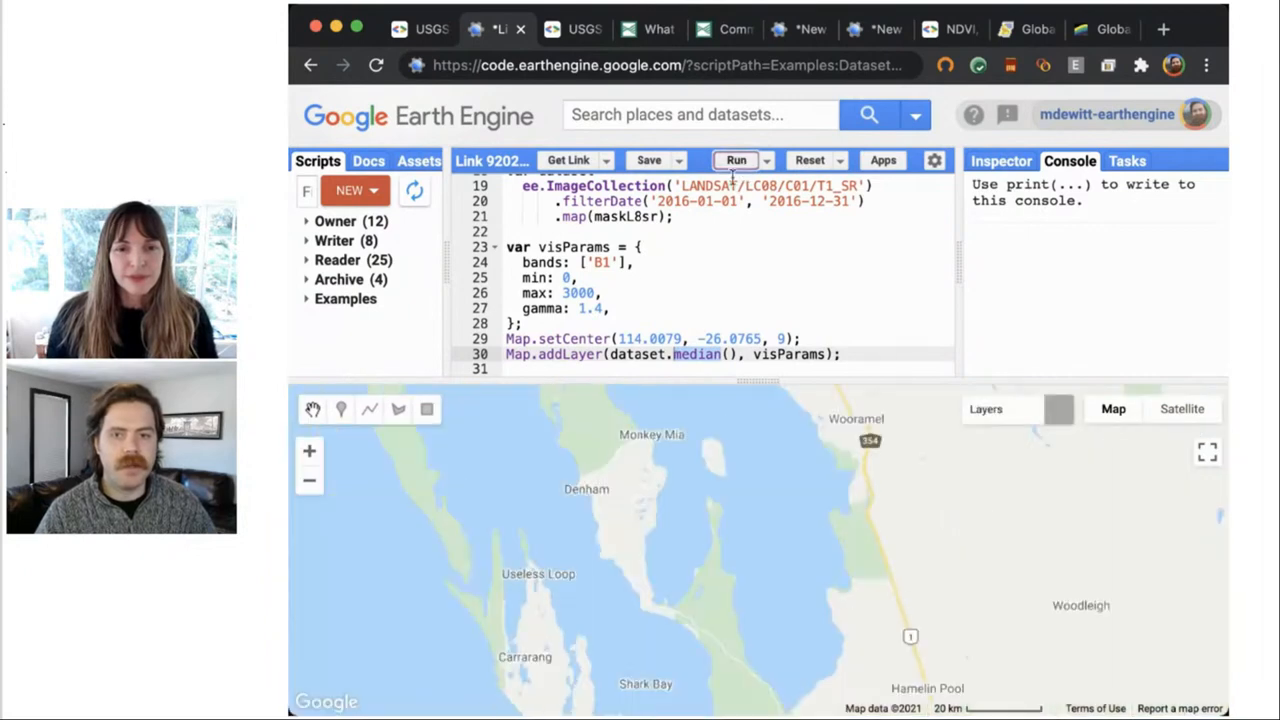
{"action": "mouse_move", "coordinate": [612, 270]}
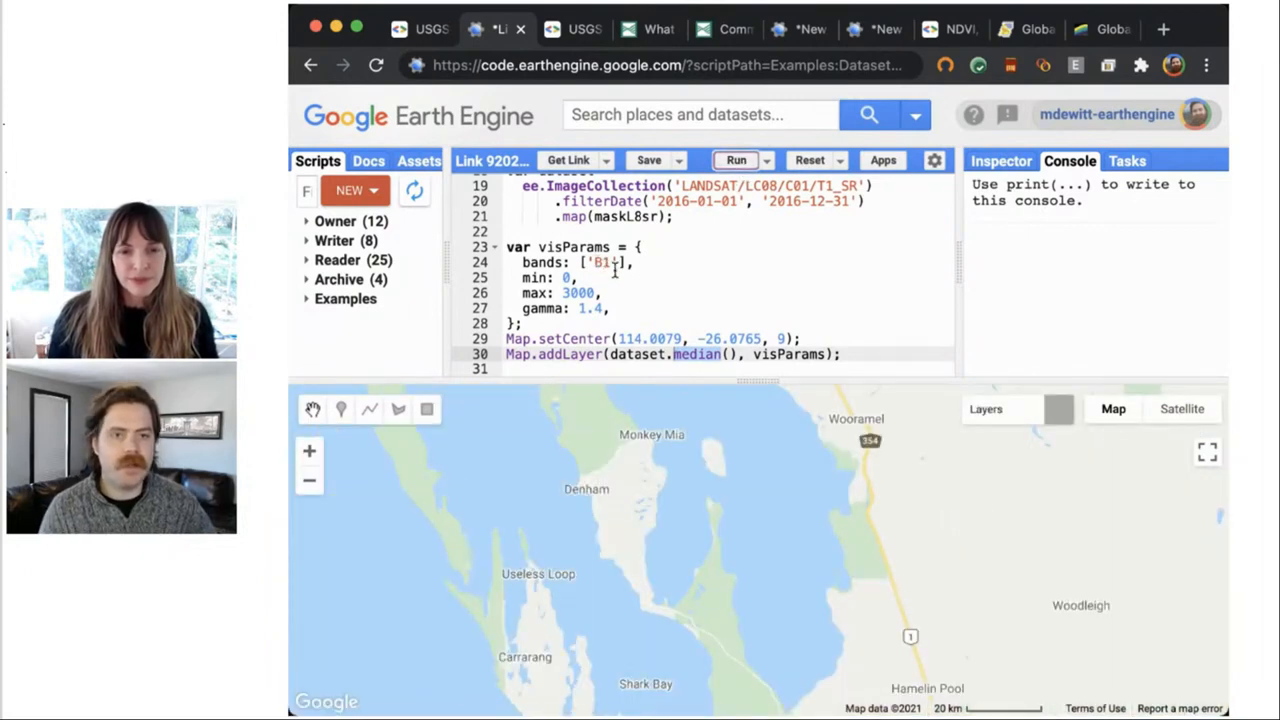
{"action": "left_click", "coordinate": [736, 160]}
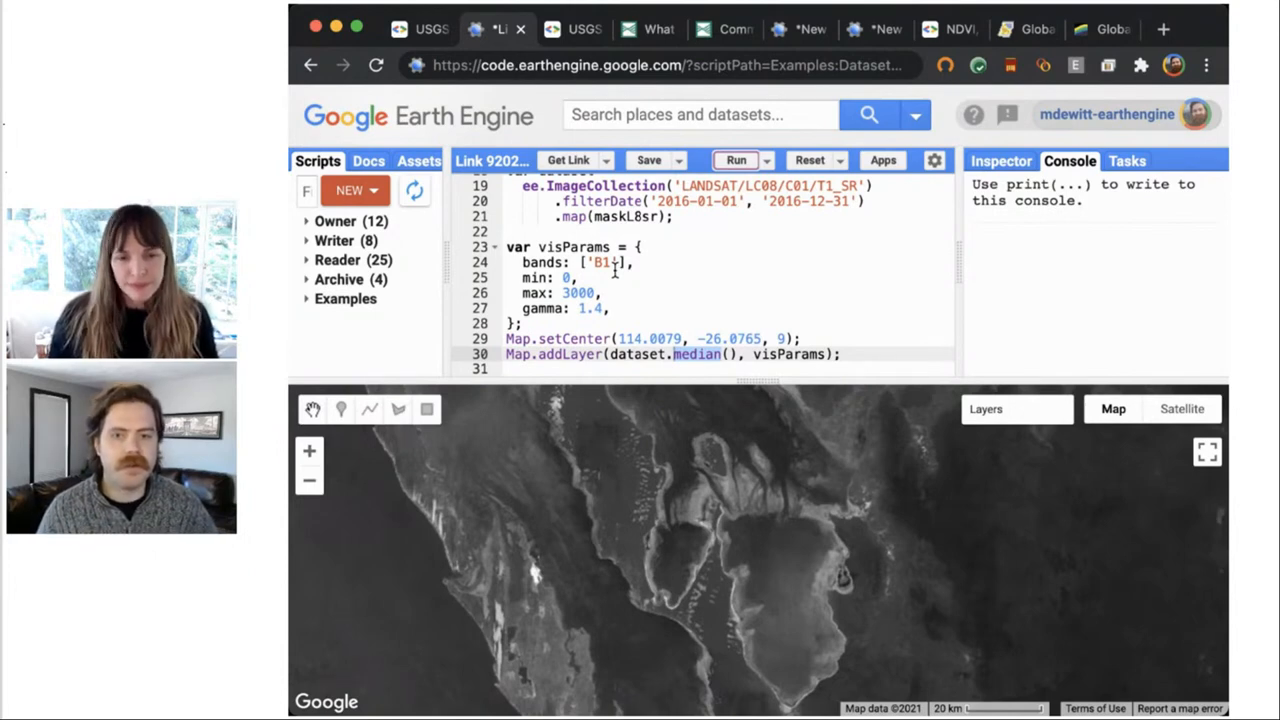
{"action": "mouse_move", "coordinate": [492, 672]}
{"action": "type", "text": "5"}
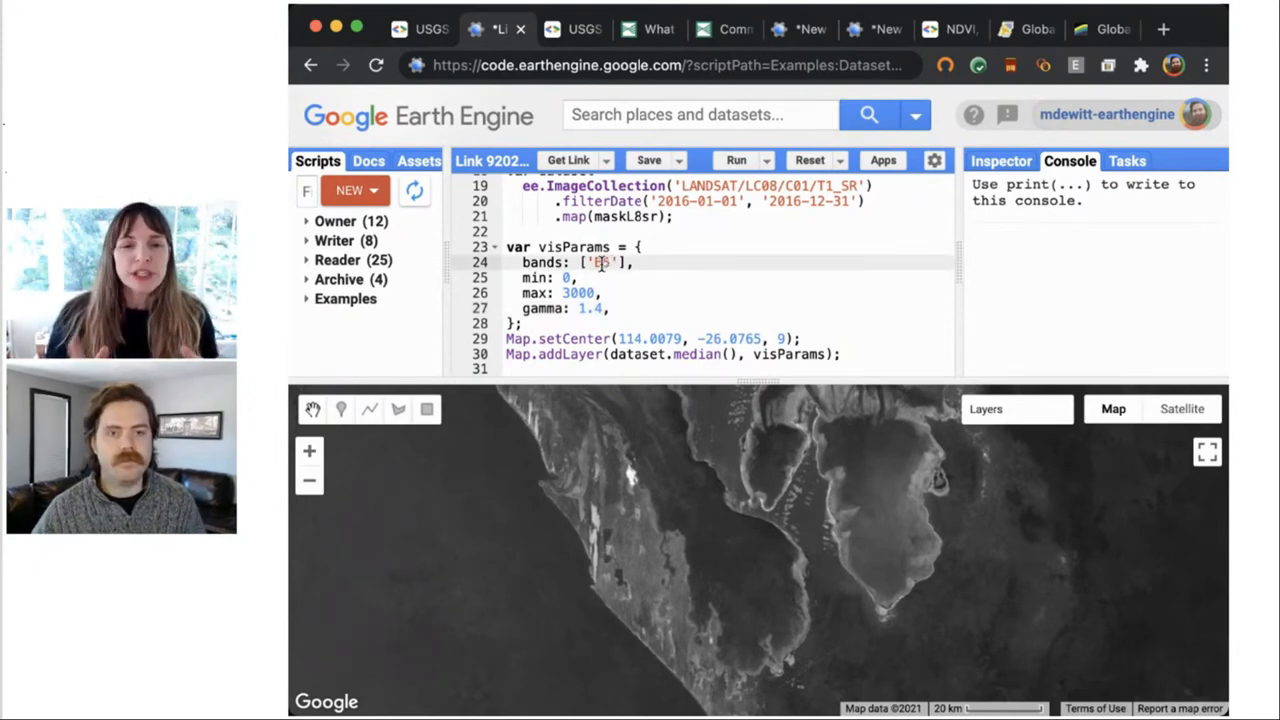
{"action": "mouse_move", "coordinate": [784, 304]}
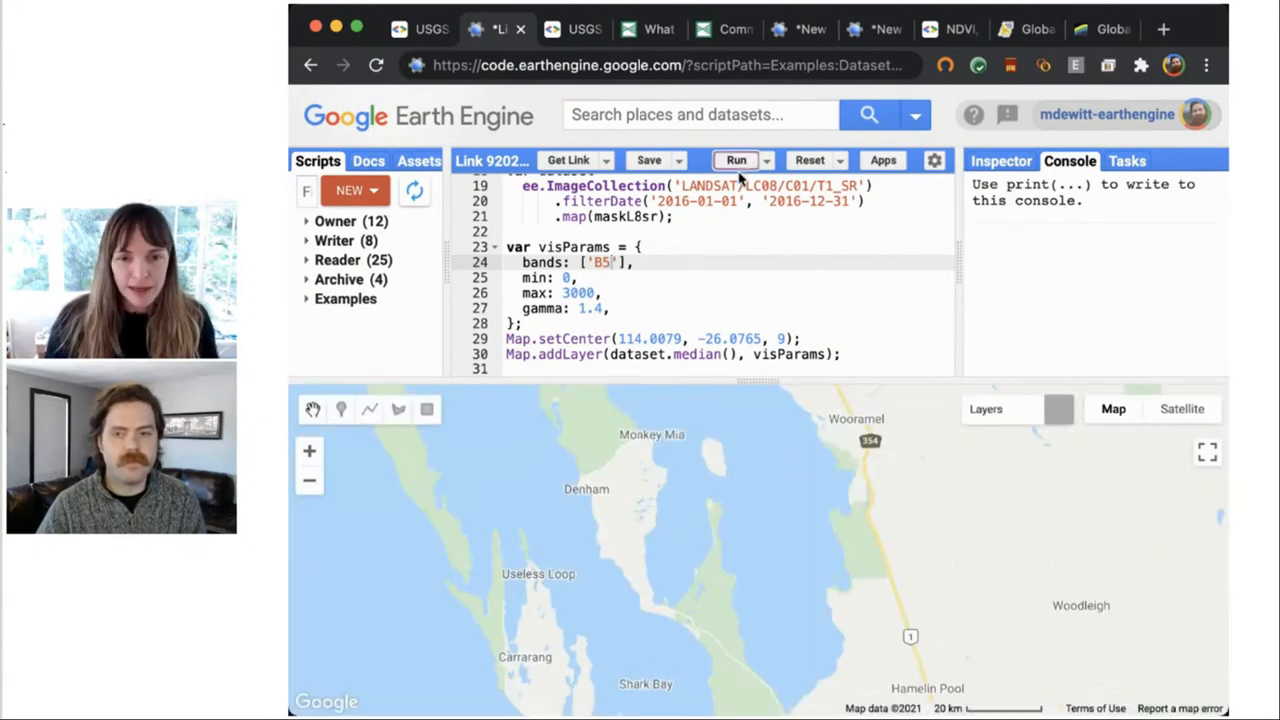
- Rerun the script with band B5, showing black water against bright land around the bay
{"action": "left_click", "coordinate": [736, 160]}
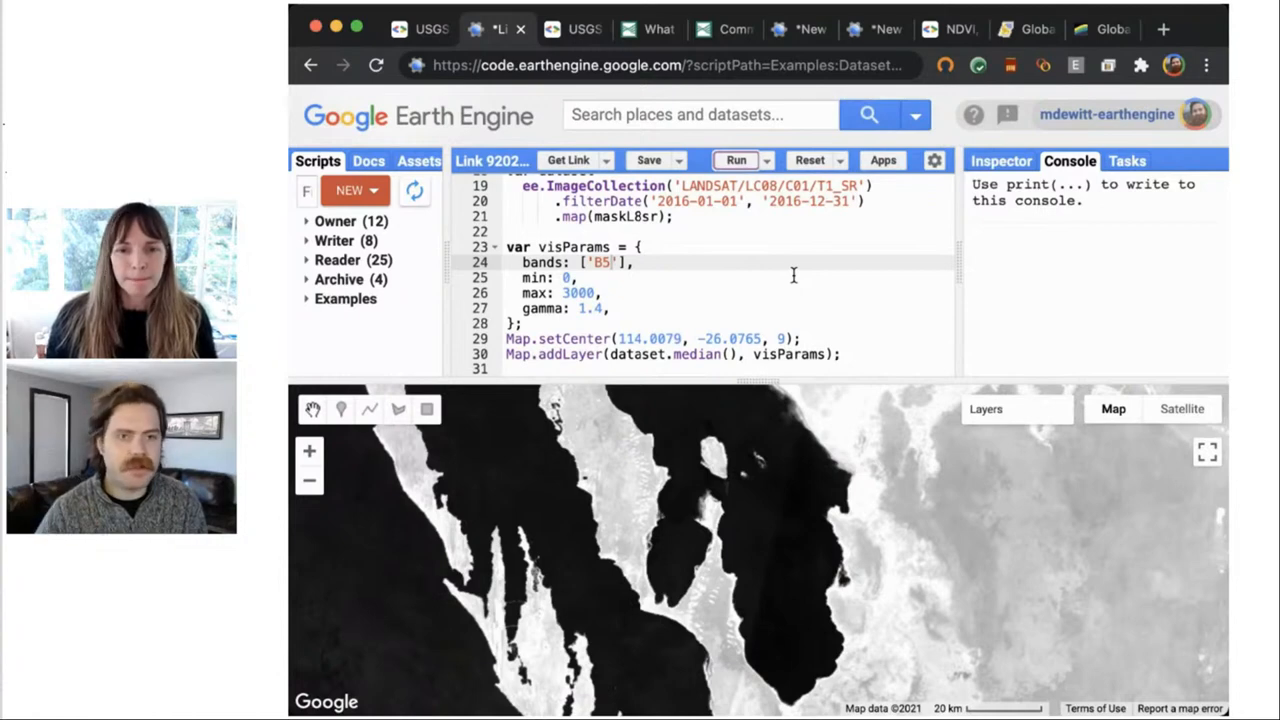
{"action": "mouse_move", "coordinate": [810, 584]}
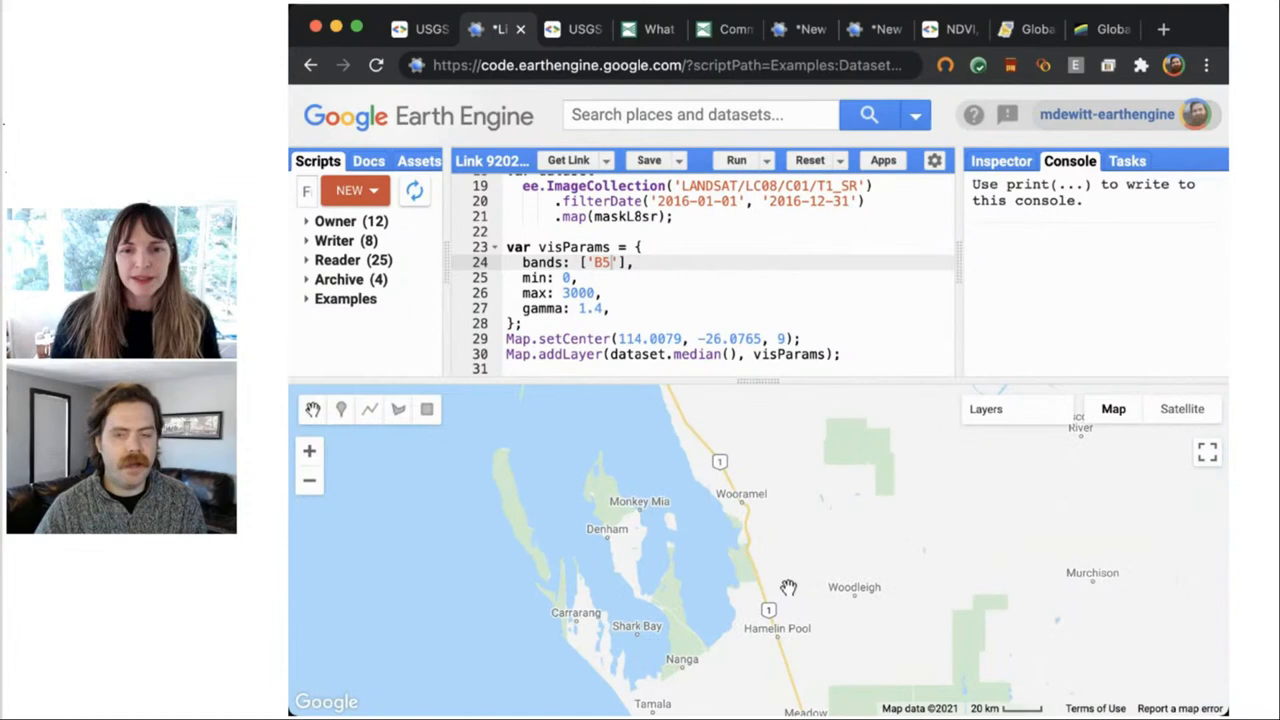
{"action": "left_click", "coordinate": [736, 160]}
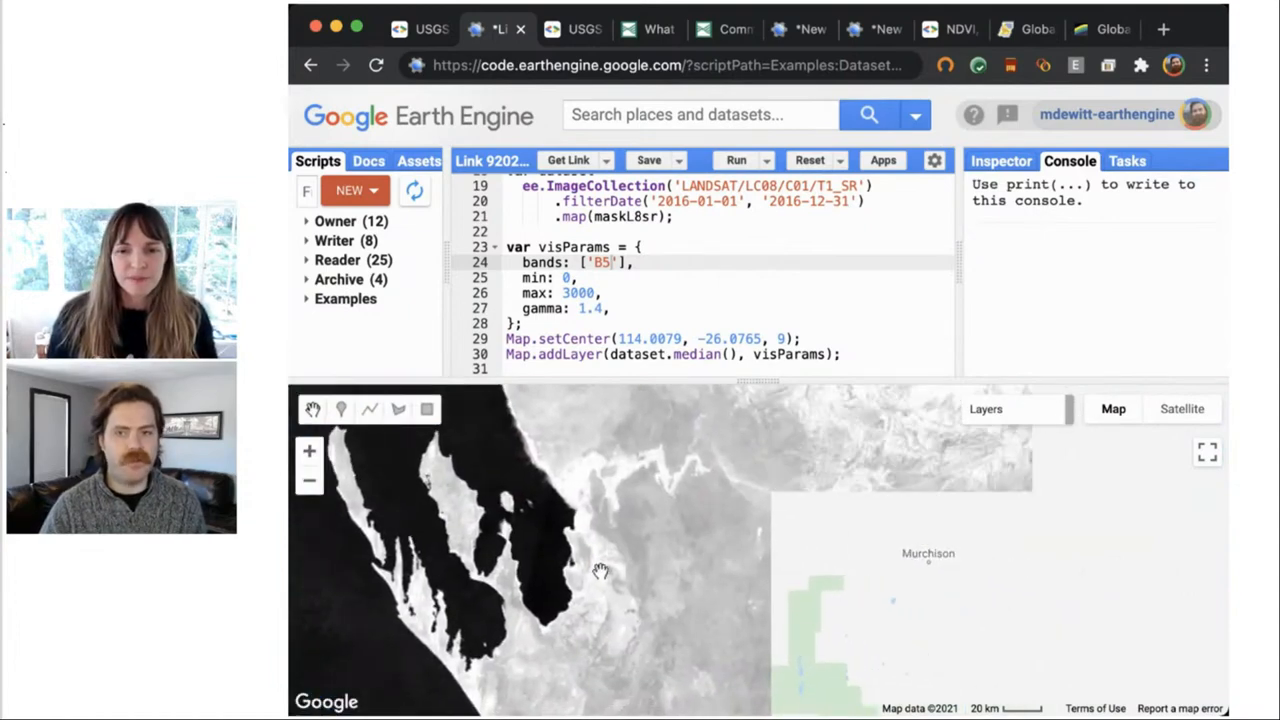
{"action": "left_click_drag", "start_coordinate": [600, 576], "coordinate": [550, 588]}
{"action": "type", "text": "6"}
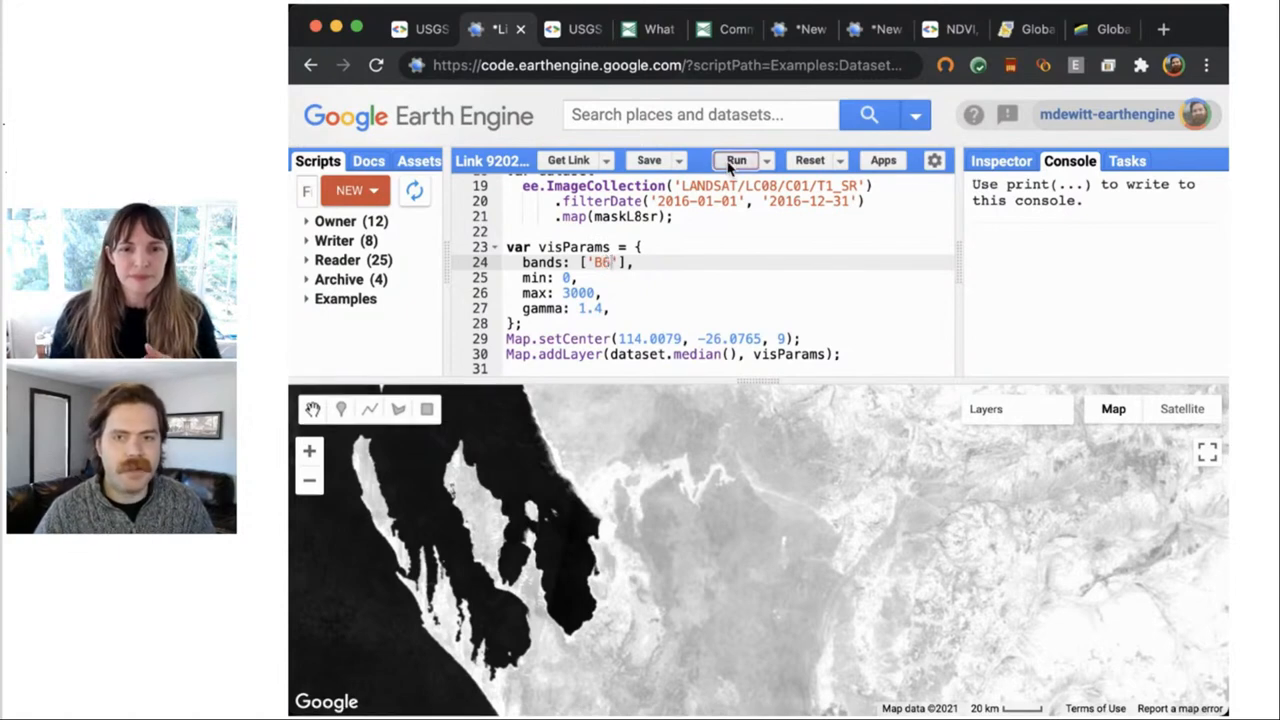
- Rerun the script so the map renders the B6 composite with dark water and white land
{"action": "left_click", "coordinate": [736, 160]}
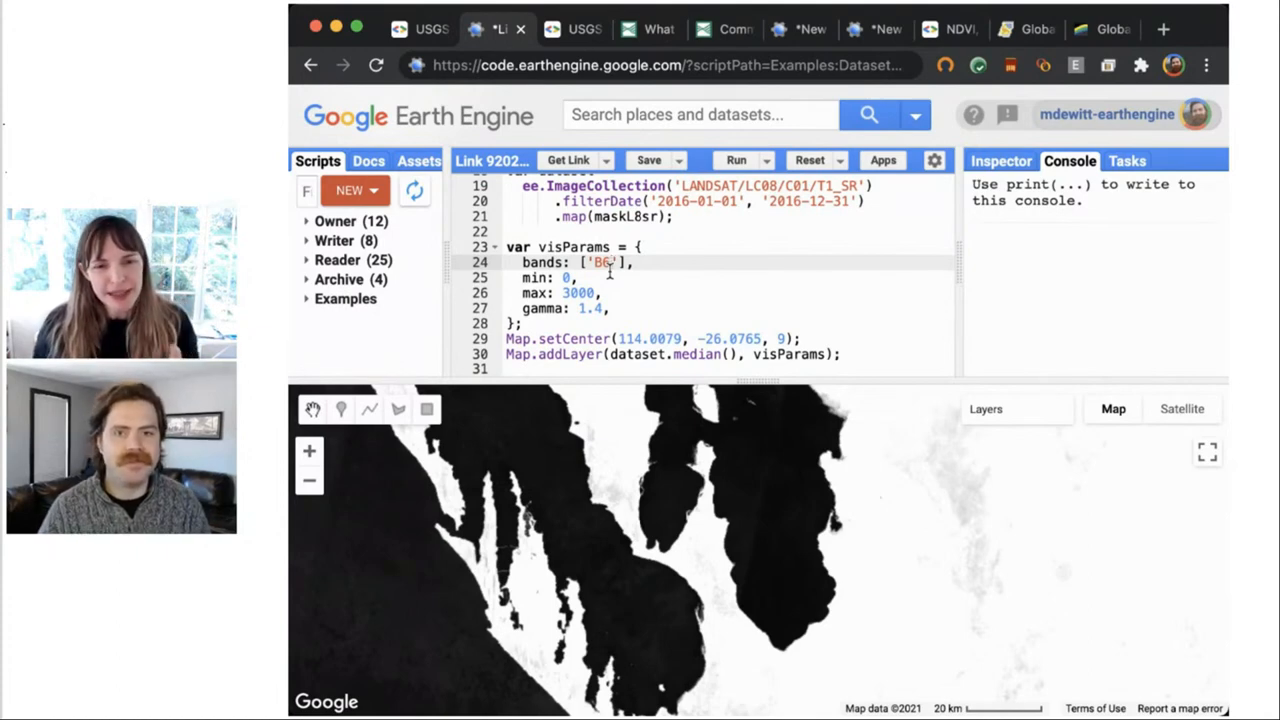
- Rerun the script with band B10 and recentre the map over the bay
{"action": "type", "text": "10"}
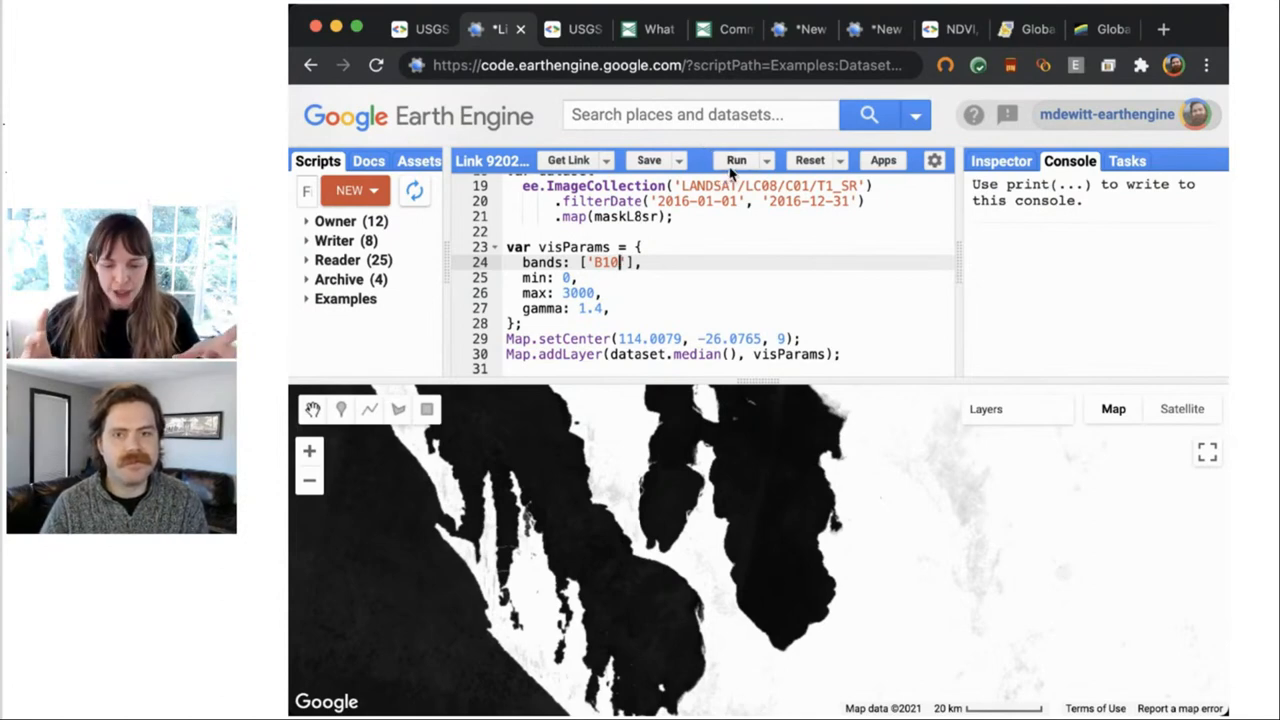
{"action": "left_click", "coordinate": [736, 160]}
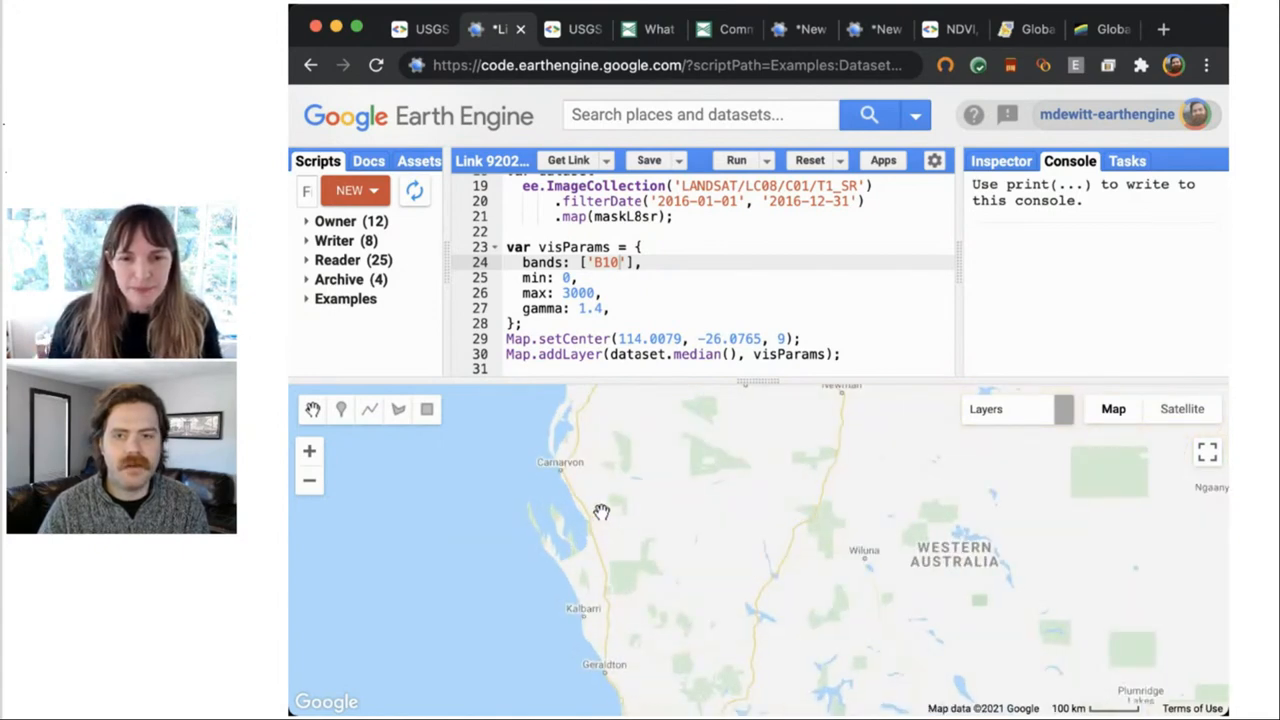
{"action": "left_click_drag", "start_coordinate": [600, 510], "coordinate": [596, 576]}
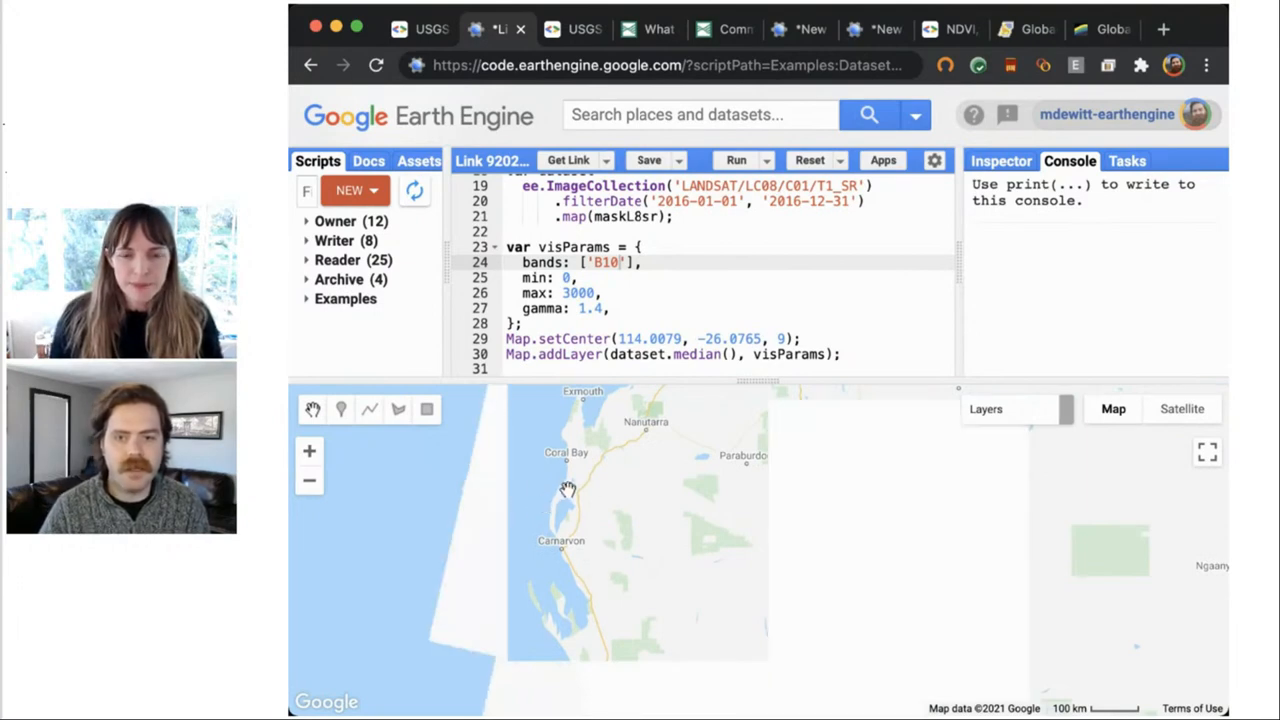
{"action": "left_click_drag", "start_coordinate": [568, 490], "coordinate": [580, 380]}
{"action": "type", "text": "8"}
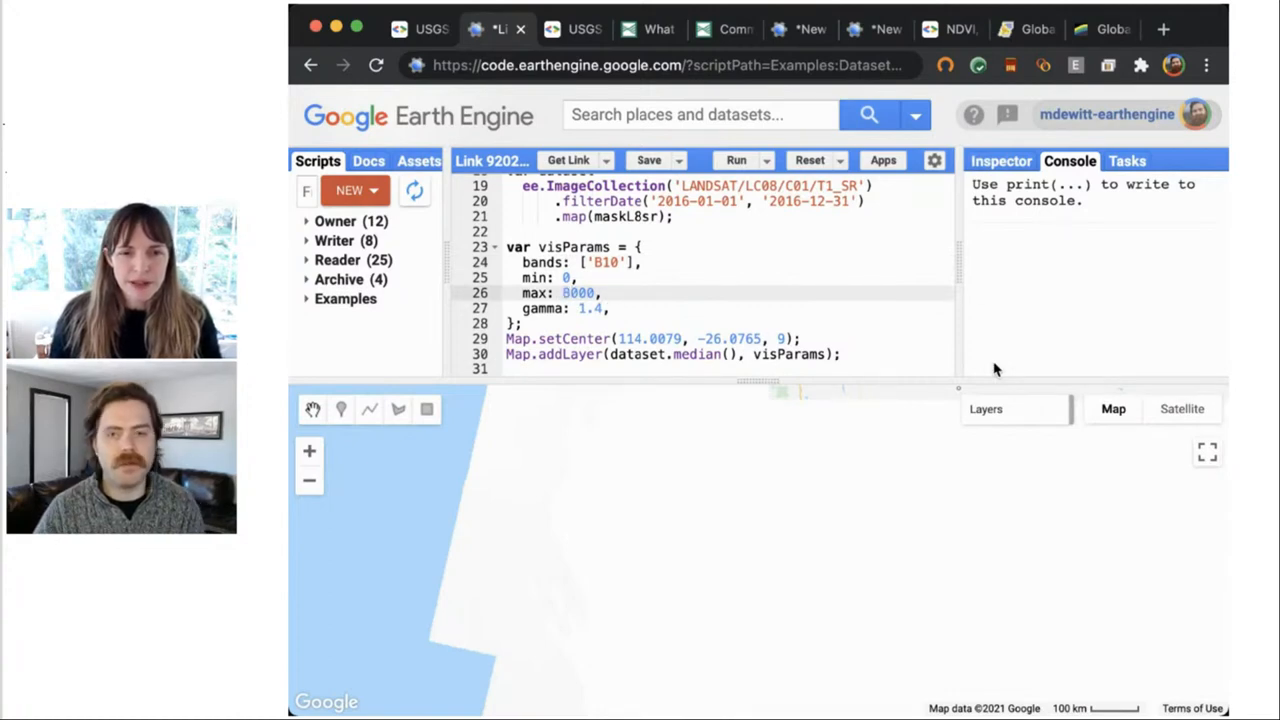
- Rerun the script with the B10 maximum raised to 4000
{"action": "left_click", "coordinate": [736, 160]}
{"action": "type", "text": "4"}
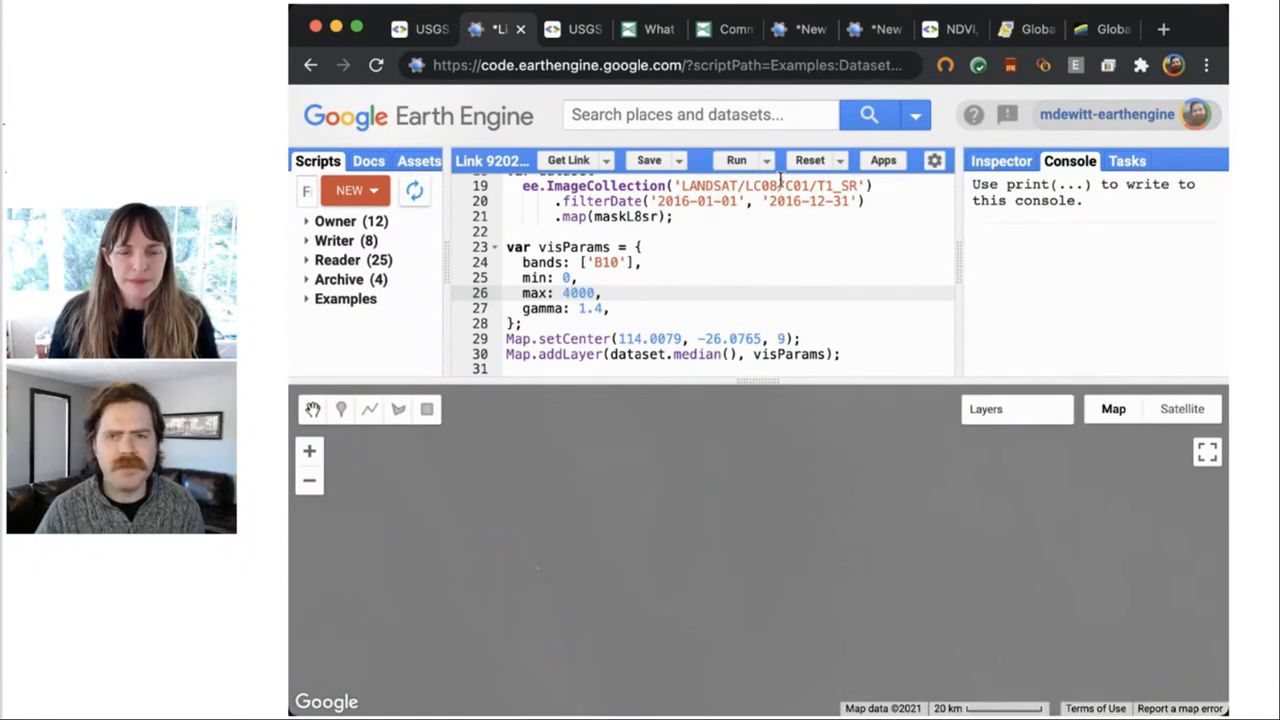
{"action": "left_click", "coordinate": [736, 160]}
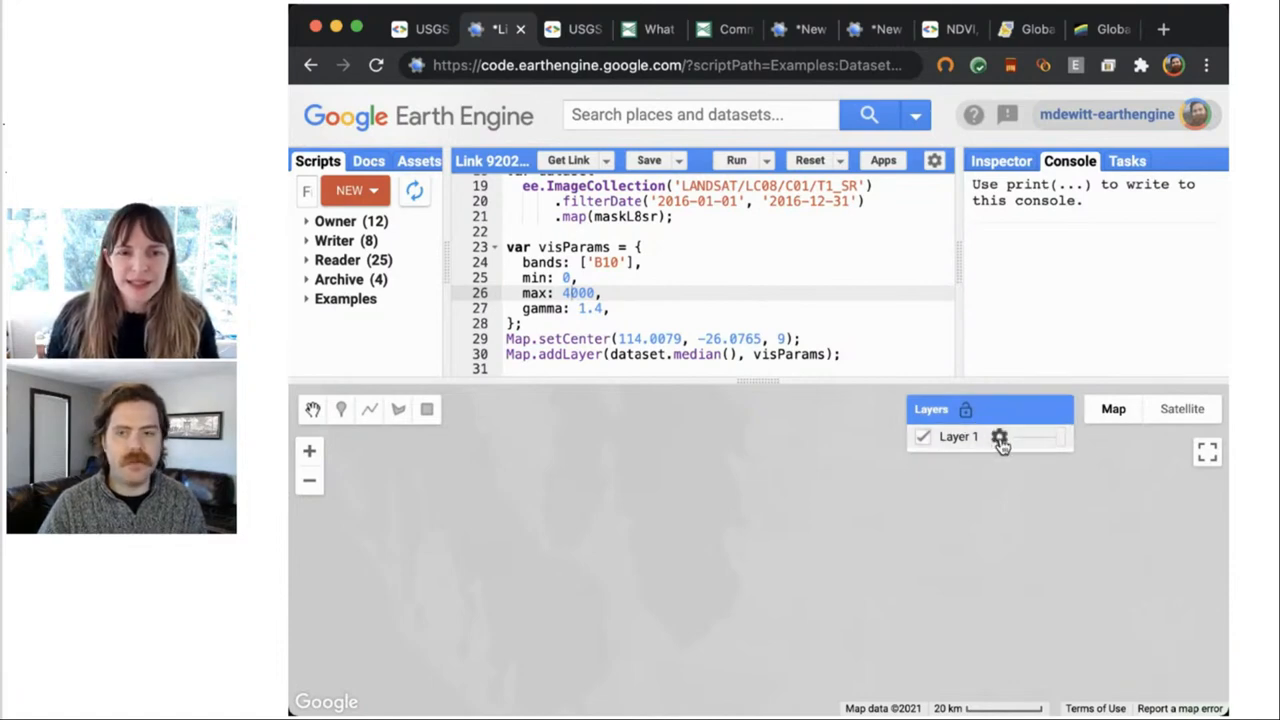
- Apply a 3σ stretch to the single-band B10 Layer 1 so the coastline shows contrast
{"action": "left_click", "coordinate": [1000, 436]}
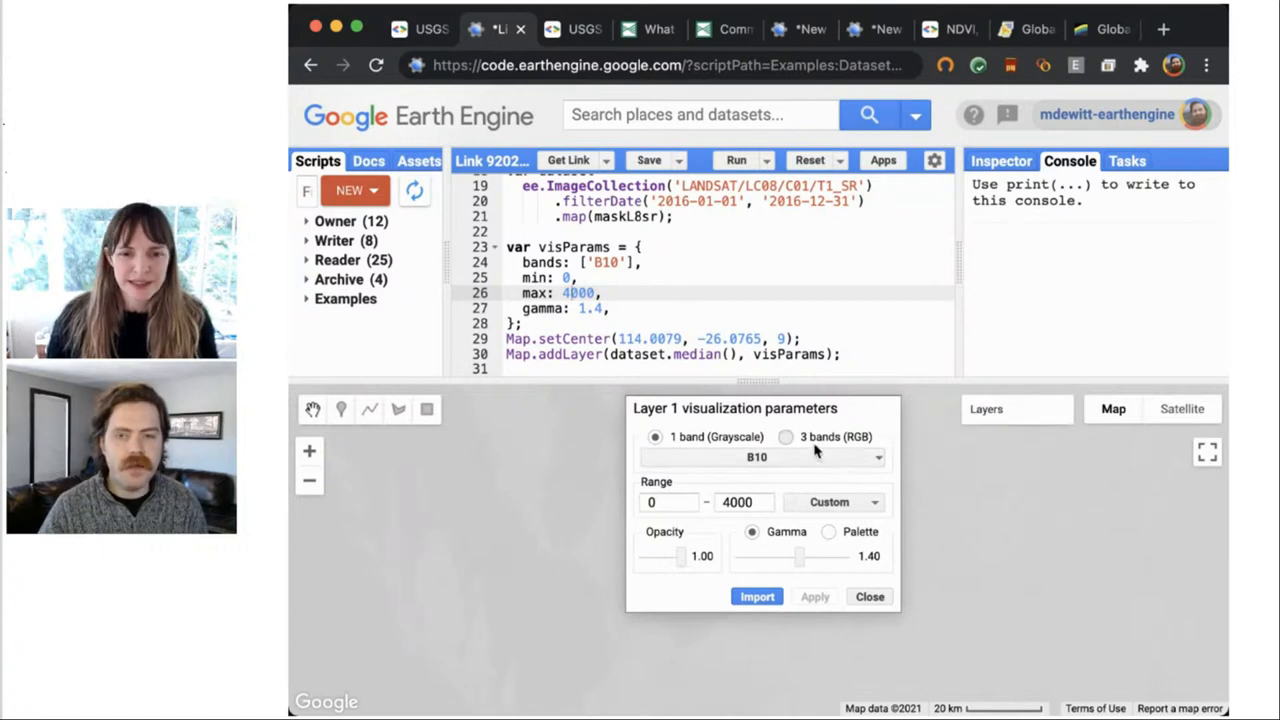
{"action": "left_click", "coordinate": [786, 436]}
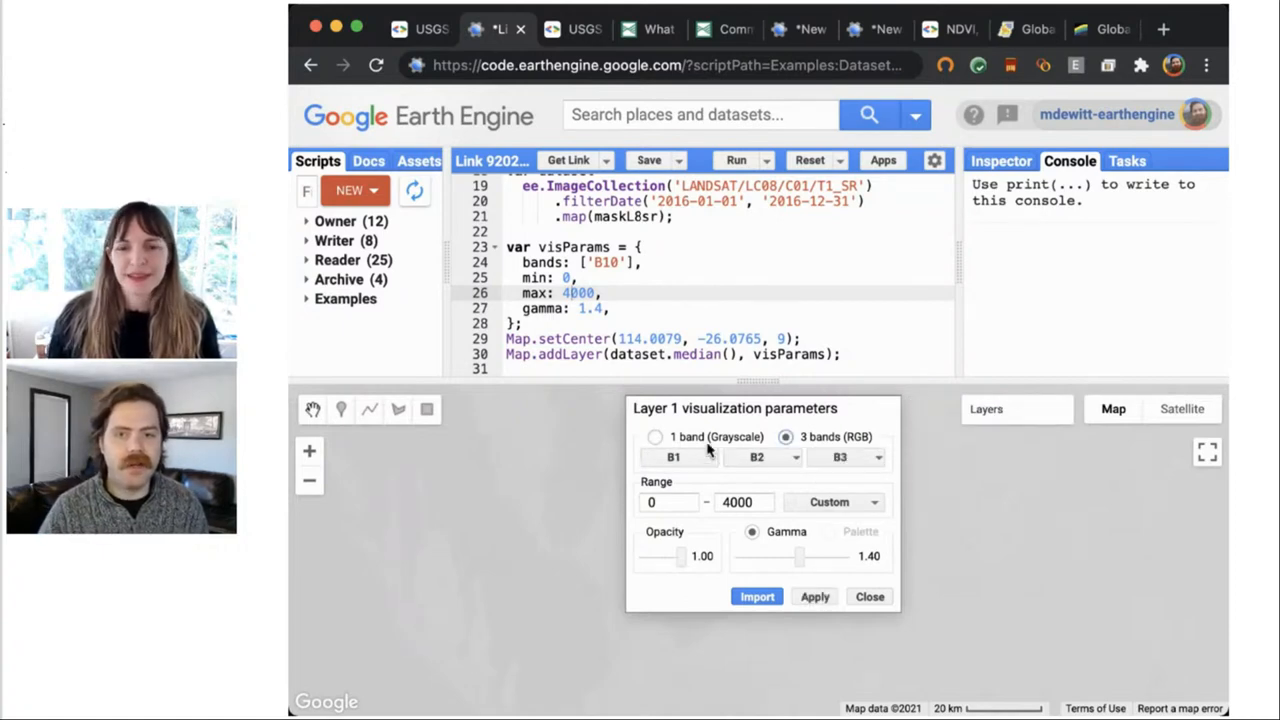
{"action": "left_click", "coordinate": [656, 436]}
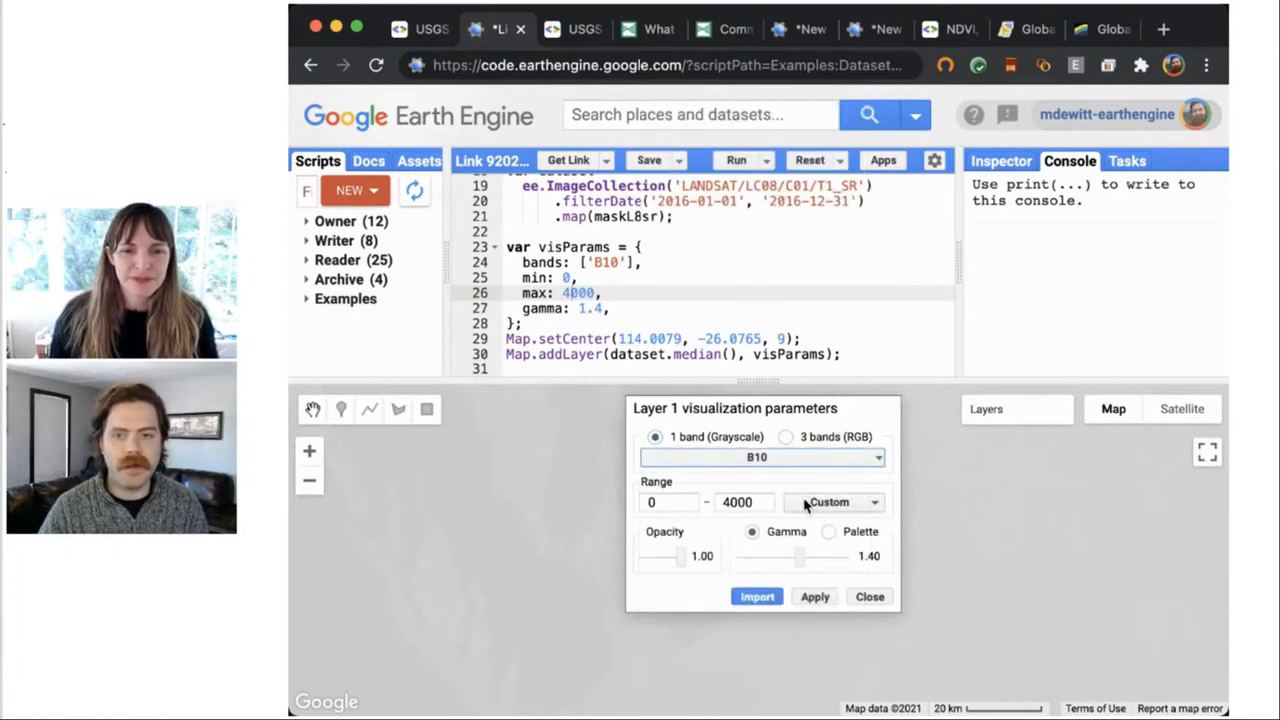
{"action": "left_click", "coordinate": [836, 502]}
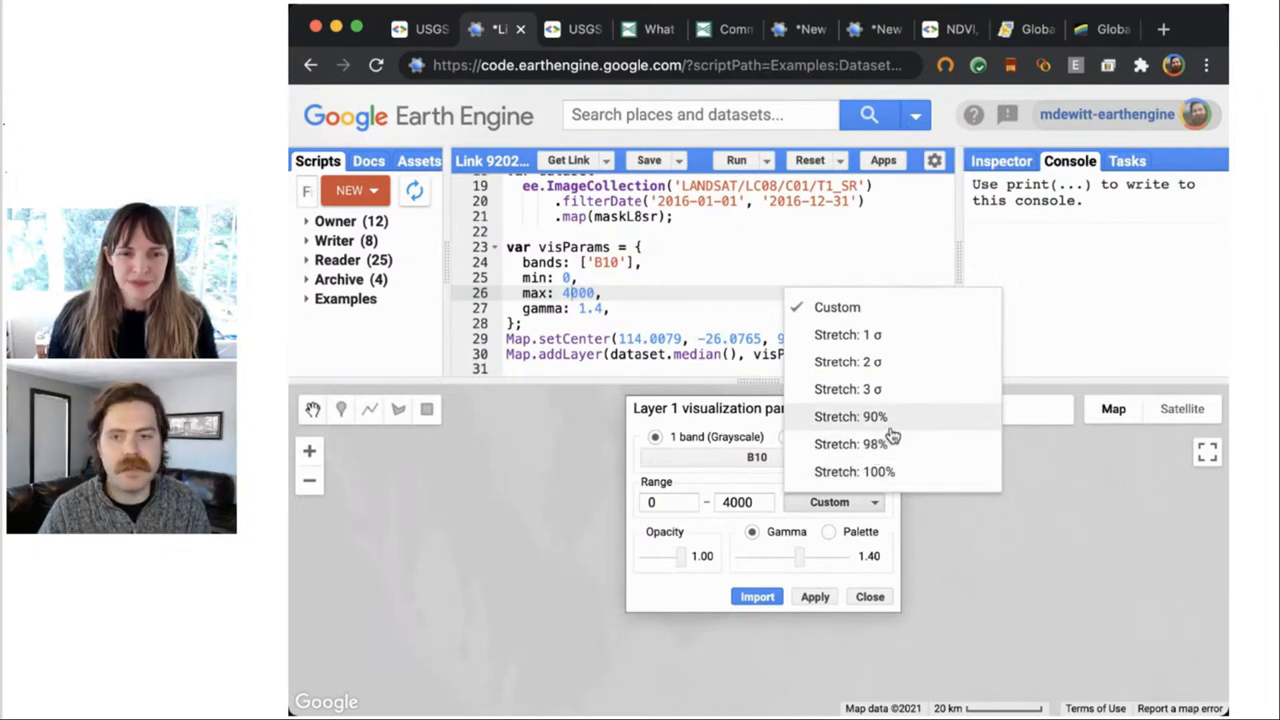
{"action": "mouse_move", "coordinate": [890, 388]}
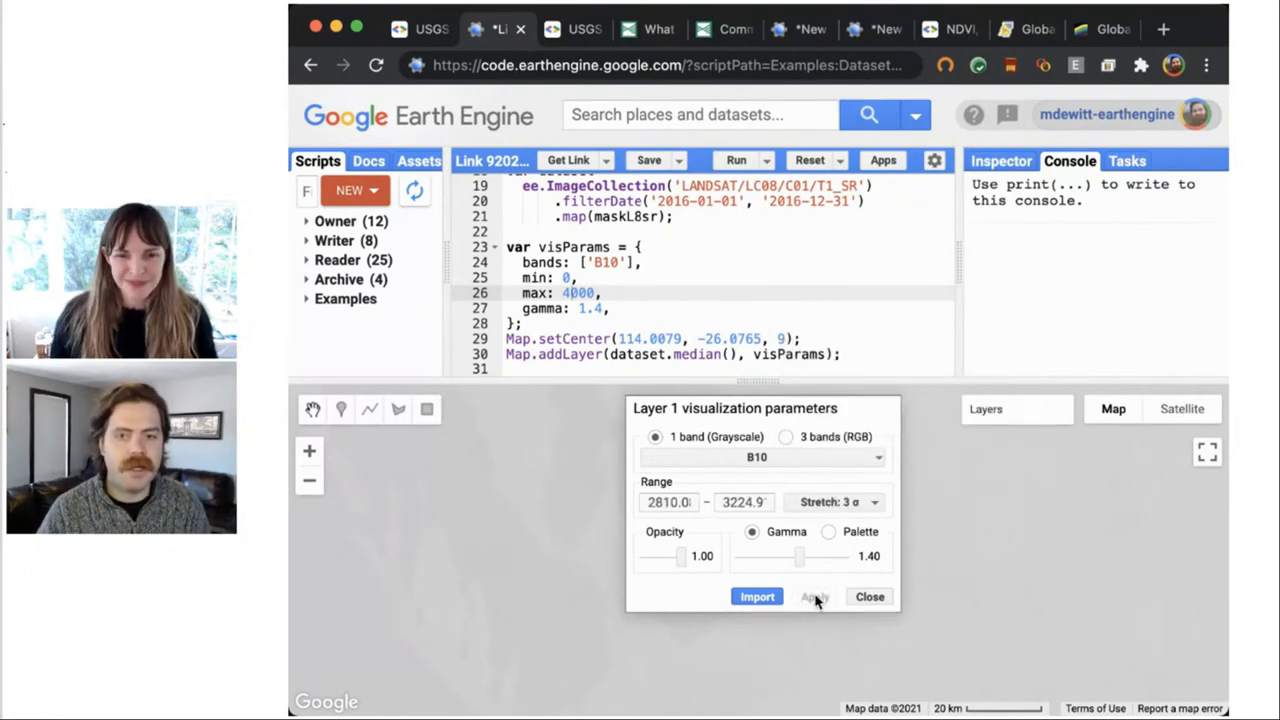
{"action": "left_click", "coordinate": [814, 596]}
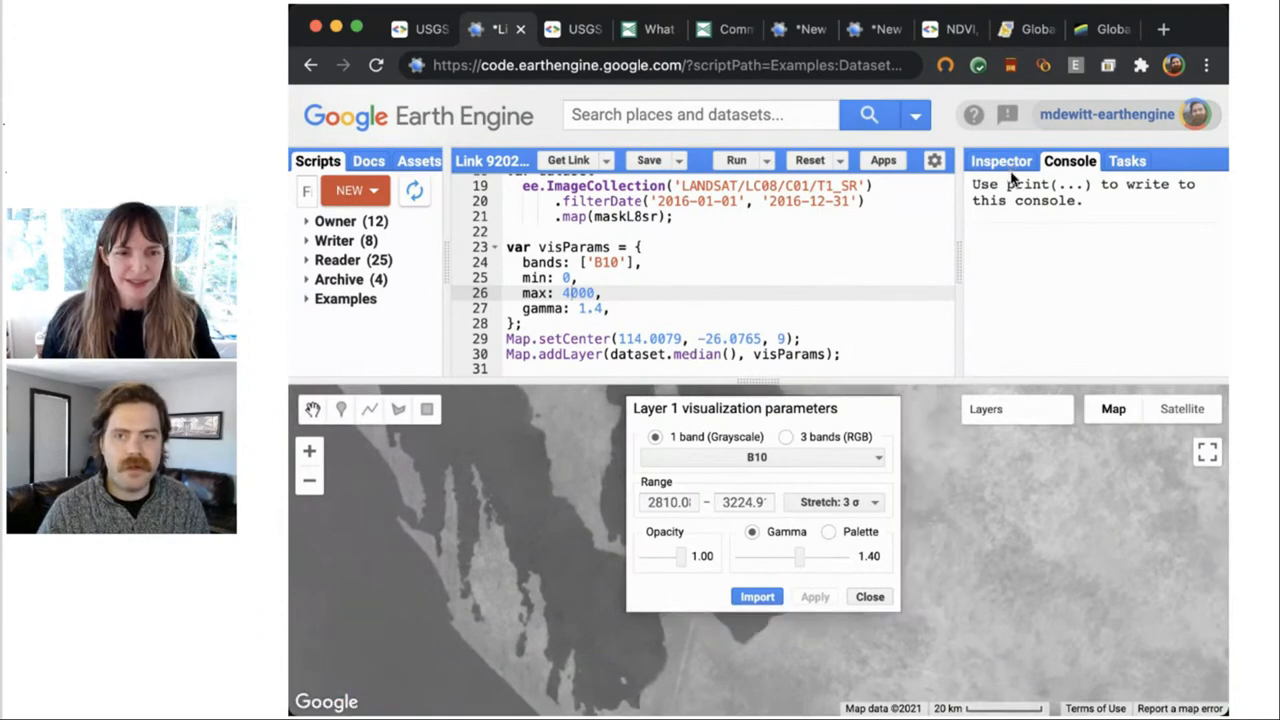
- Inspect pixel band values at a point in the bay
{"action": "left_click", "coordinate": [1000, 160]}
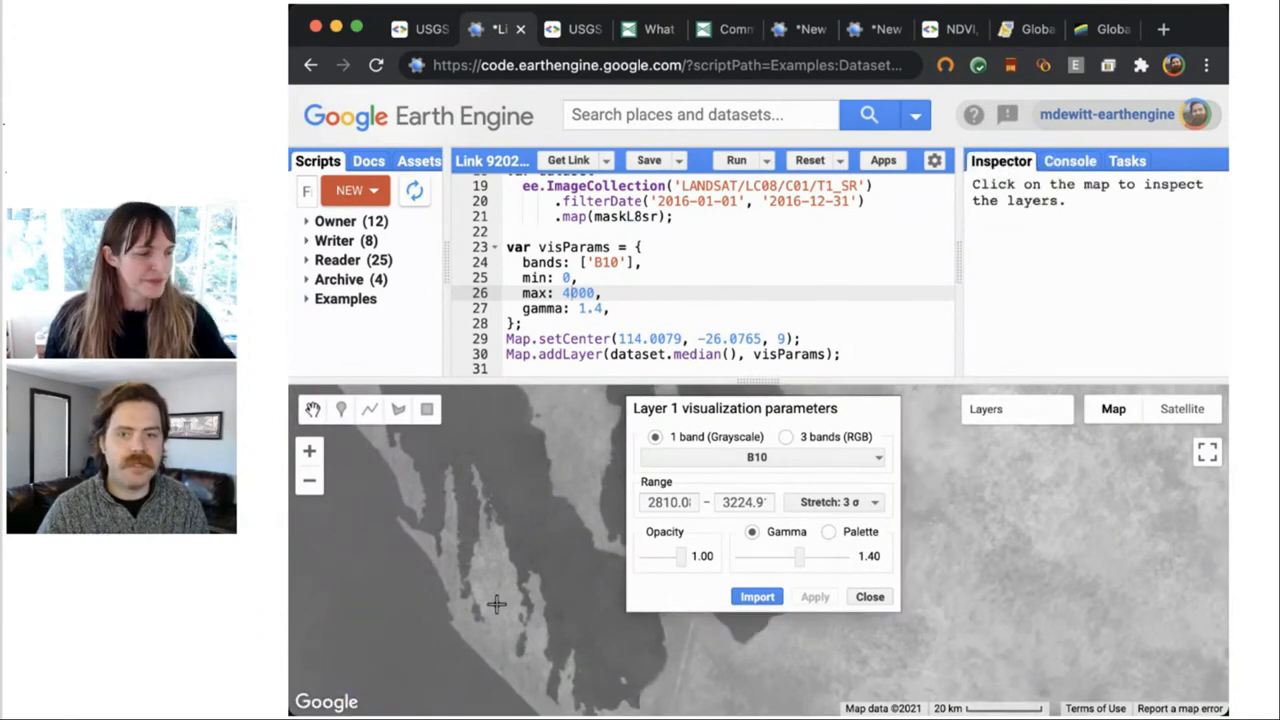
{"action": "left_click", "coordinate": [496, 604]}
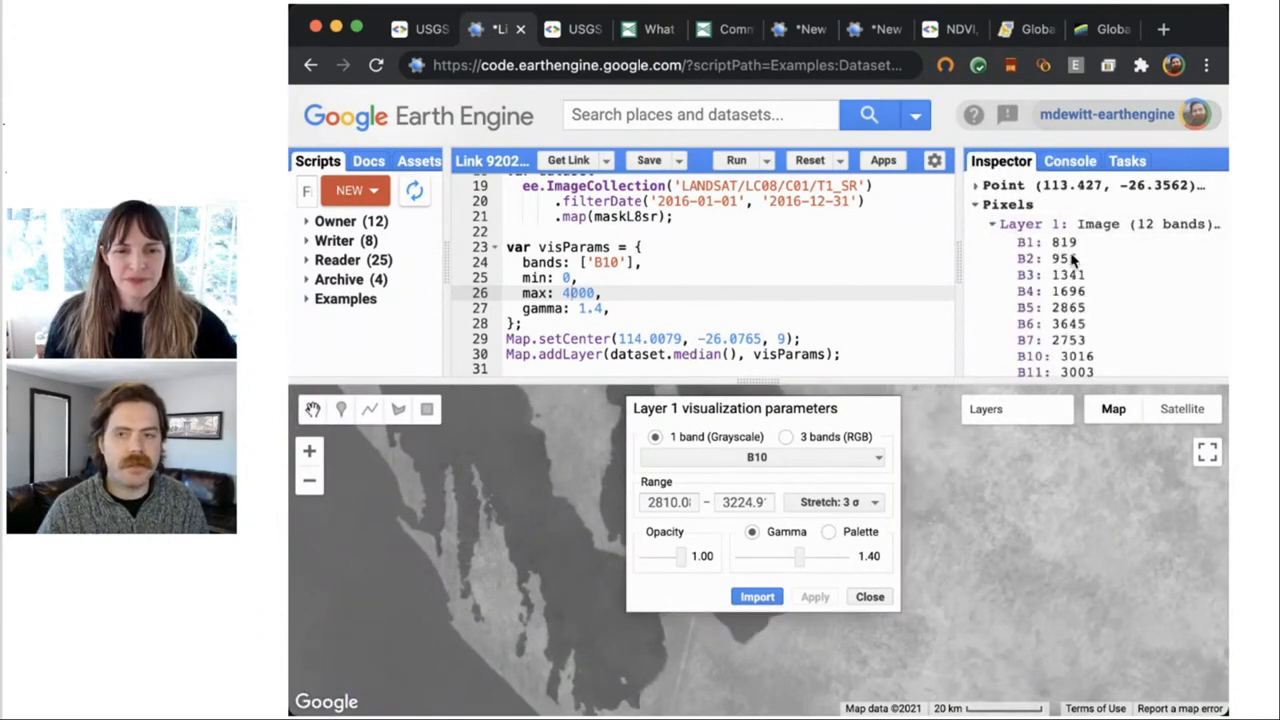
{"action": "scroll", "scroll_direction": "down", "scroll_amount": 3}
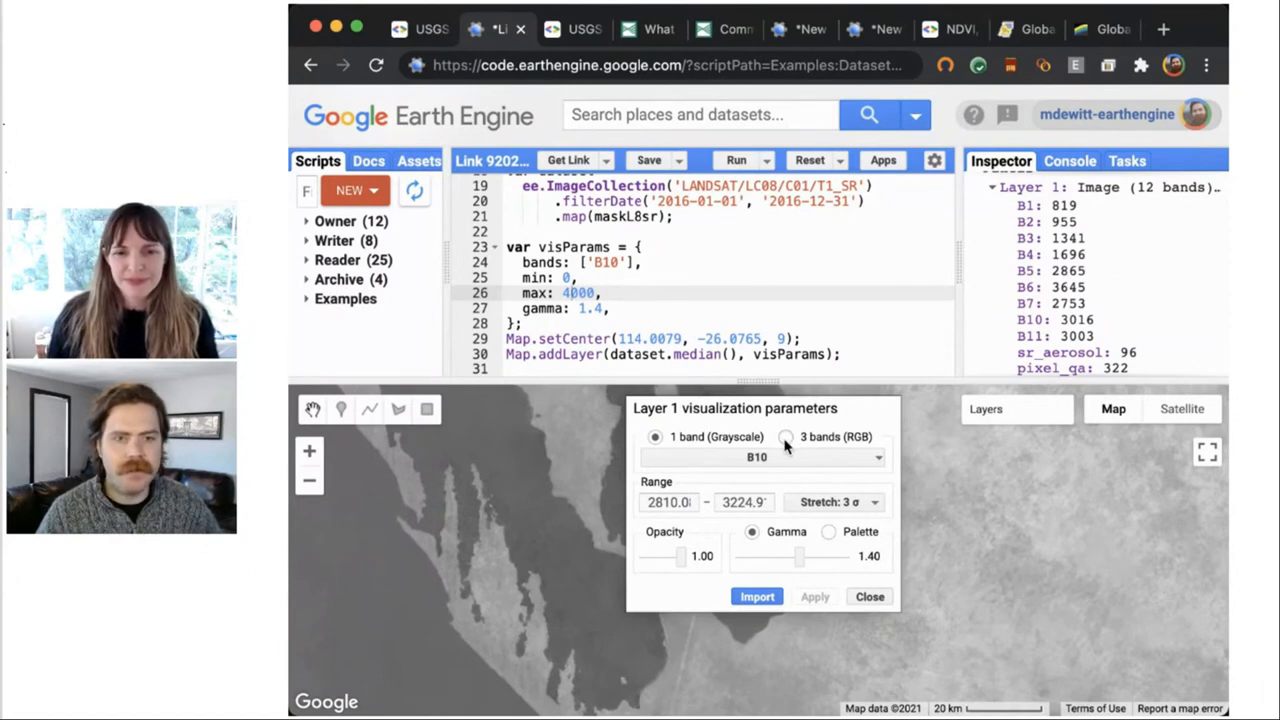
- Set Layer 1 to a three-band B4, B3, B2 natural-colour combination
{"action": "left_click", "coordinate": [786, 436]}
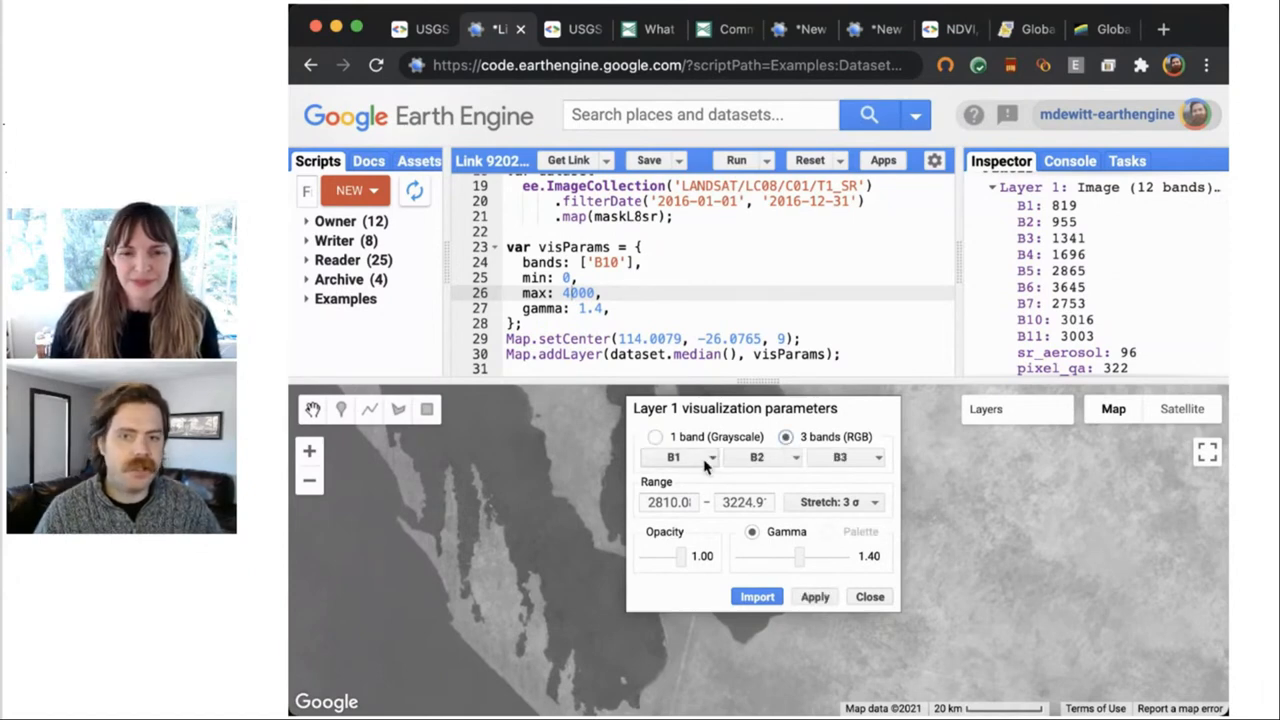
{"action": "left_click", "coordinate": [710, 456]}
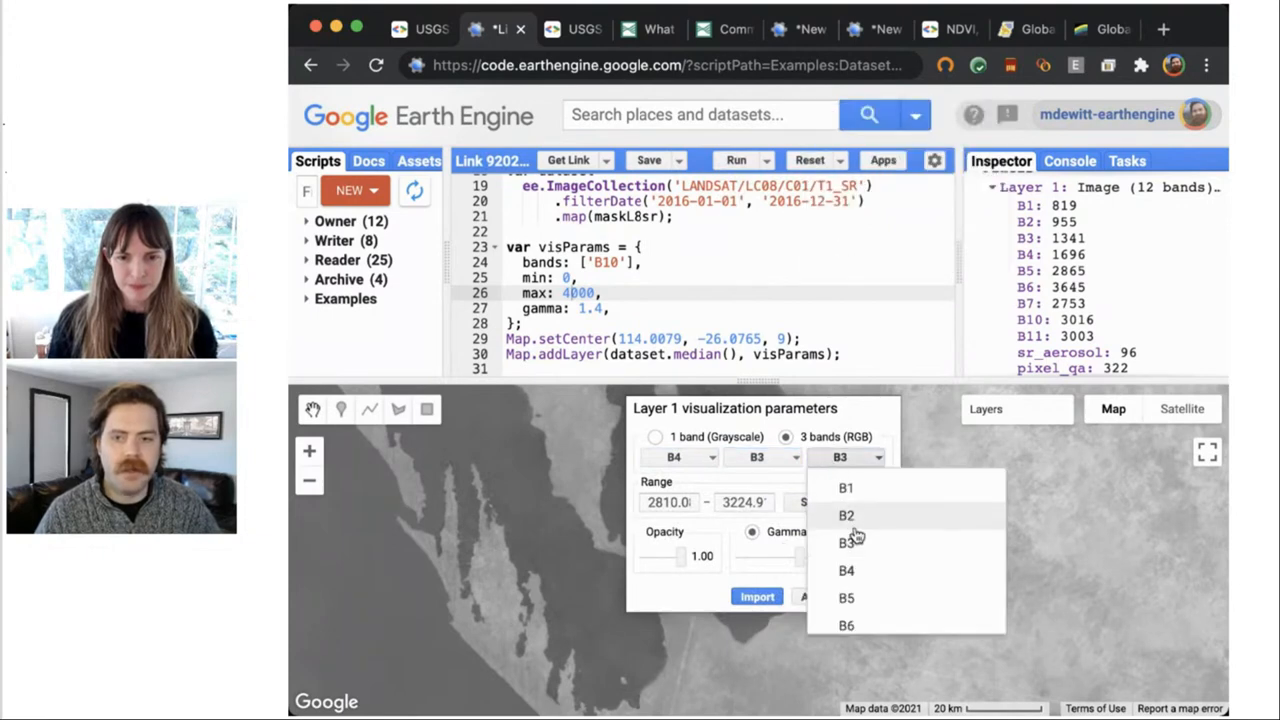
{"action": "mouse_move", "coordinate": [854, 514]}
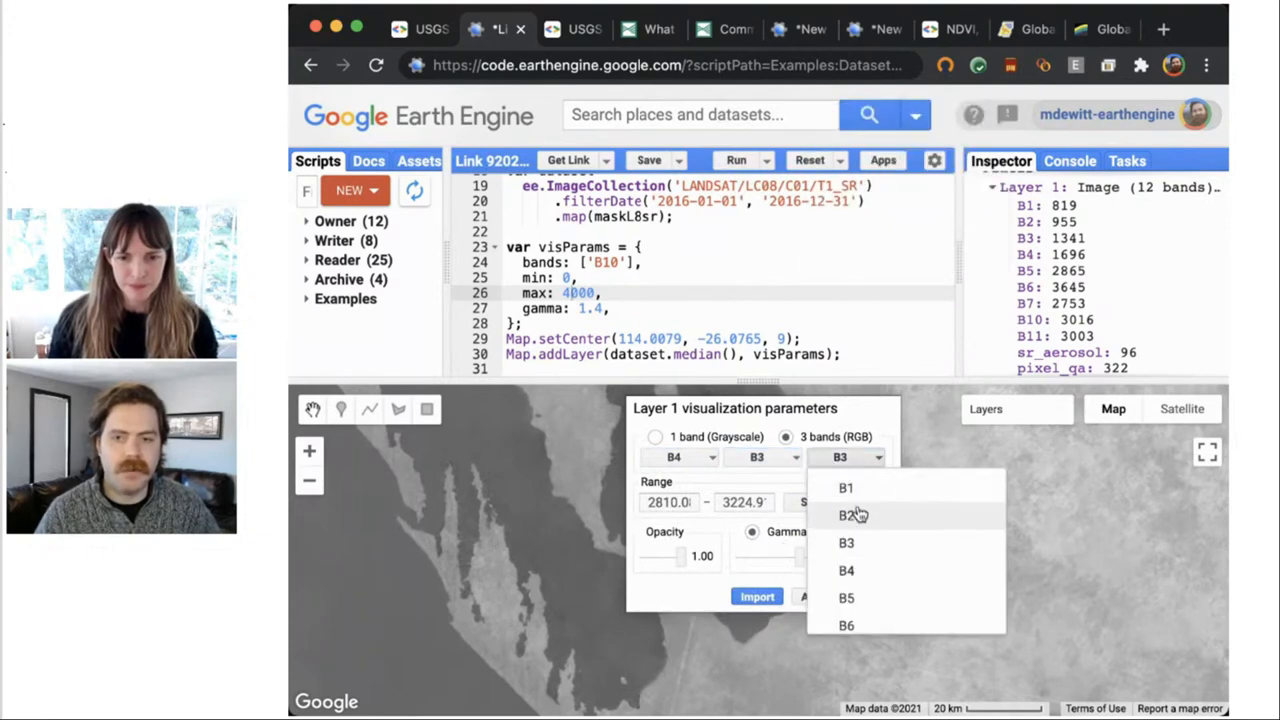
{"action": "left_click", "coordinate": [846, 514]}
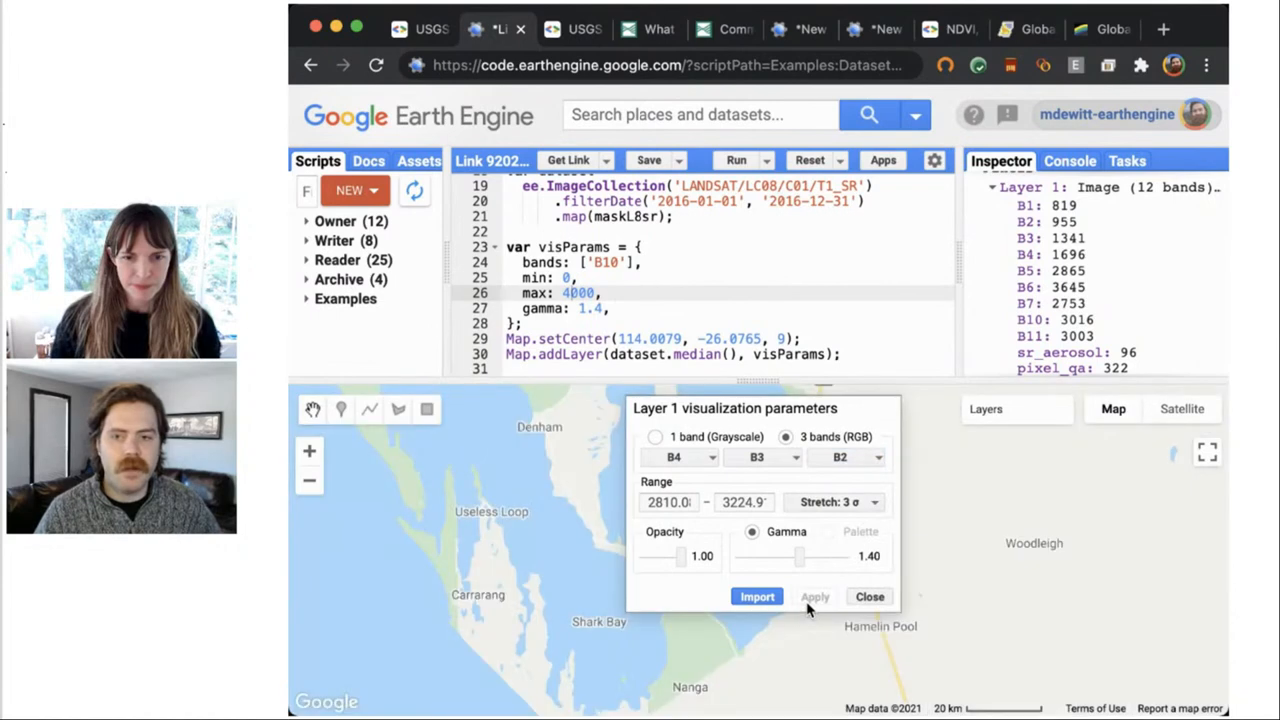
{"action": "left_click", "coordinate": [816, 596]}
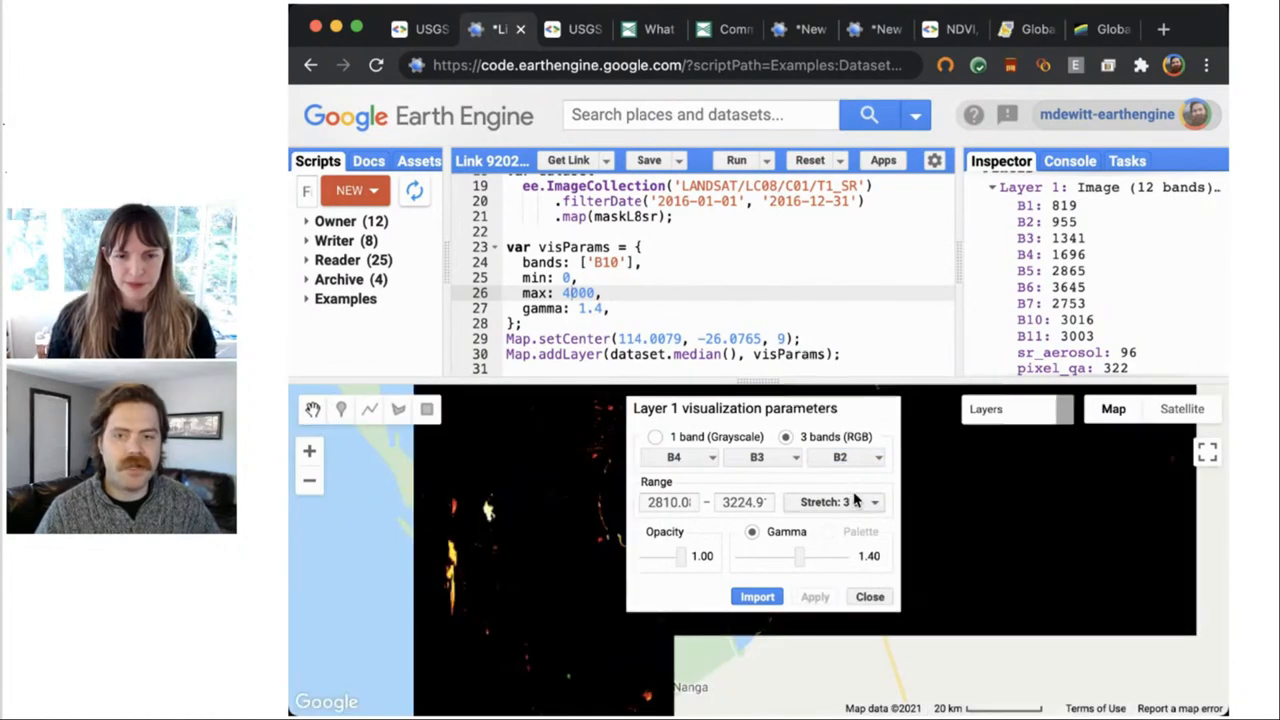
- Apply a custom 0–3000 display range to the natural-colour layer
{"action": "left_click", "coordinate": [836, 502]}
{"action": "type", "text": "0"}
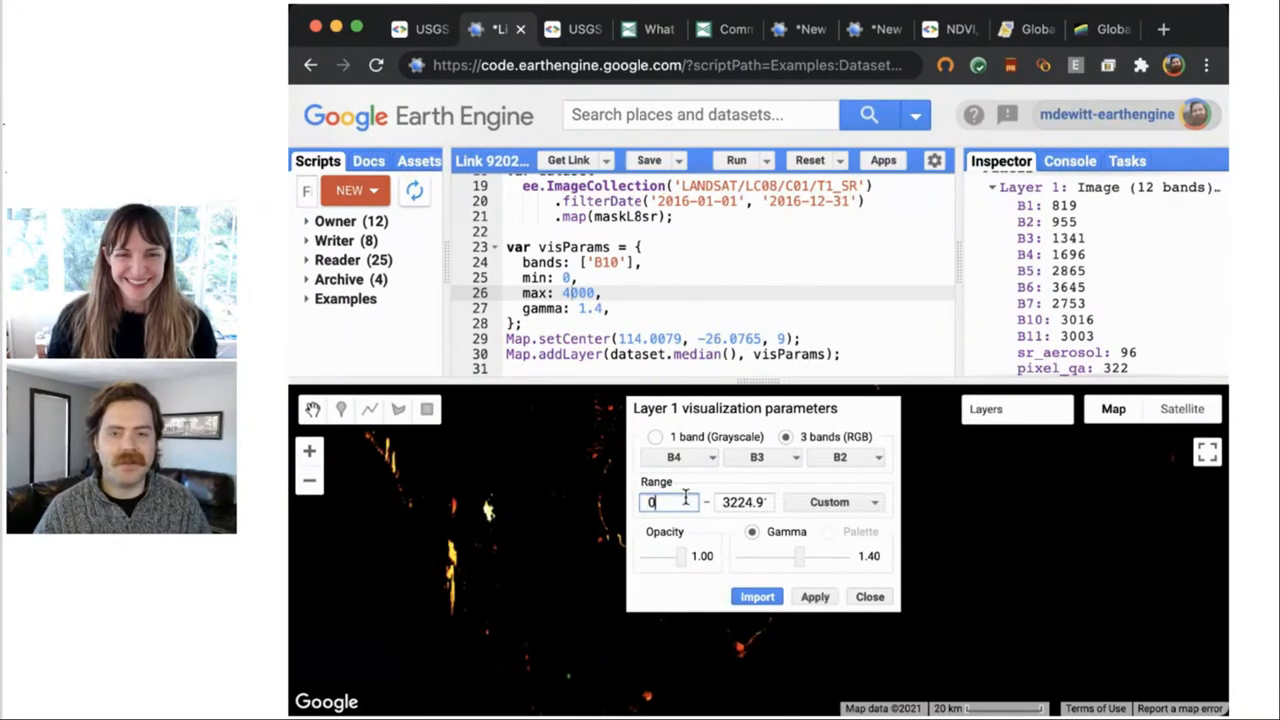
{"action": "type", "text": "3000"}
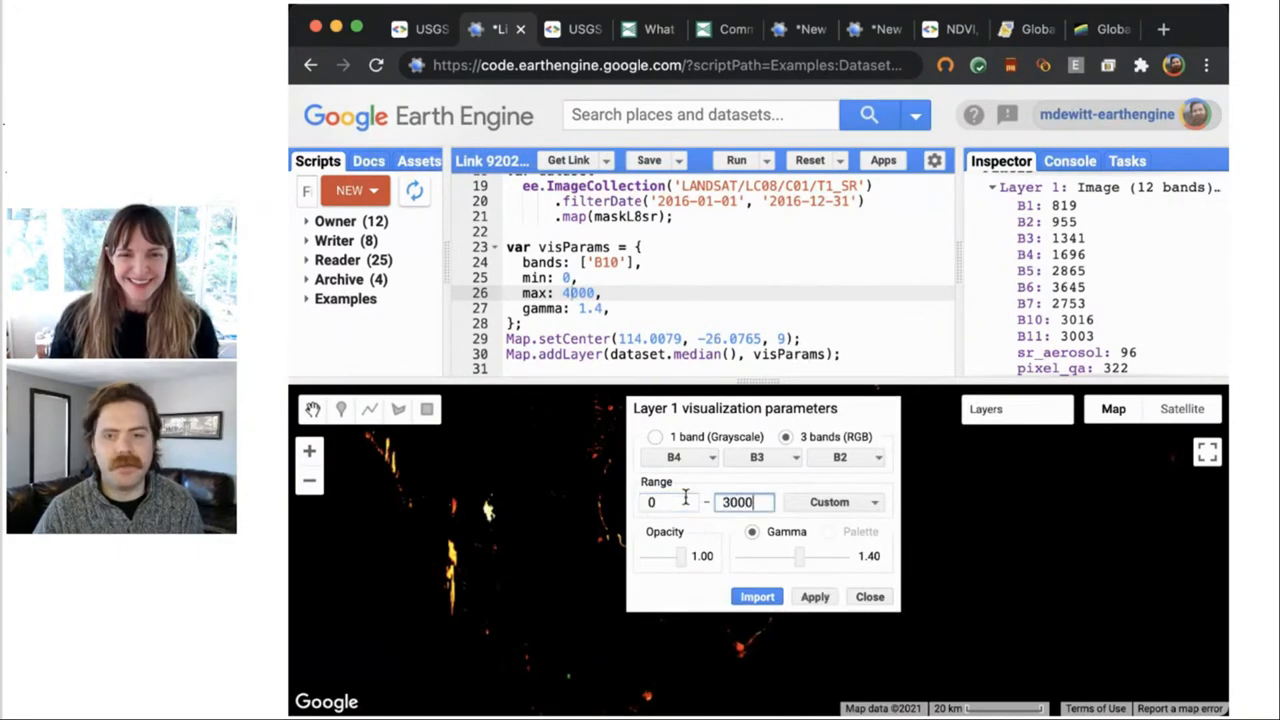
{"action": "left_click", "coordinate": [814, 596]}
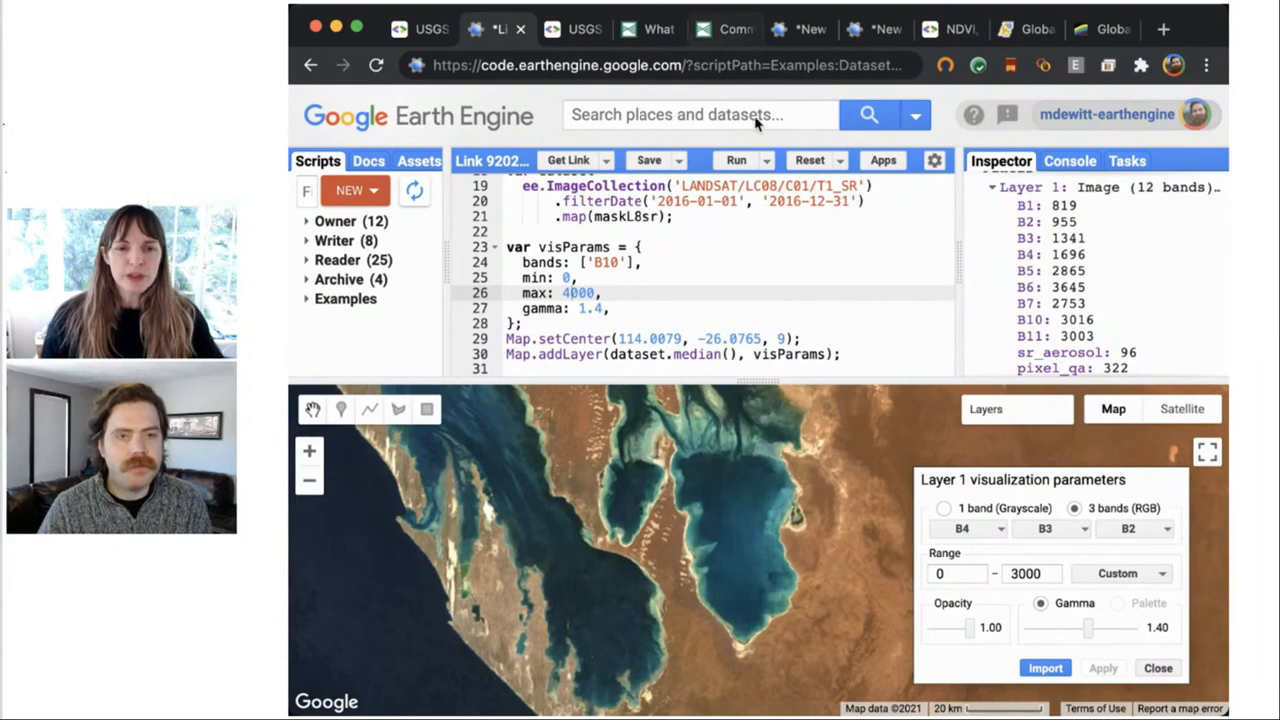
{"action": "left_click", "coordinate": [610, 308]}
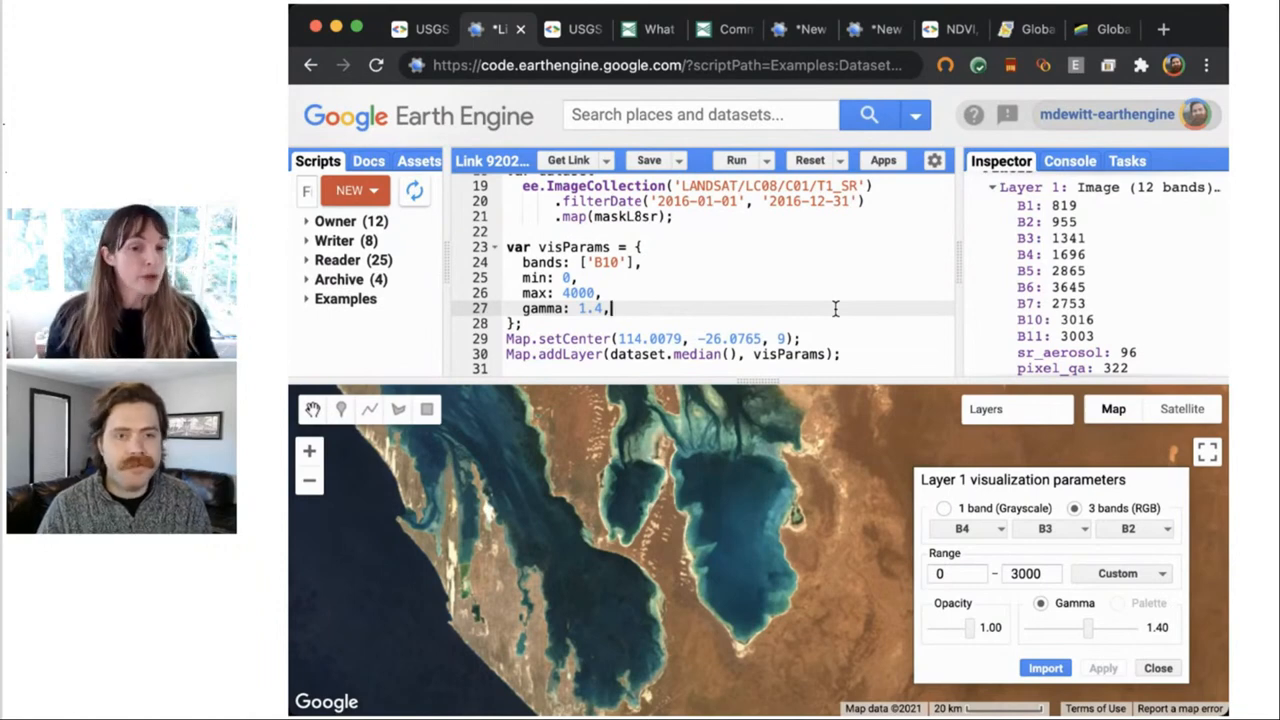
{"action": "mouse_move", "coordinate": [870, 284]}
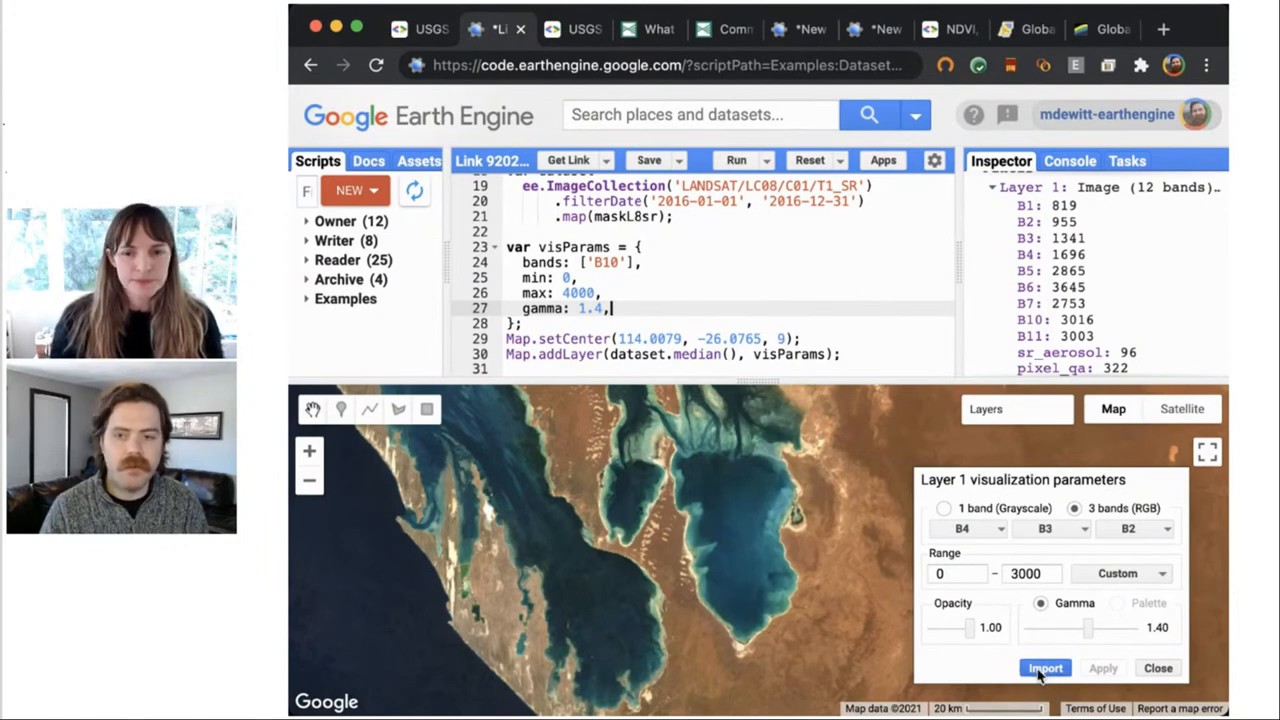
- Import the display settings into the script as the variable imageVisParam
{"action": "left_click", "coordinate": [1044, 668]}
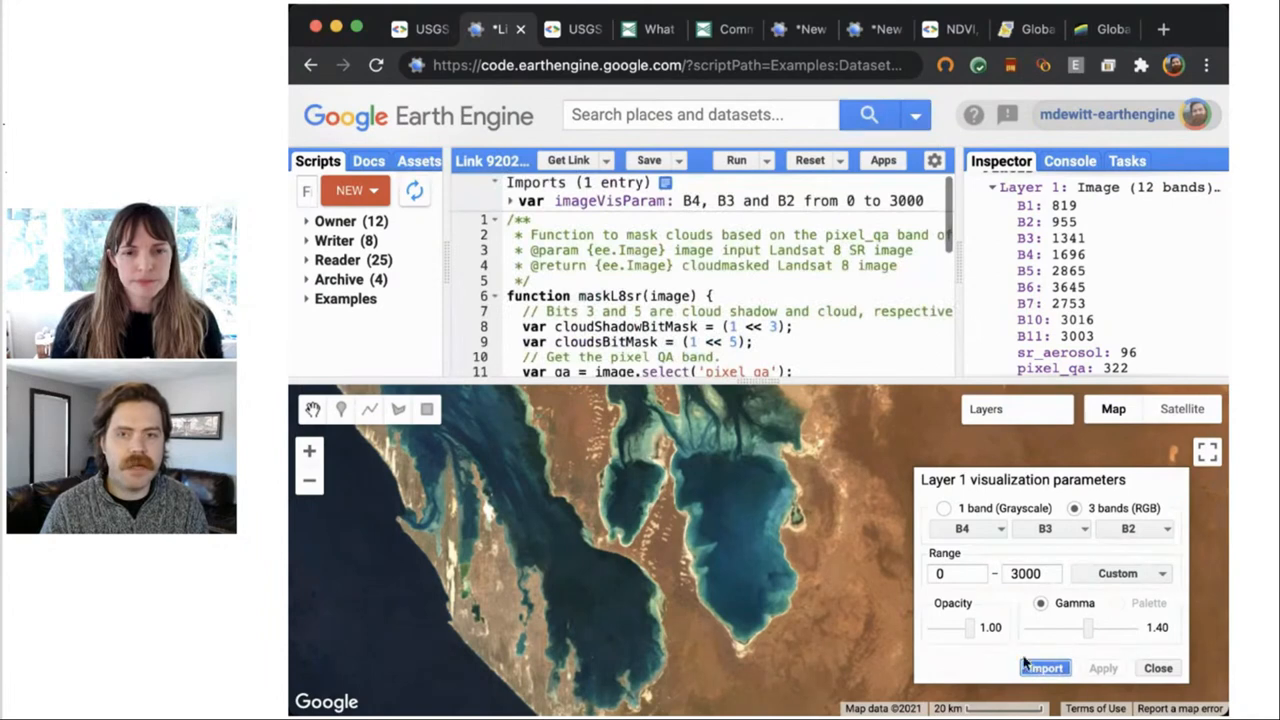
{"action": "double_click", "coordinate": [608, 200]}
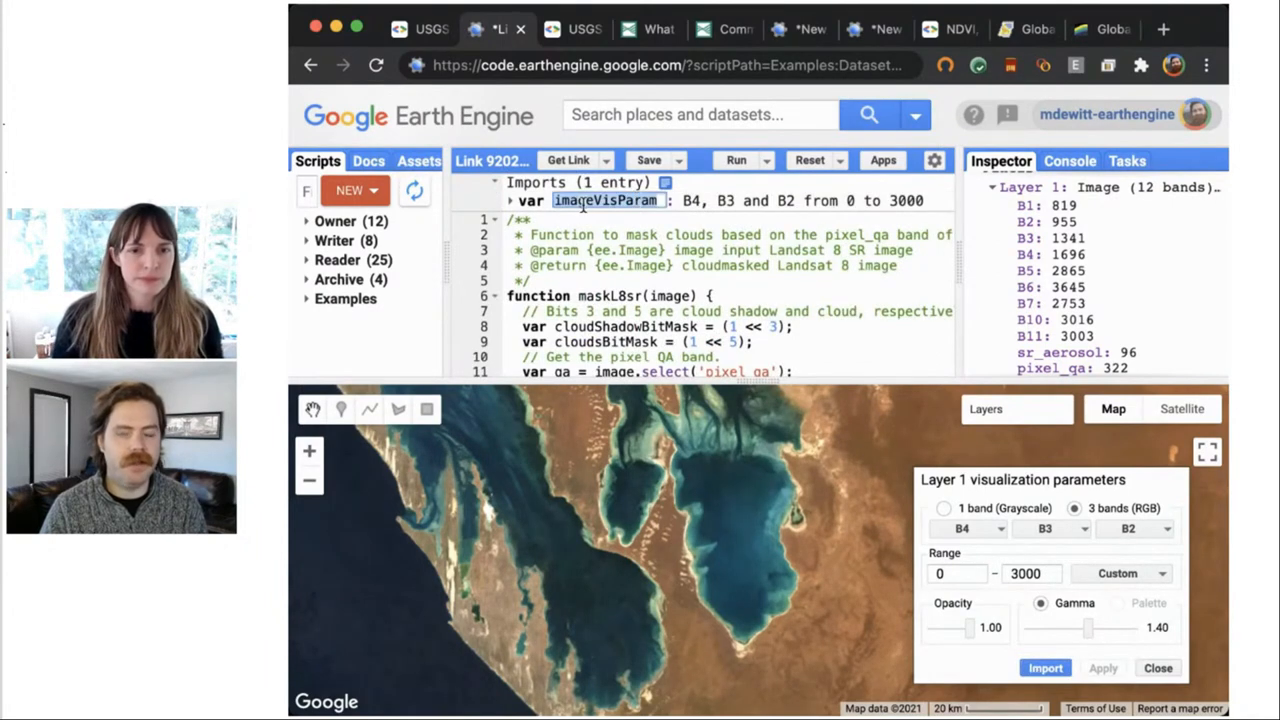
{"action": "mouse_move", "coordinate": [660, 204]}
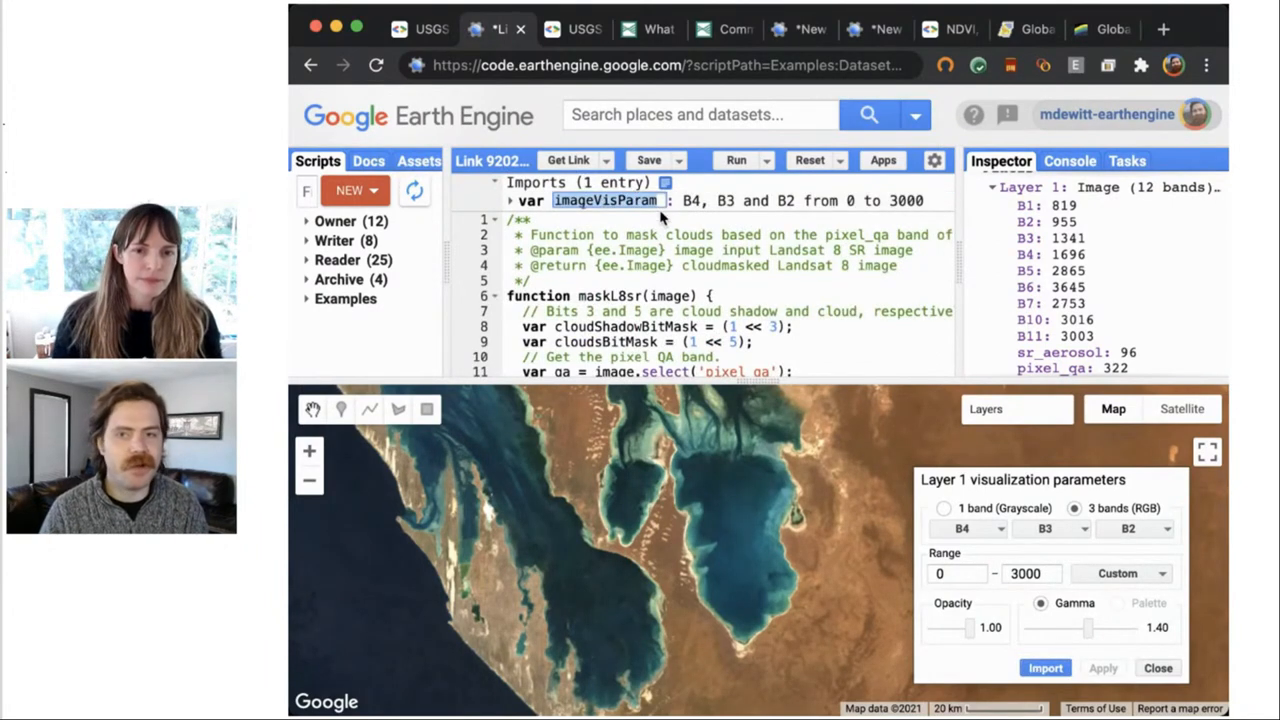
{"action": "left_click", "coordinate": [510, 200]}
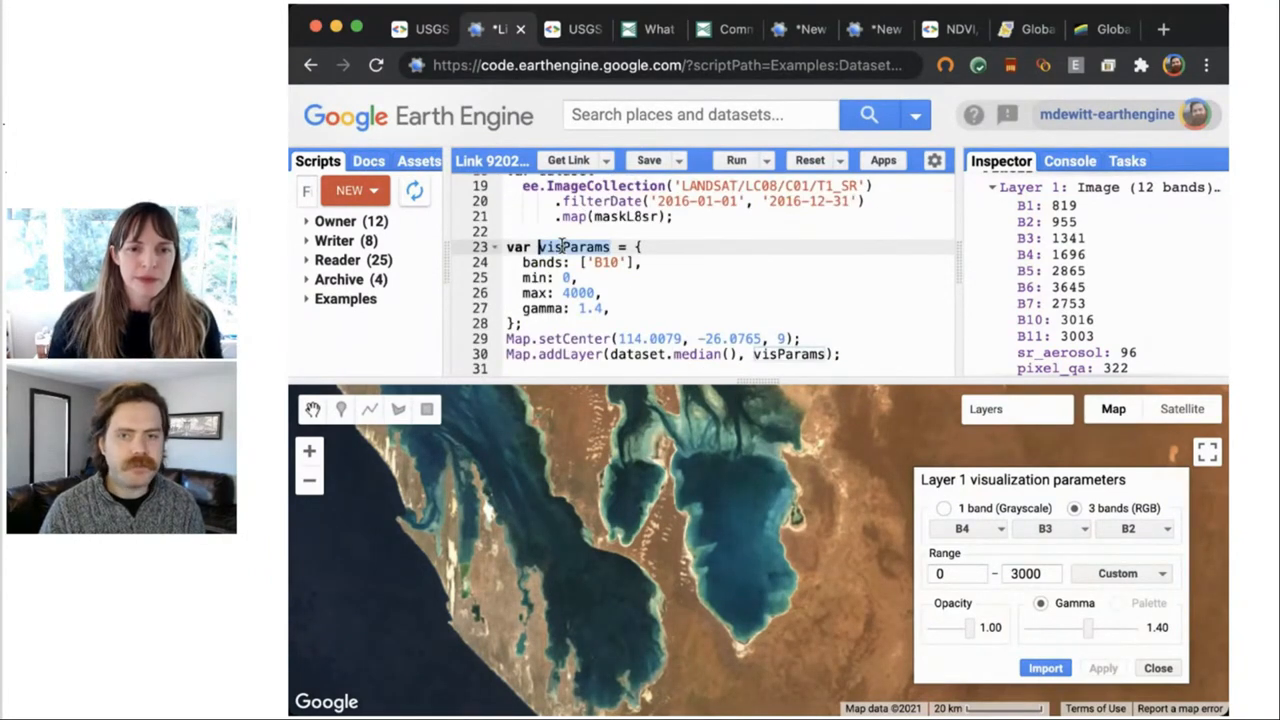
{"action": "mouse_move", "coordinate": [696, 312]}
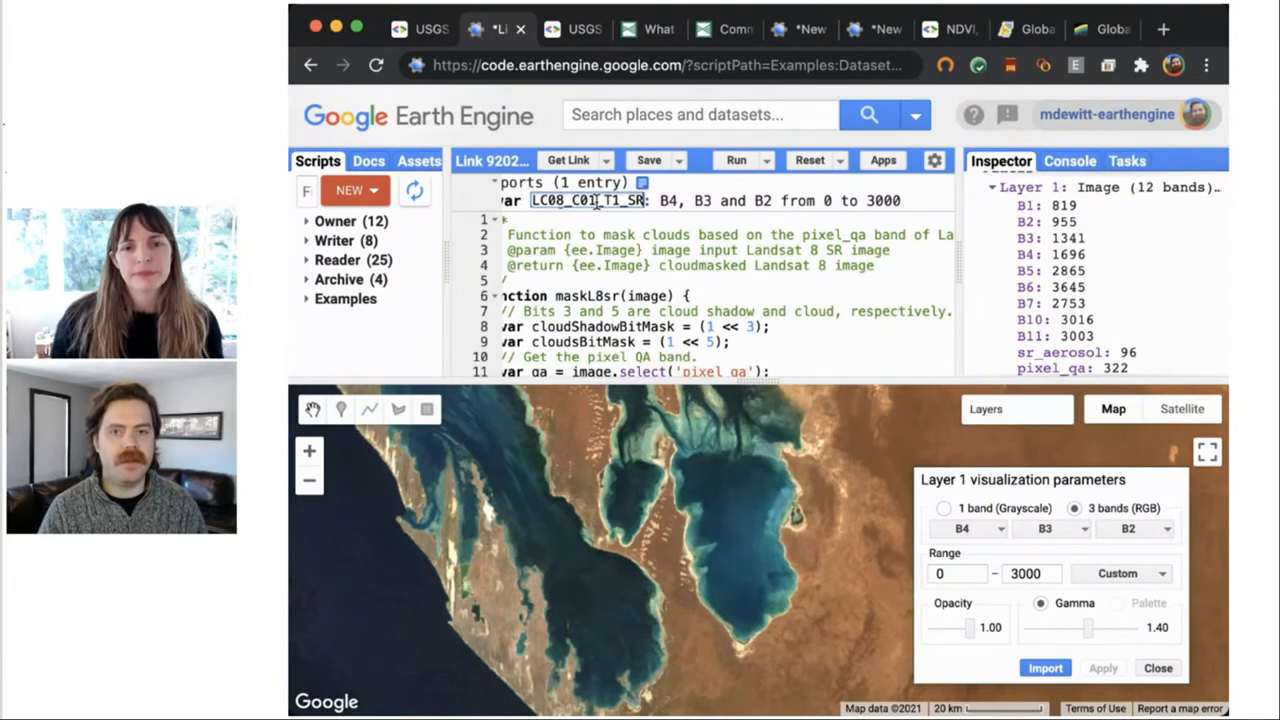
{"action": "type", "text": "imageVisParam"}
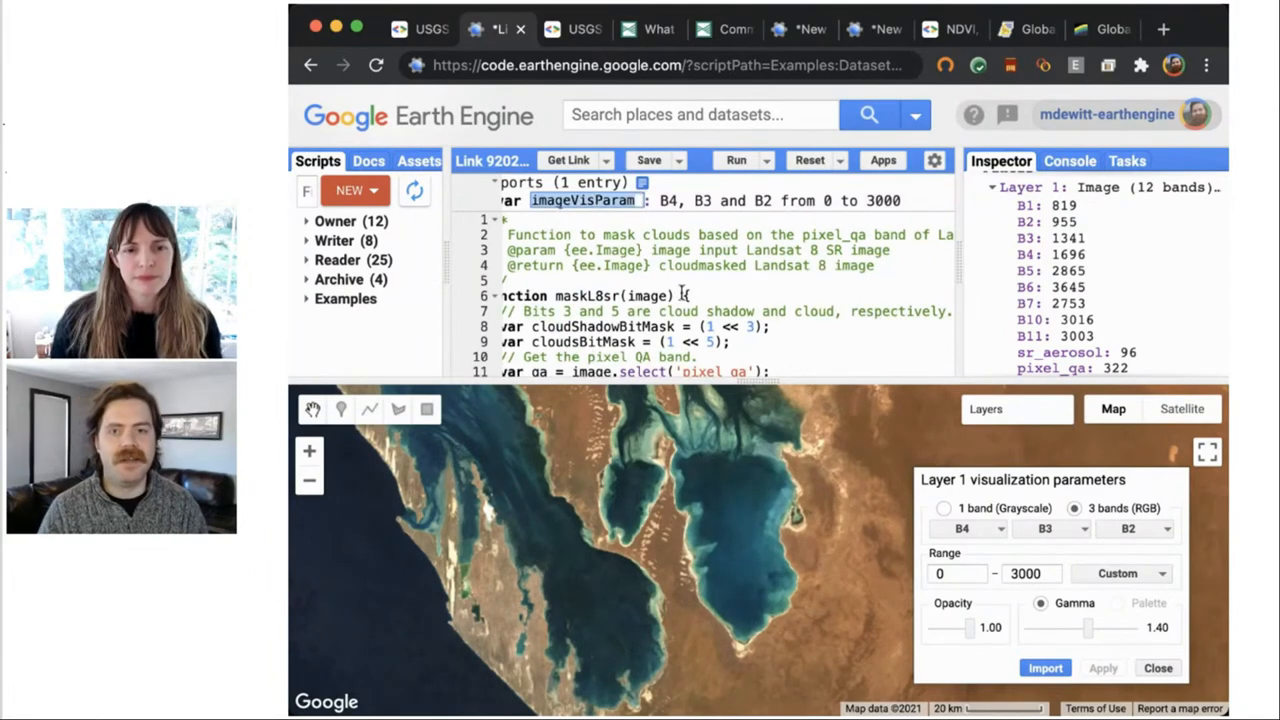
{"action": "scroll", "scroll_direction": "down", "scroll_amount": 3}
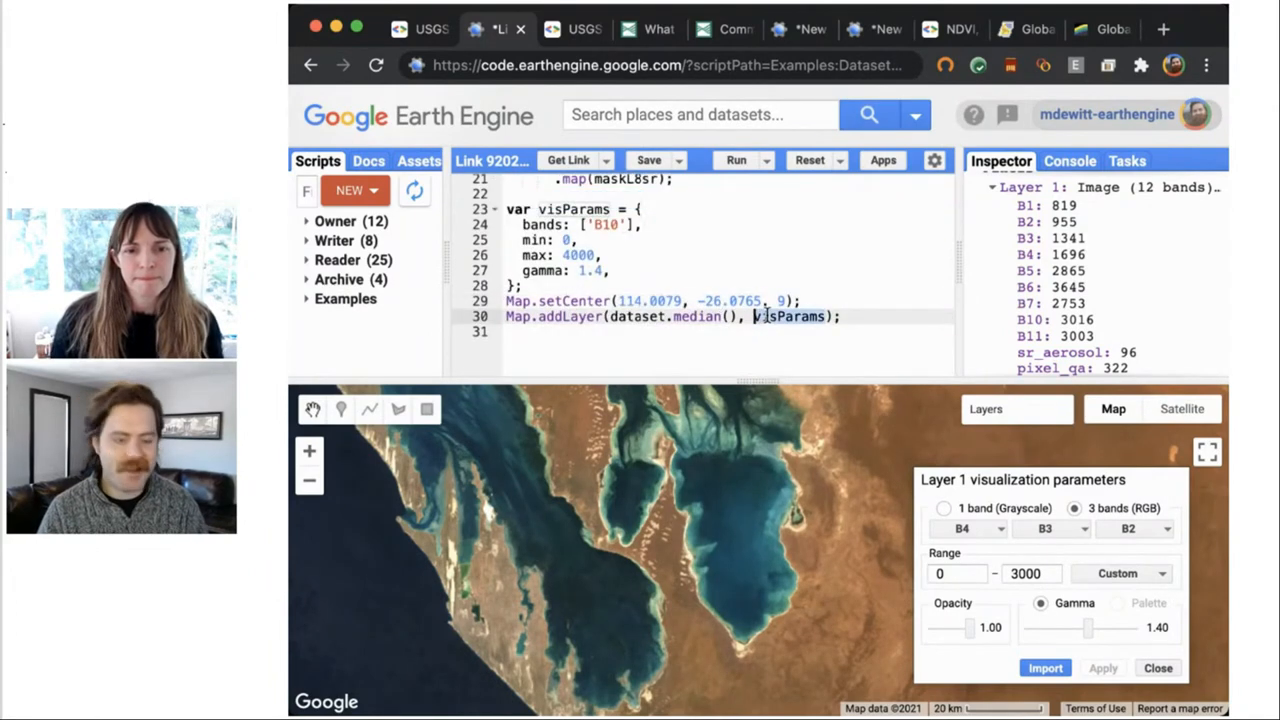
- Rerun the script to redraw Layer 1 with imageVisParam instead of visParams
{"action": "left_click", "coordinate": [736, 160]}
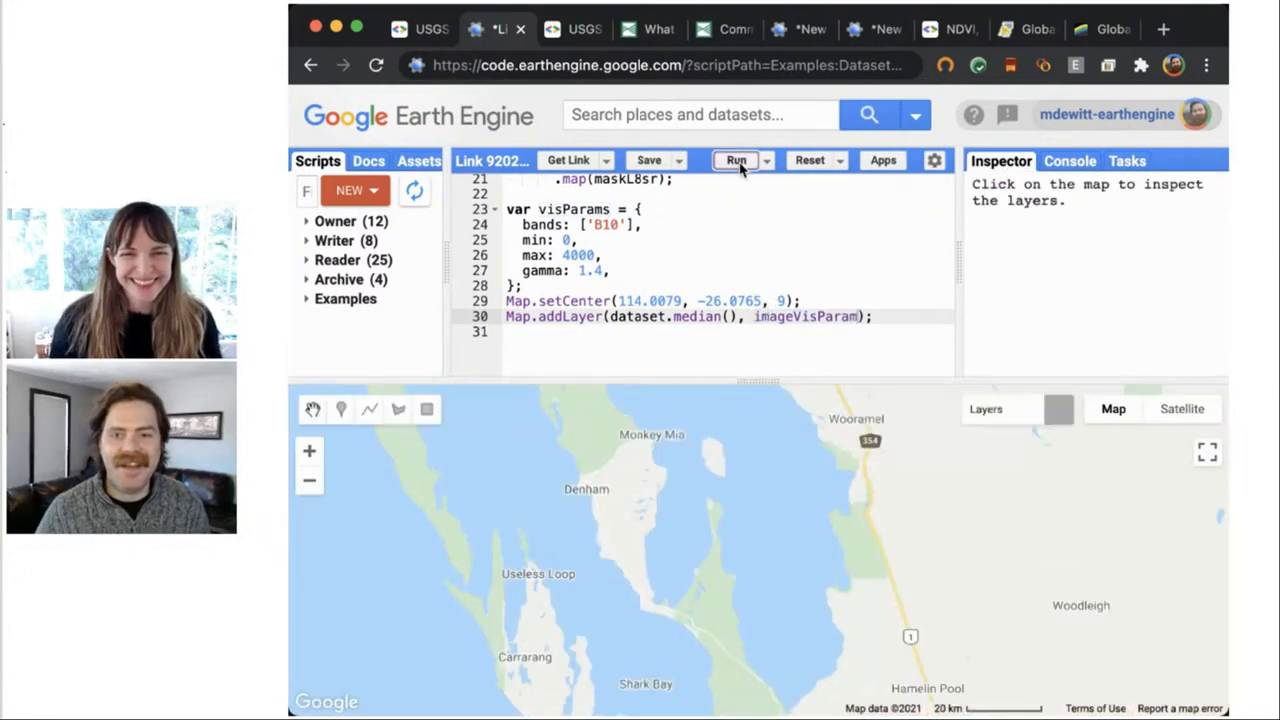
{"action": "left_click", "coordinate": [736, 160]}
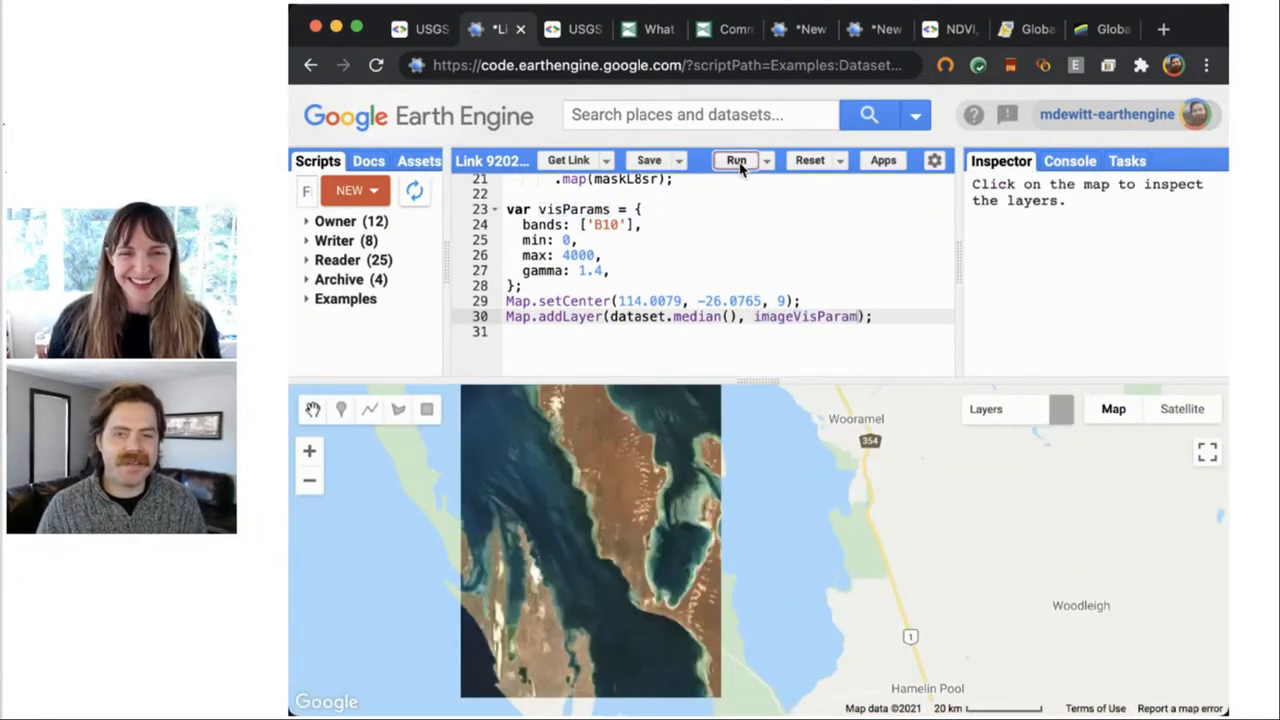
{"action": "left_click", "coordinate": [736, 160]}
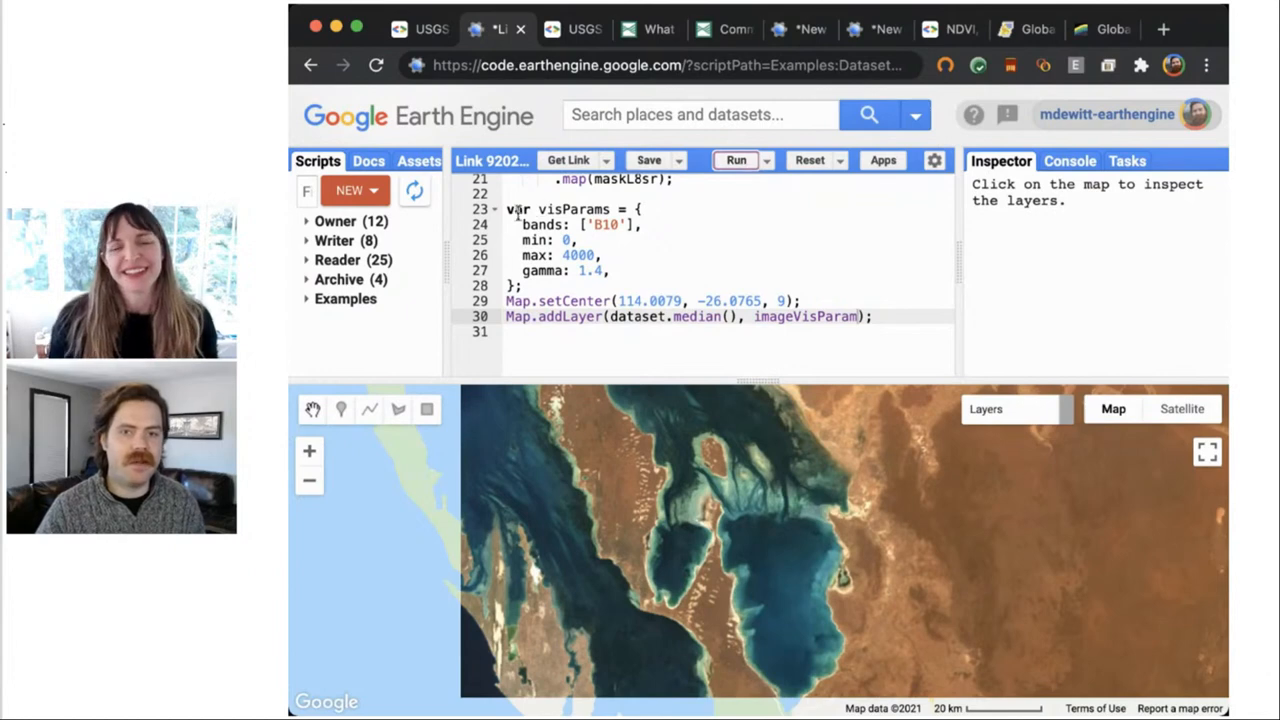
{"action": "double_click", "coordinate": [572, 210]}
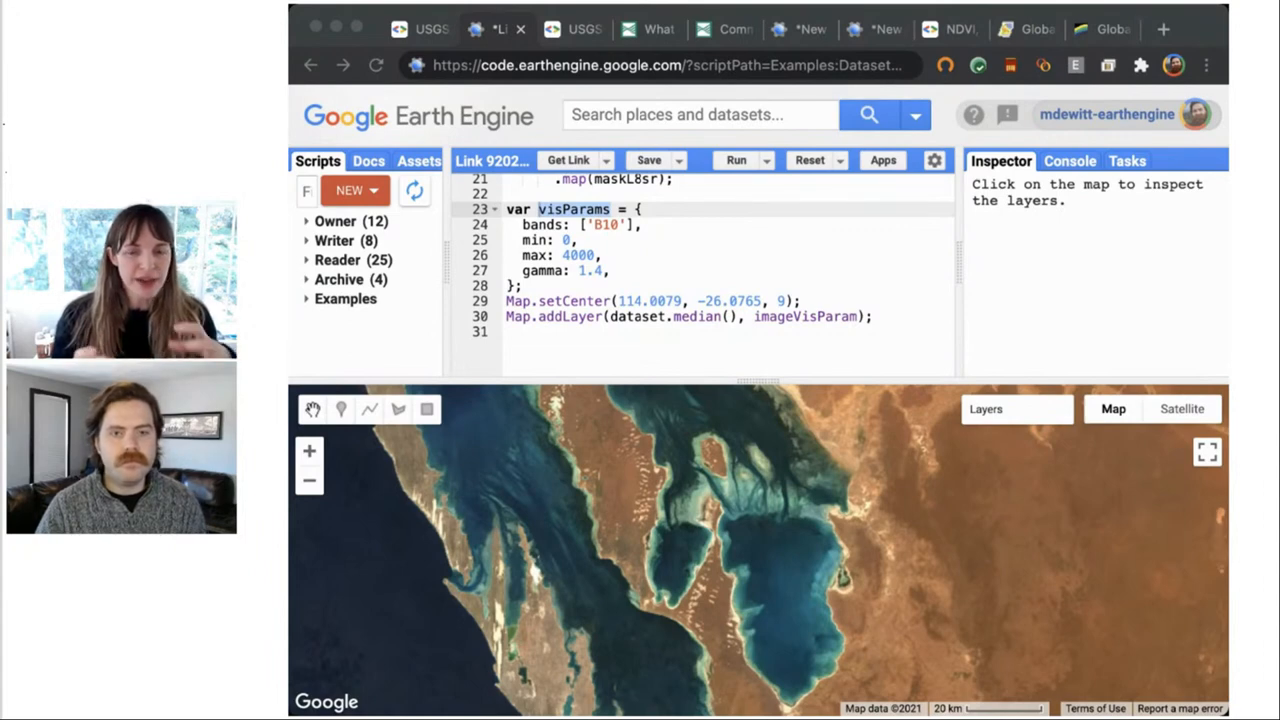
{"action": "mouse_move", "coordinate": [1004, 284]}
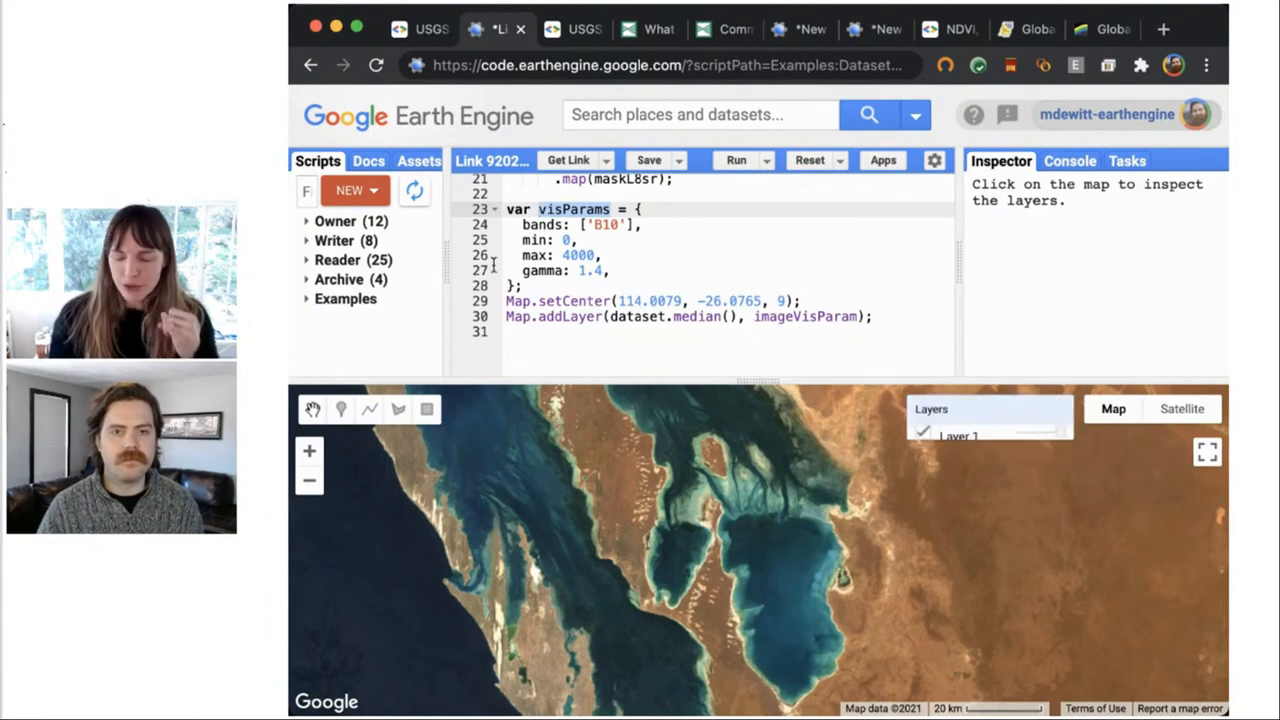
- Expand the map's Layers list showing Layer 1
{"action": "left_click", "coordinate": [984, 408]}
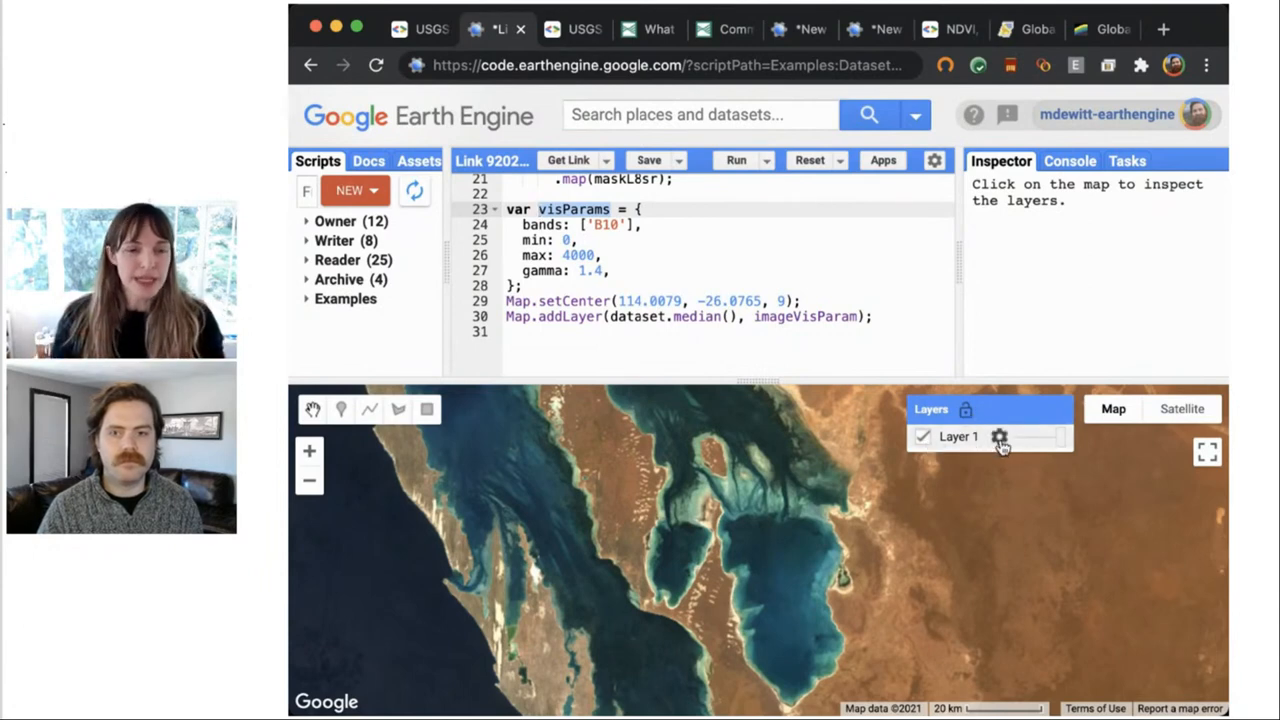
- Set Layer 1's RGB bands to B5, B4, B3 for a false-colour composite
{"action": "left_click", "coordinate": [1000, 436]}
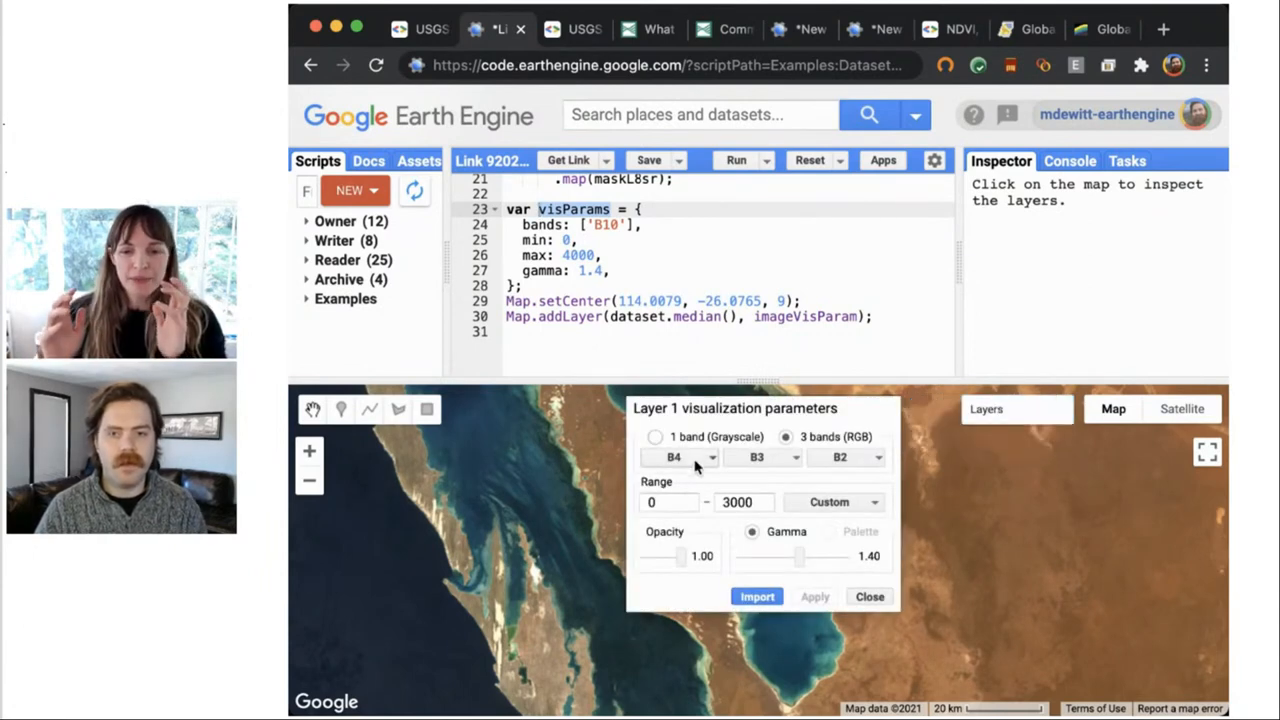
{"action": "left_click", "coordinate": [678, 456]}
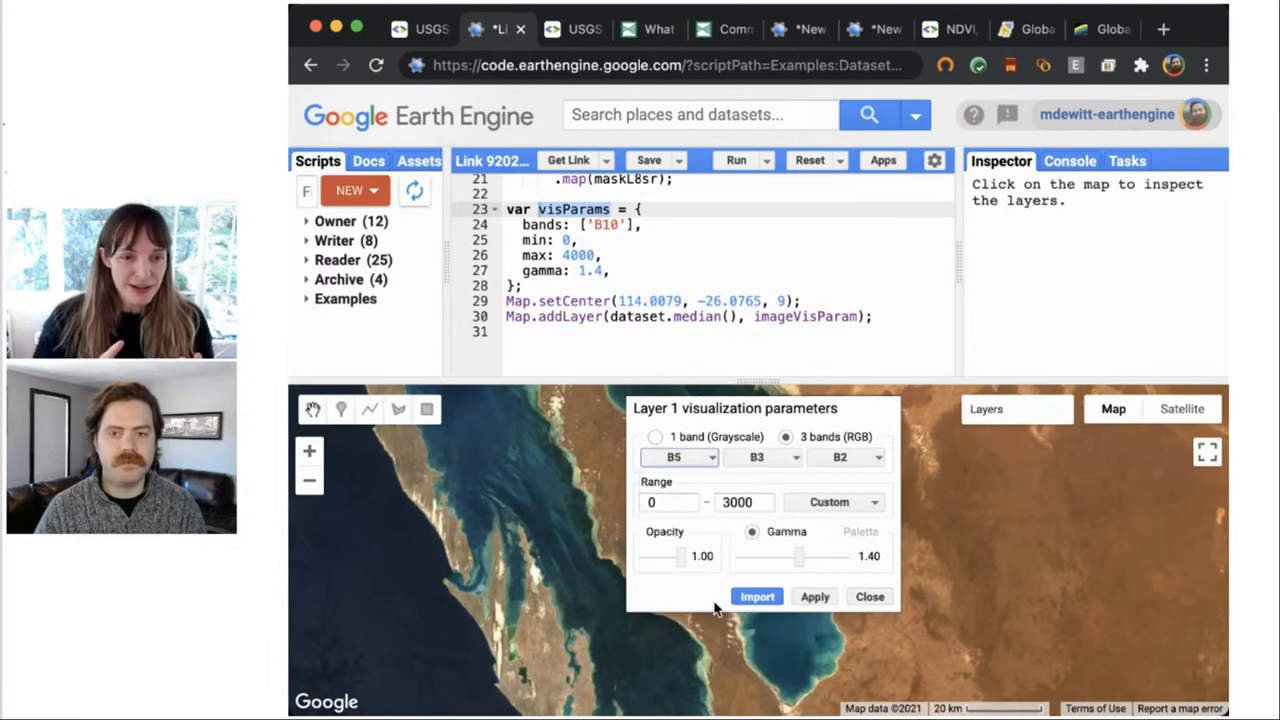
{"action": "left_click", "coordinate": [764, 456]}
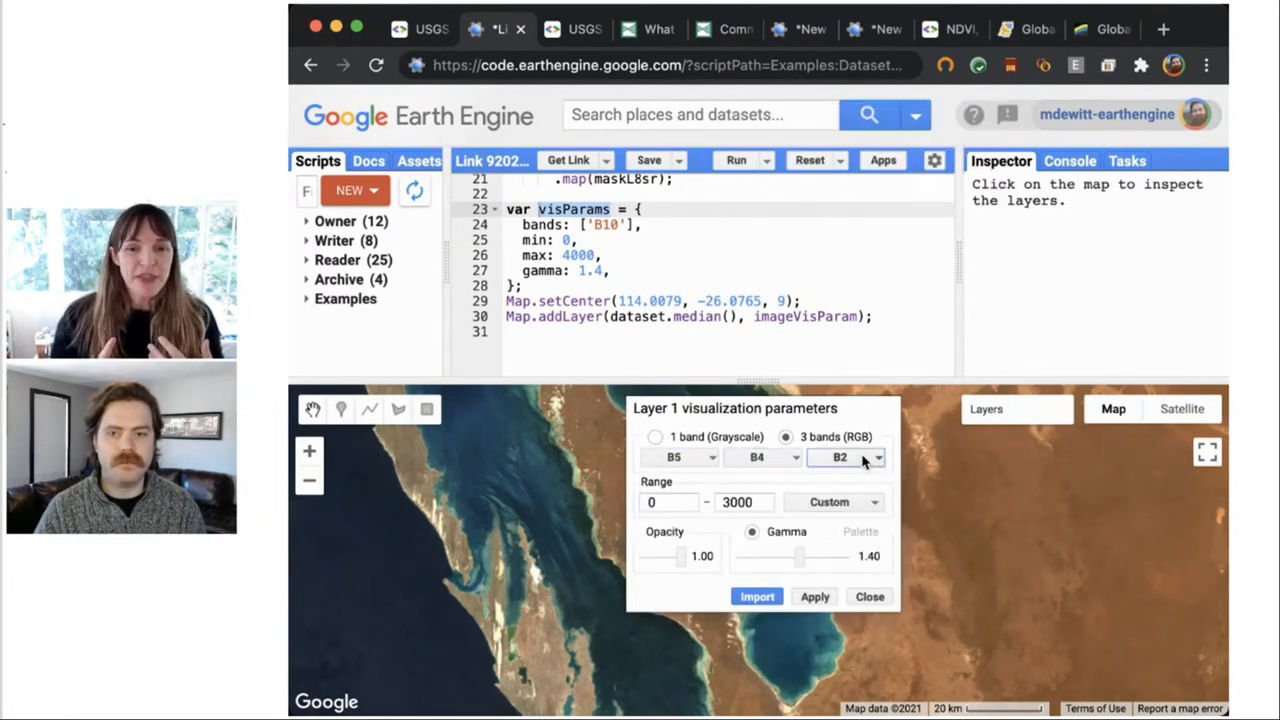
{"action": "left_click", "coordinate": [844, 456]}
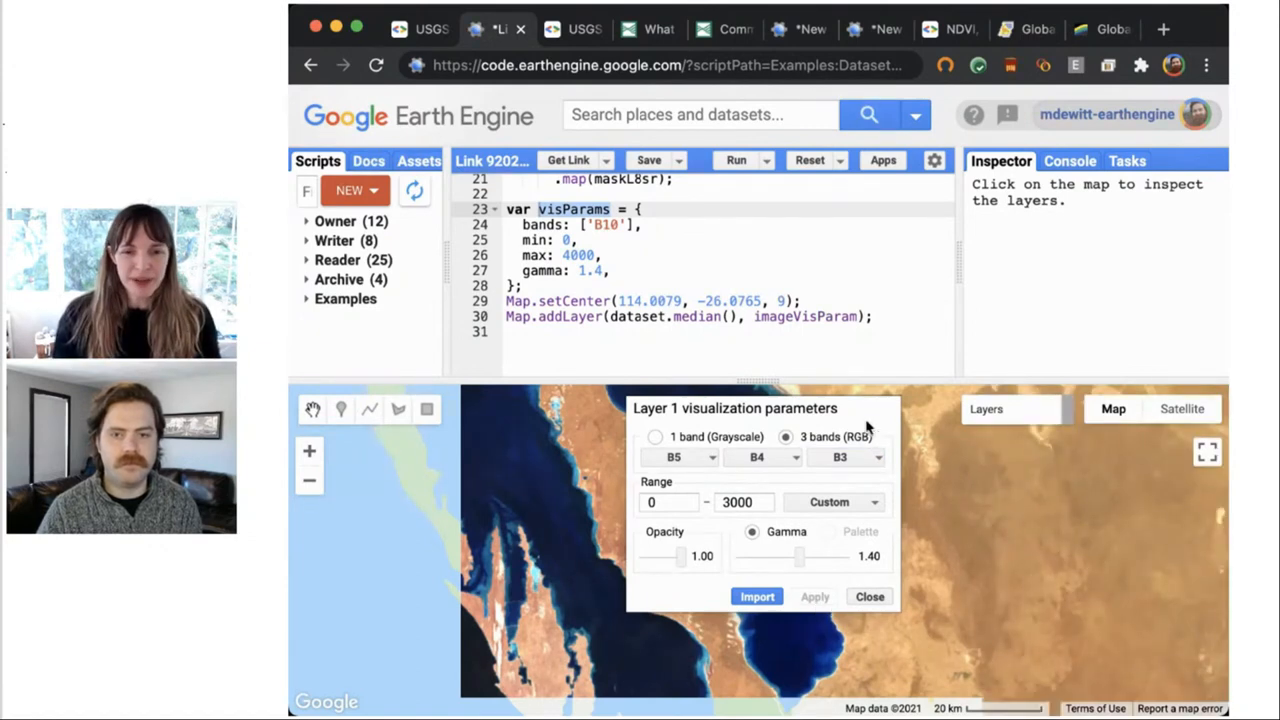
{"action": "left_click_drag", "start_coordinate": [736, 408], "coordinate": [1040, 480]}
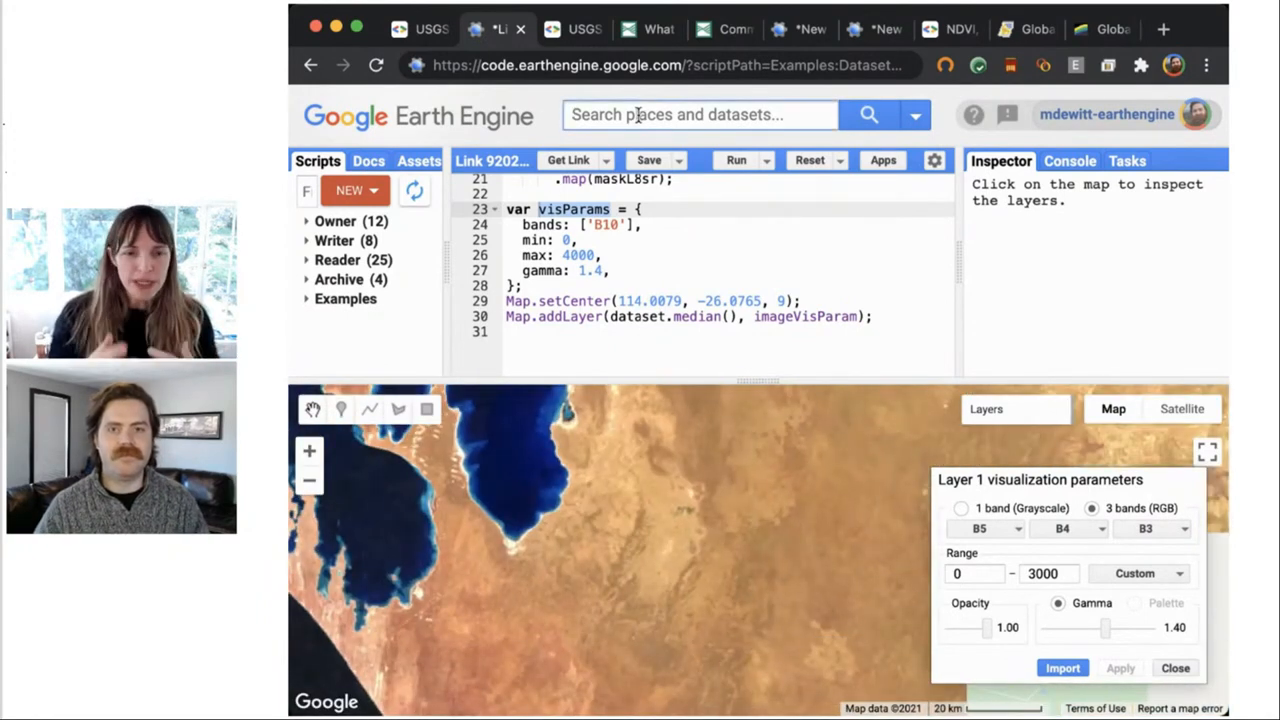
- Pan across the B5/B4/B3 false-colour mountain valleys around New Zealand's Fox Glacier
{"action": "type", "text": "new zeal"}
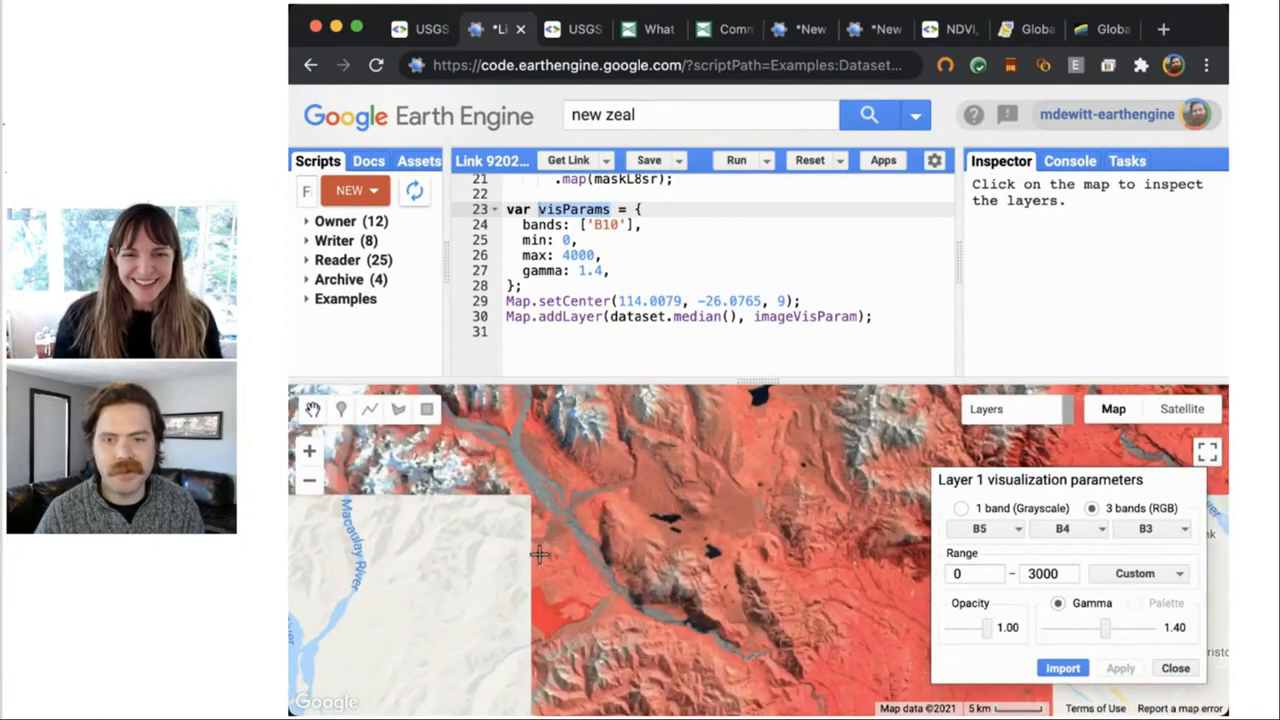
{"action": "left_click_drag", "start_coordinate": [560, 576], "coordinate": [540, 556]}
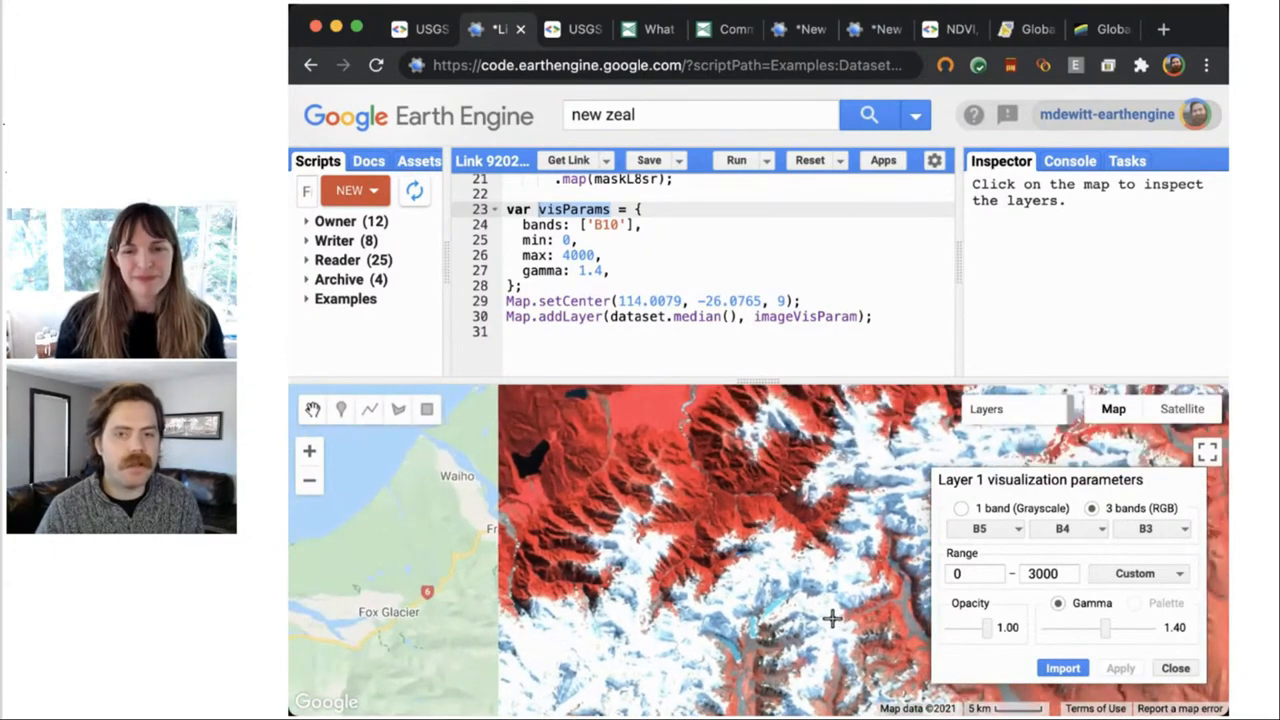
{"action": "left_click_drag", "start_coordinate": [830, 616], "coordinate": [676, 602]}
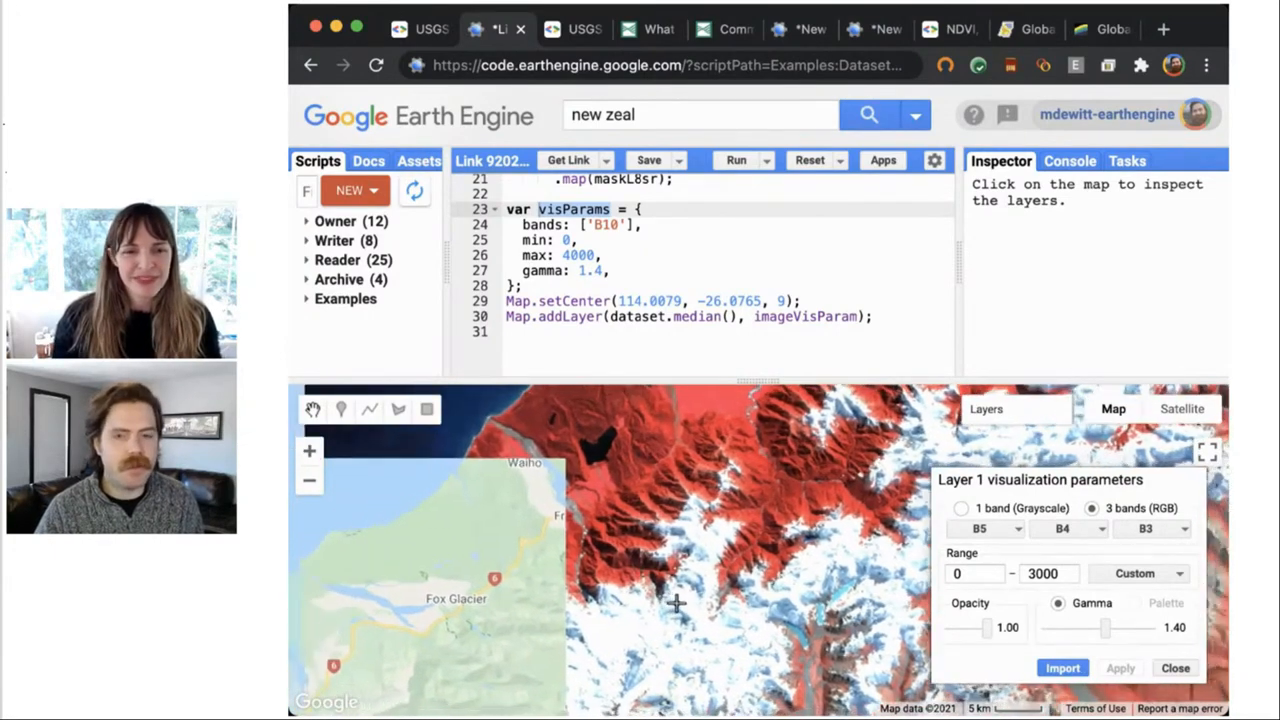
{"action": "left_click_drag", "start_coordinate": [676, 604], "coordinate": [436, 516]}
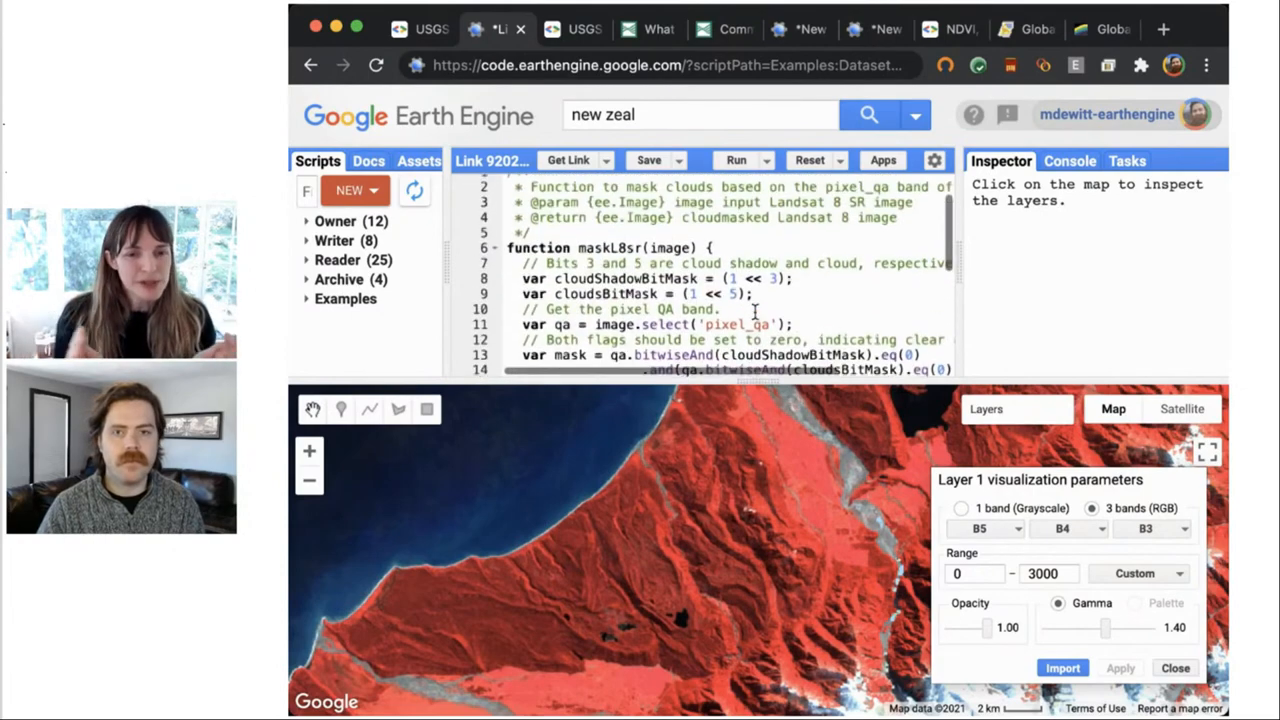
- Comment out the Map.setCenter line (line 29) with // so the map stops recentring
{"action": "scroll", "scroll_direction": "down", "scroll_amount": 3}
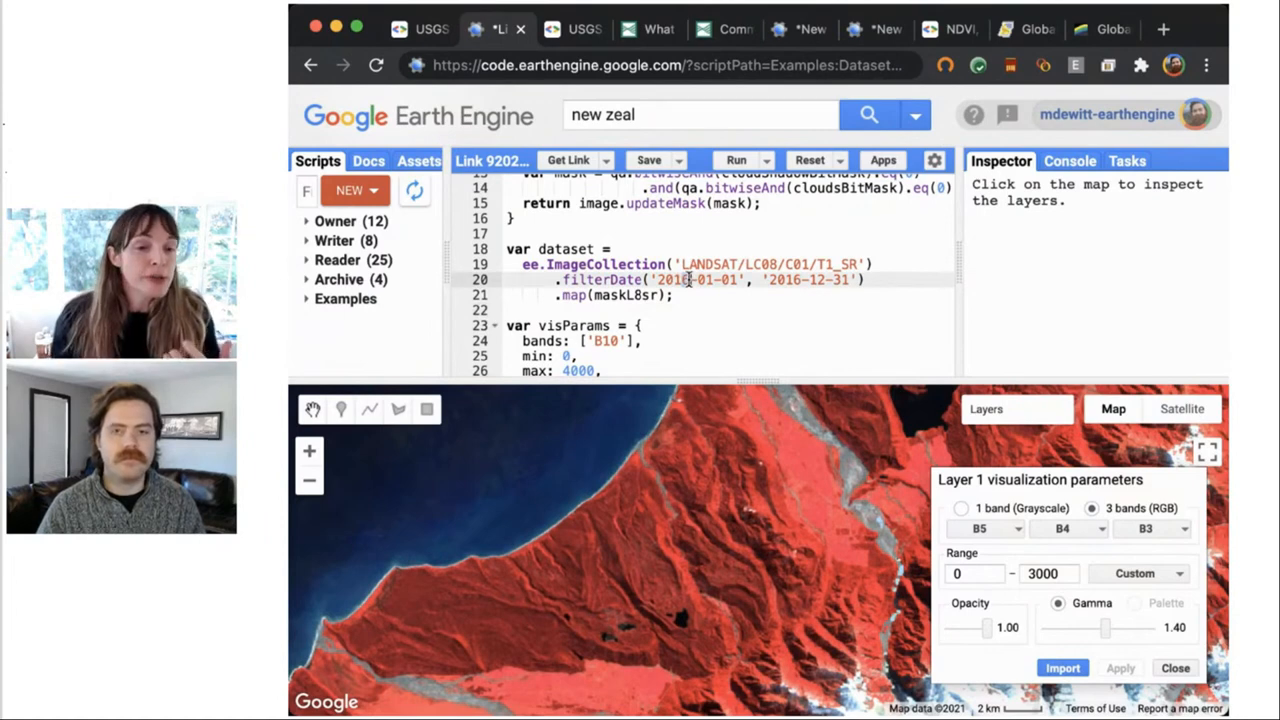
{"action": "scroll", "scroll_direction": "down", "scroll_amount": 3}
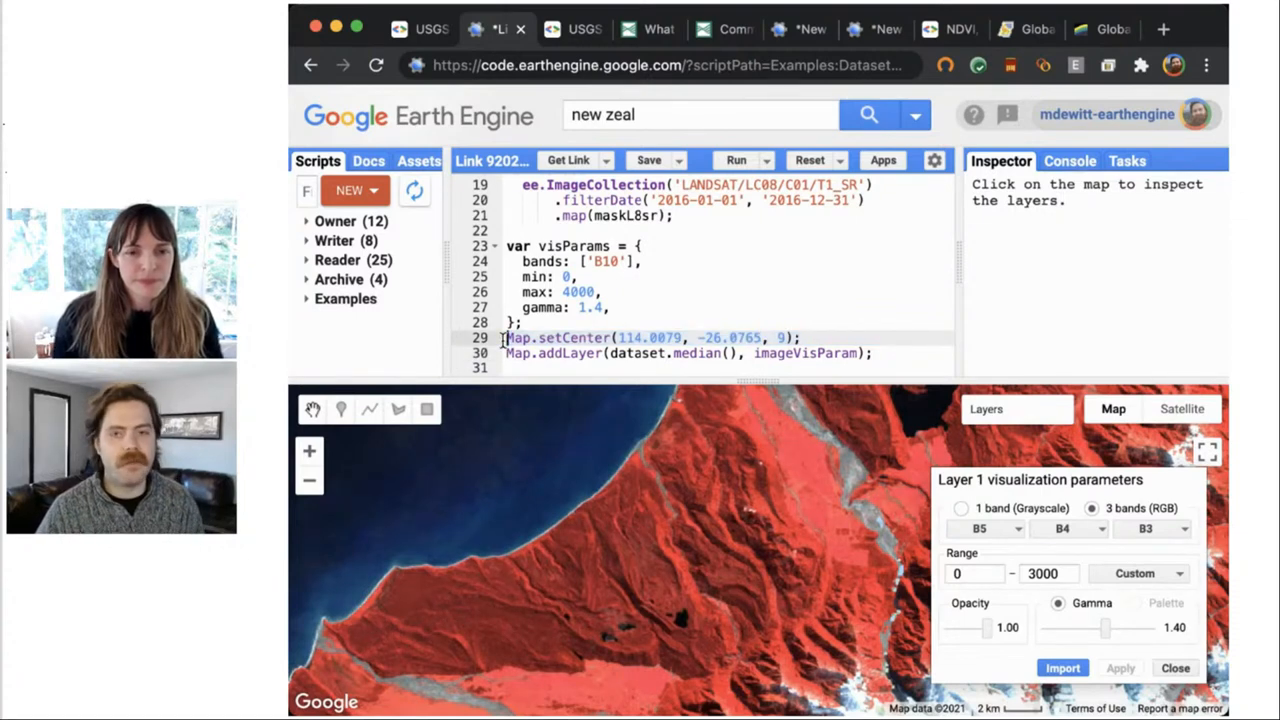
{"action": "type", "text": "//"}
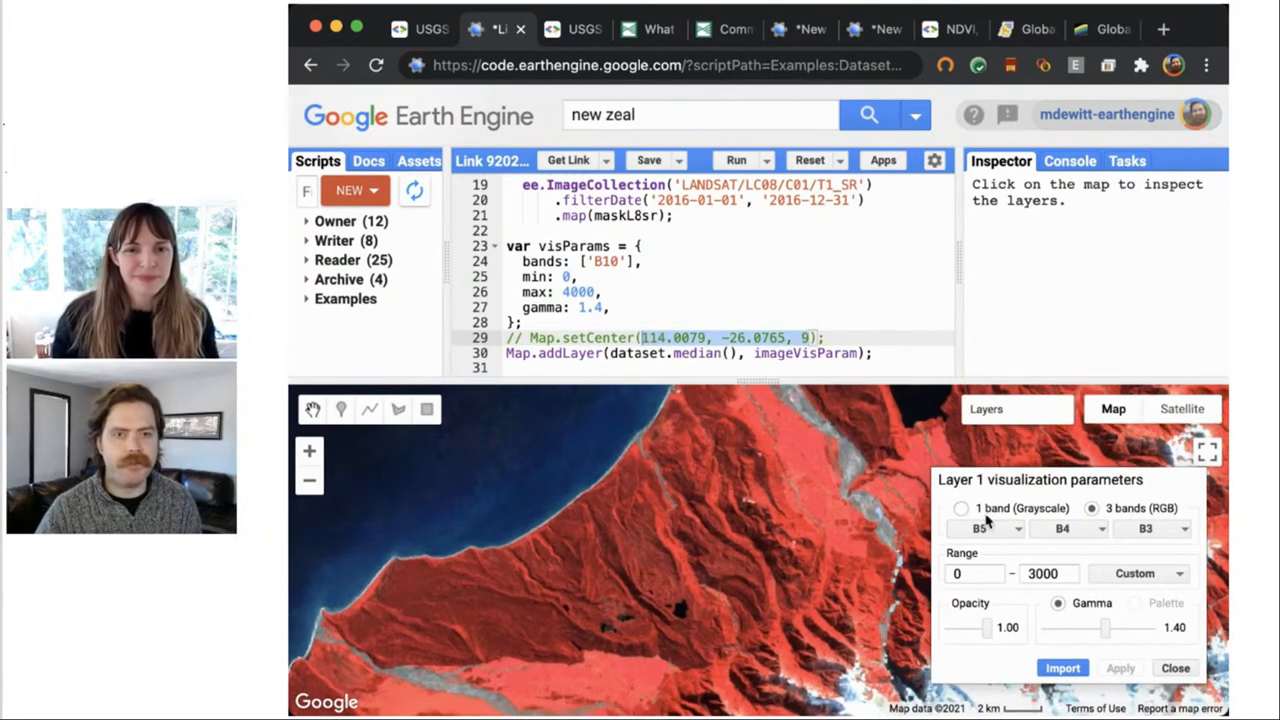
- Set Layer 1's second channel to band B5 for a B7/B5/B3 green-vegetation composite
{"action": "left_click", "coordinate": [986, 528]}
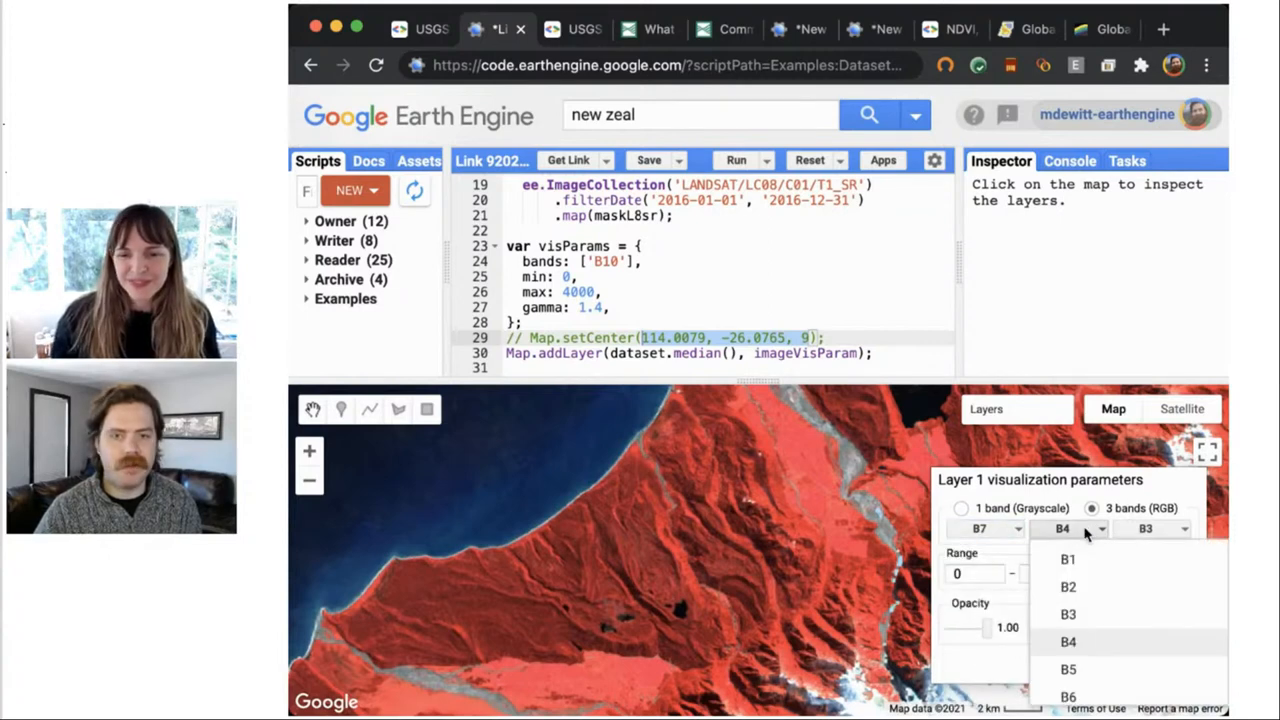
{"action": "mouse_move", "coordinate": [1068, 668]}
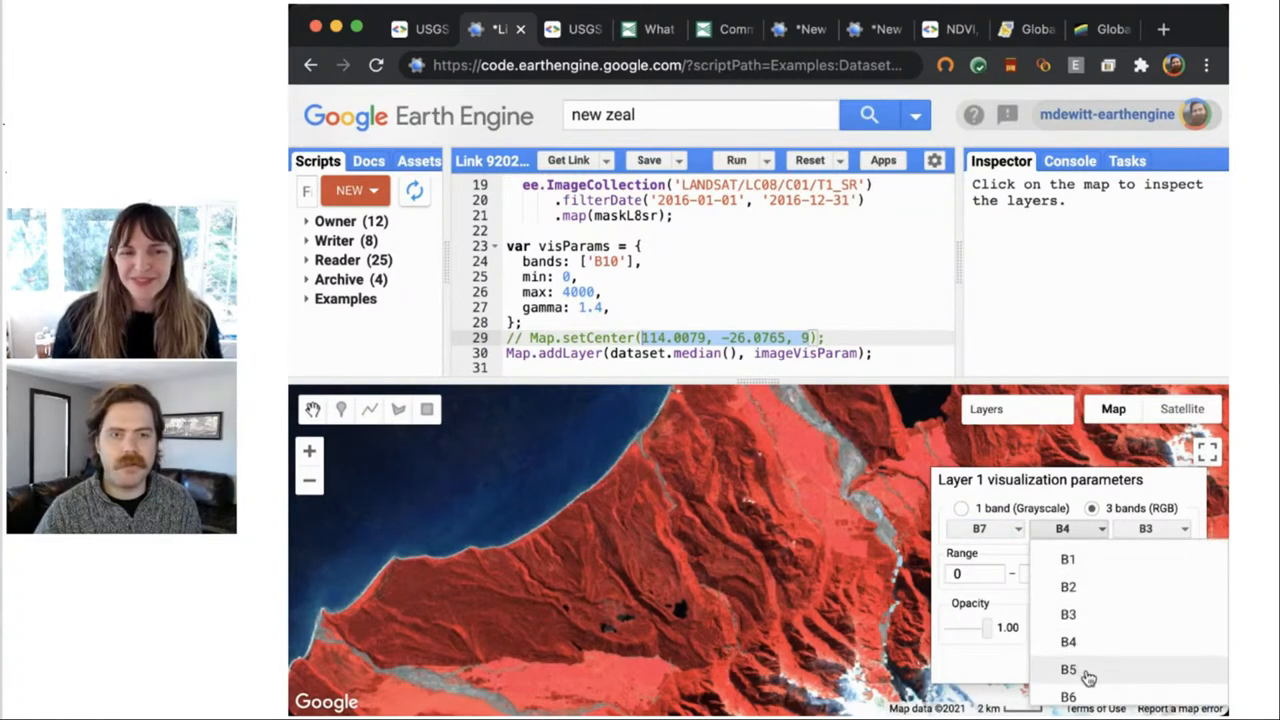
{"action": "left_click", "coordinate": [1068, 668]}
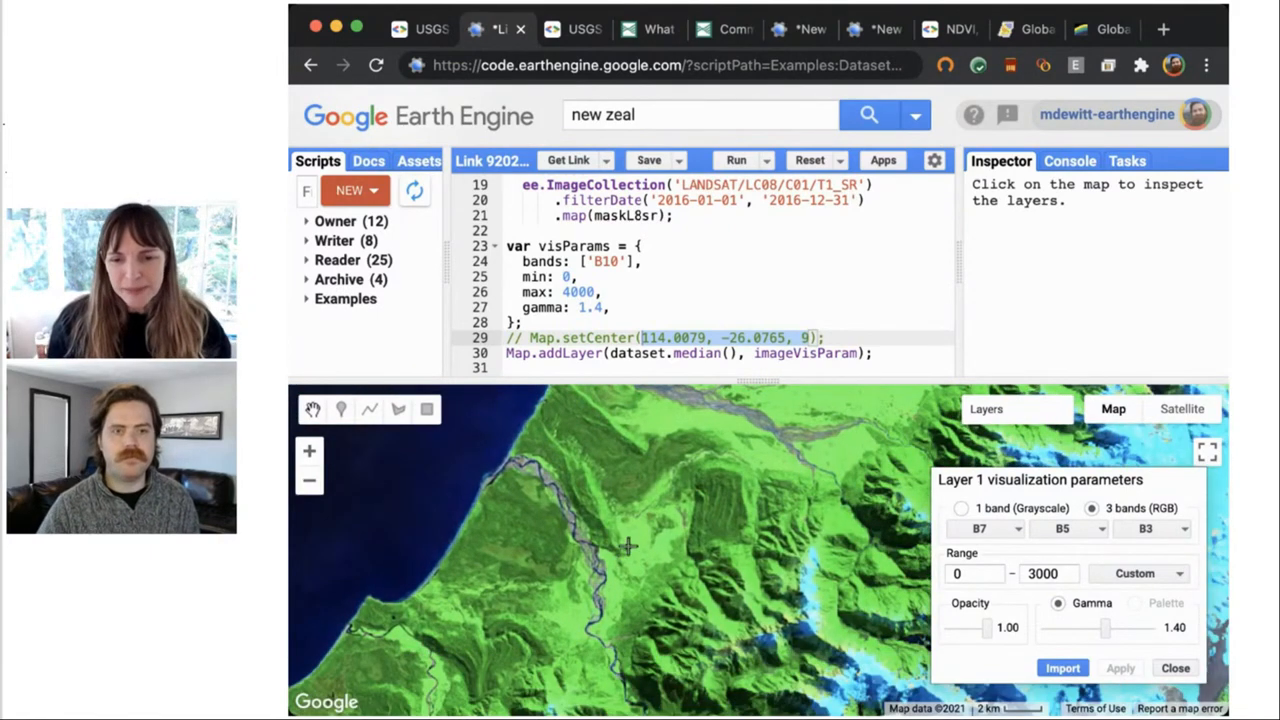
- Apply a B2/B6/B7 band combination to Layer 1, pan the map, then go to the API Docs
{"action": "left_click", "coordinate": [980, 528]}
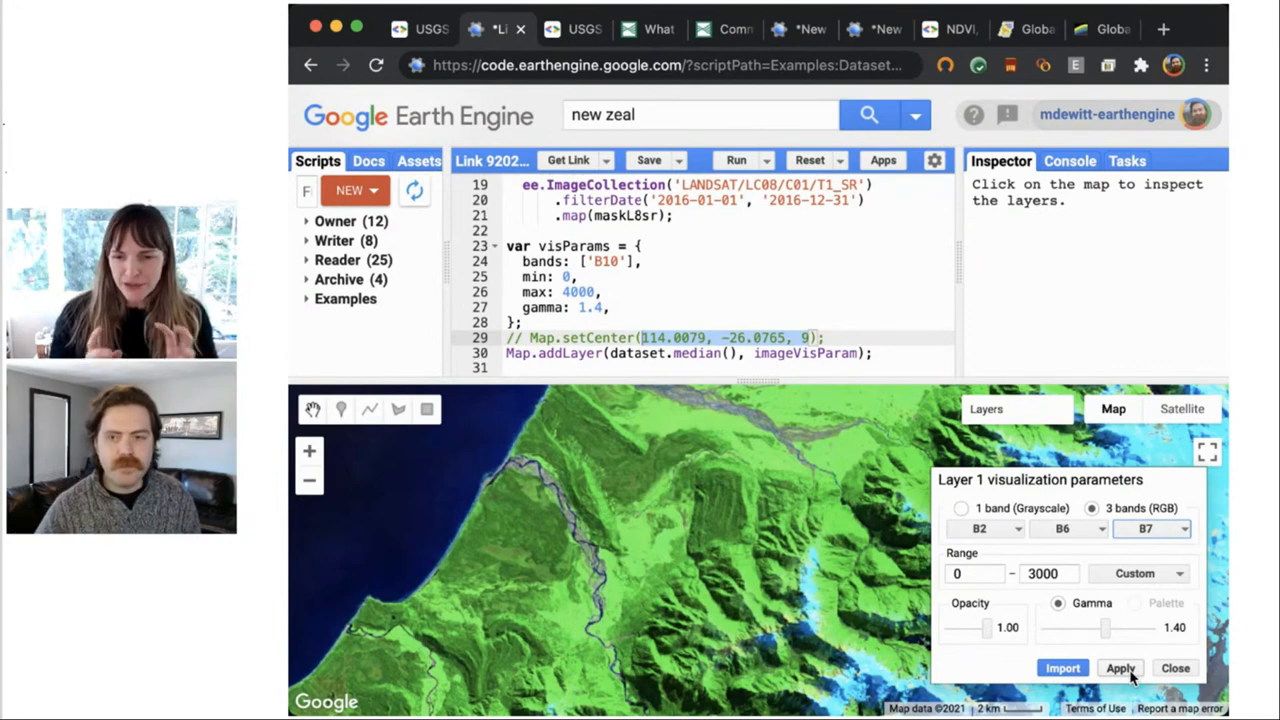
{"action": "left_click", "coordinate": [1120, 668]}
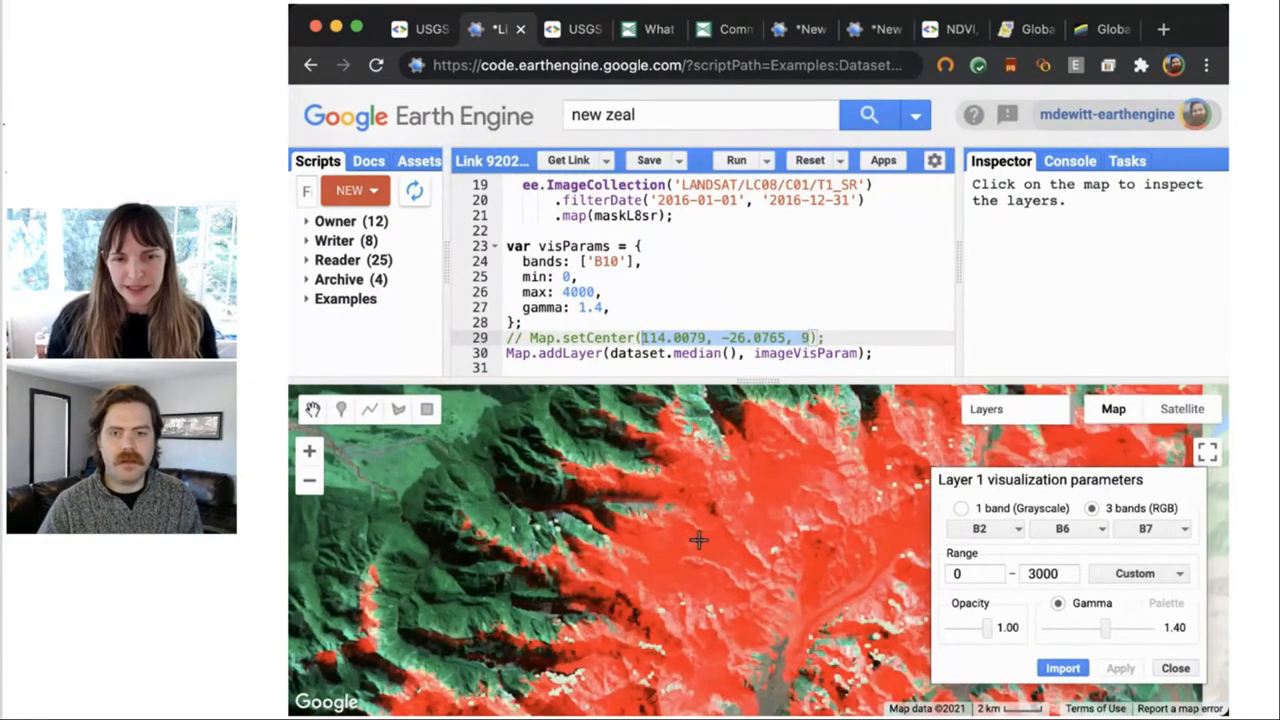
{"action": "left_click_drag", "start_coordinate": [700, 540], "coordinate": [816, 538]}
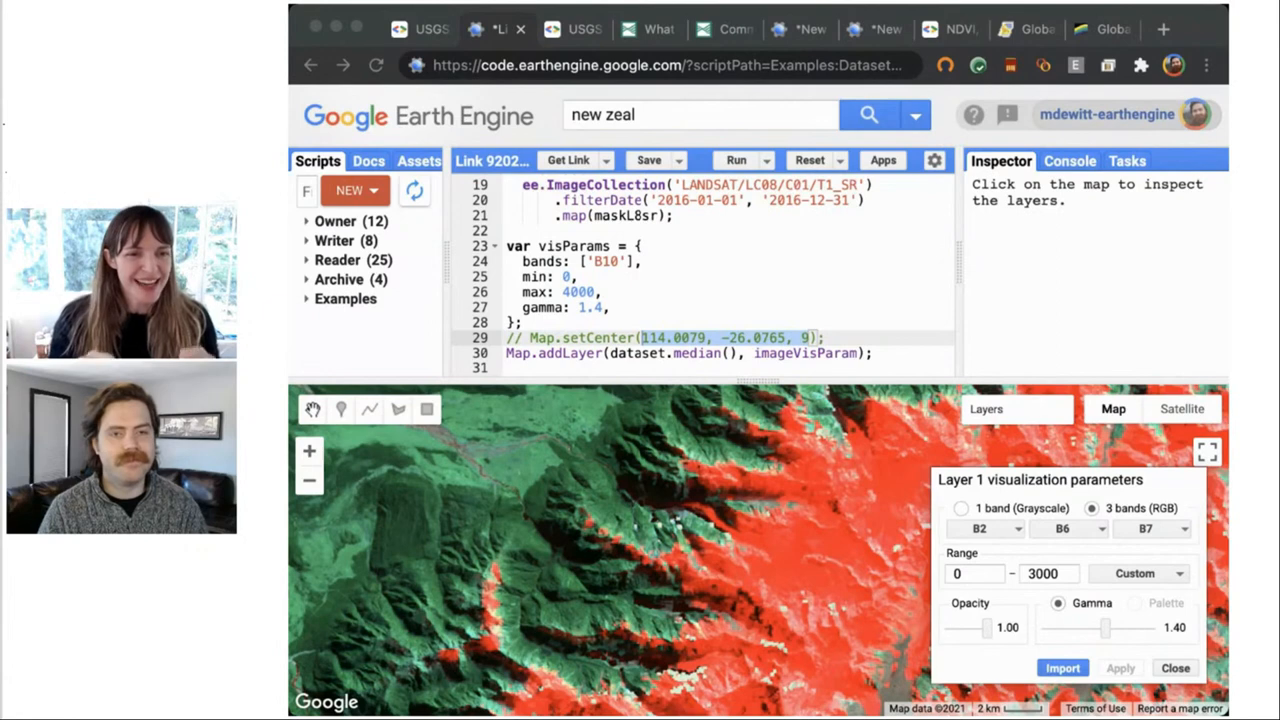
{"action": "mouse_move", "coordinate": [914, 328]}
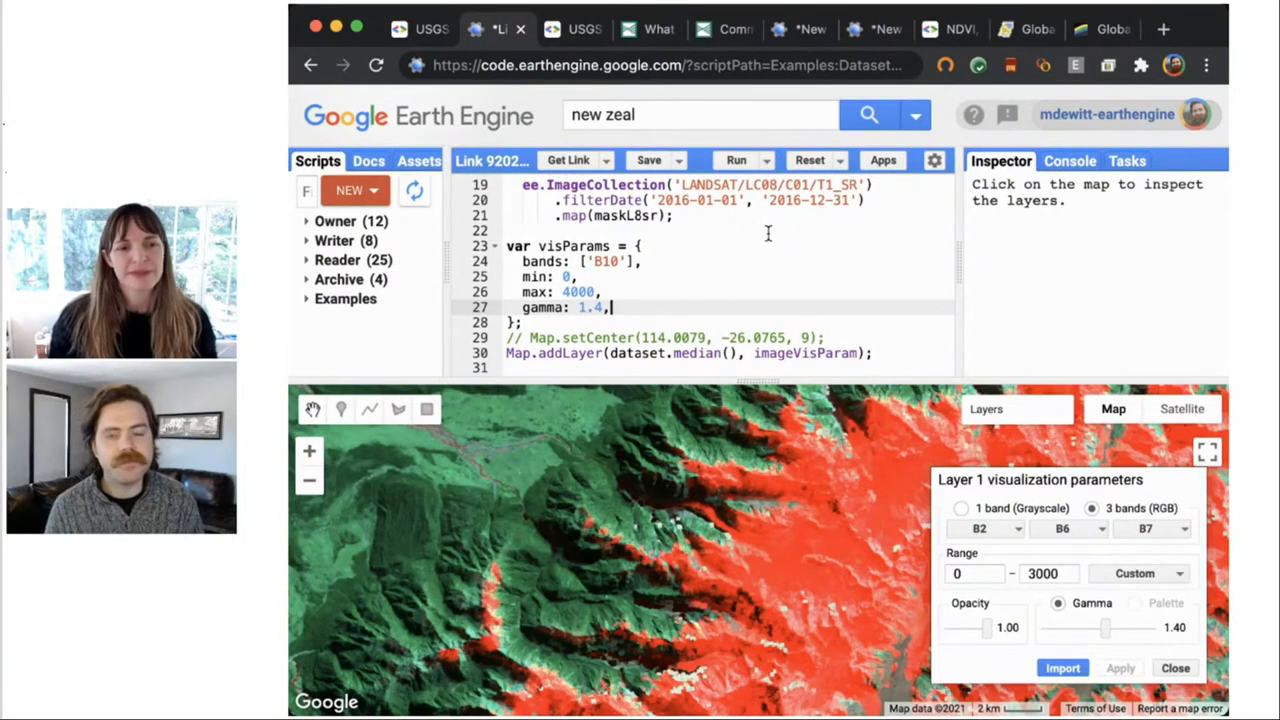
{"action": "mouse_move", "coordinate": [726, 284]}
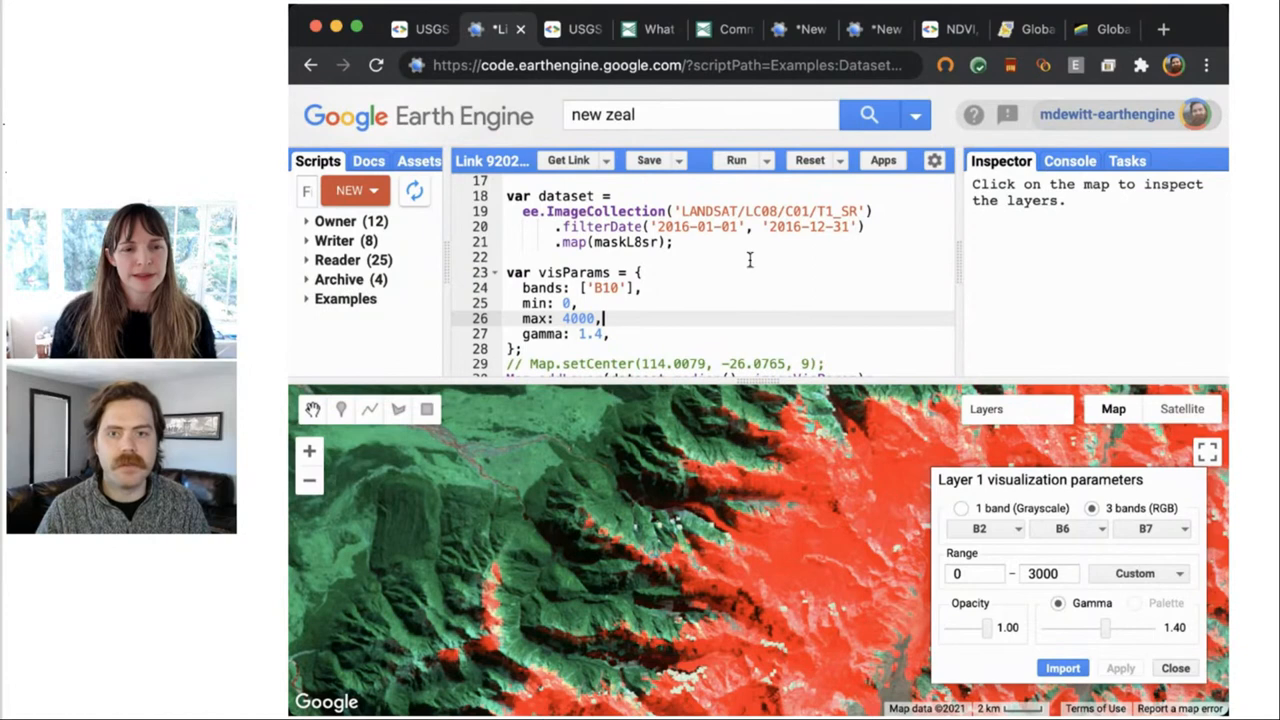
{"action": "left_click", "coordinate": [368, 160]}
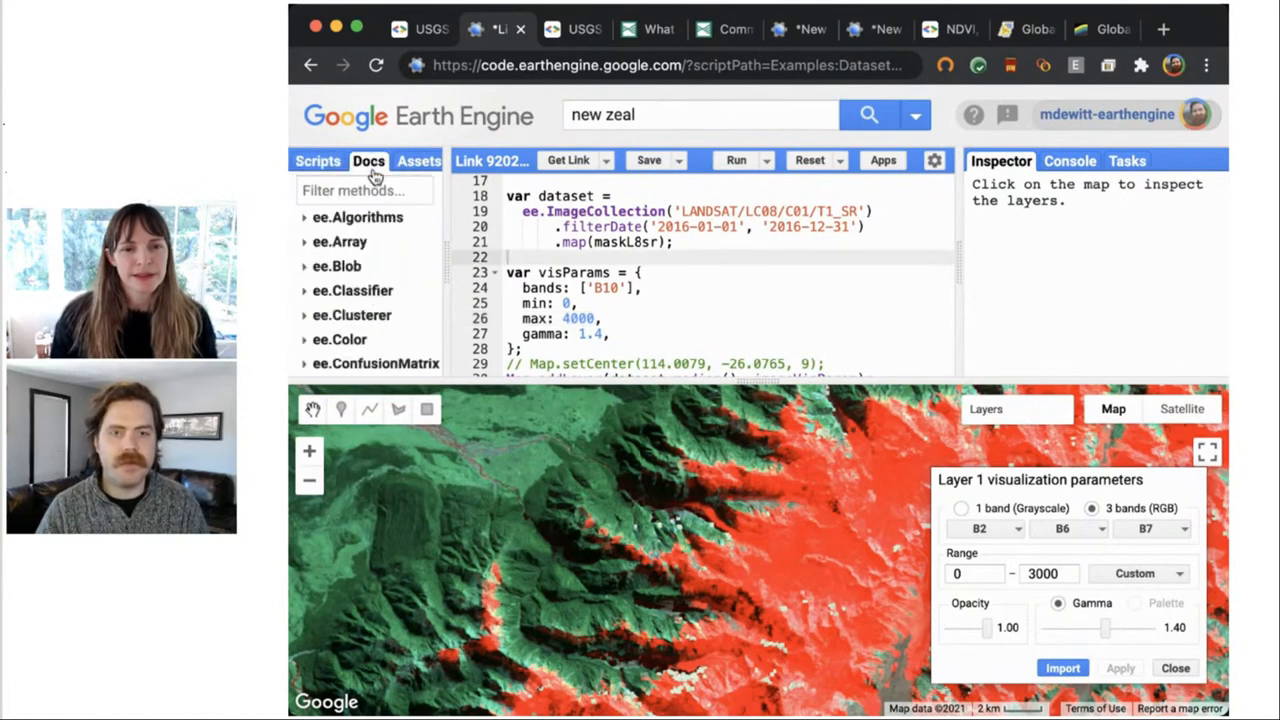
- Filter the Docs for 'normaliz' to find normalizedDifference, then return to the script
{"action": "type", "text": "normaliz"}
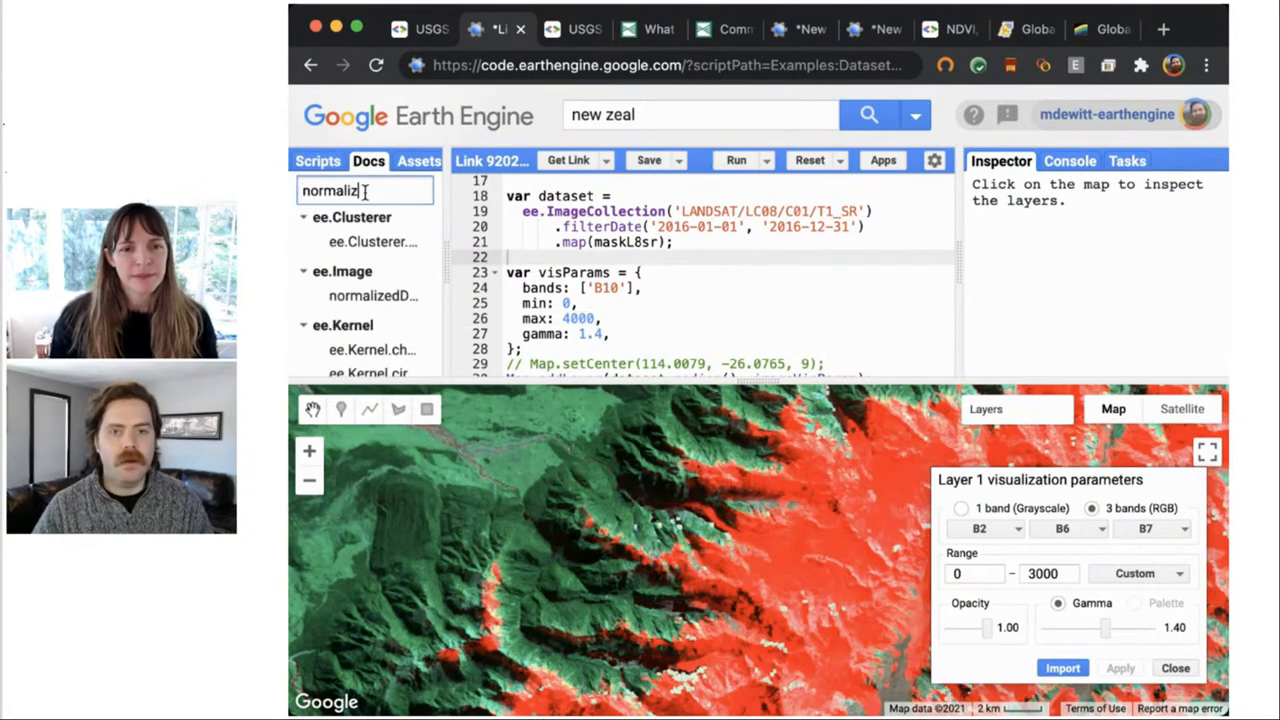
{"action": "left_click", "coordinate": [372, 296]}
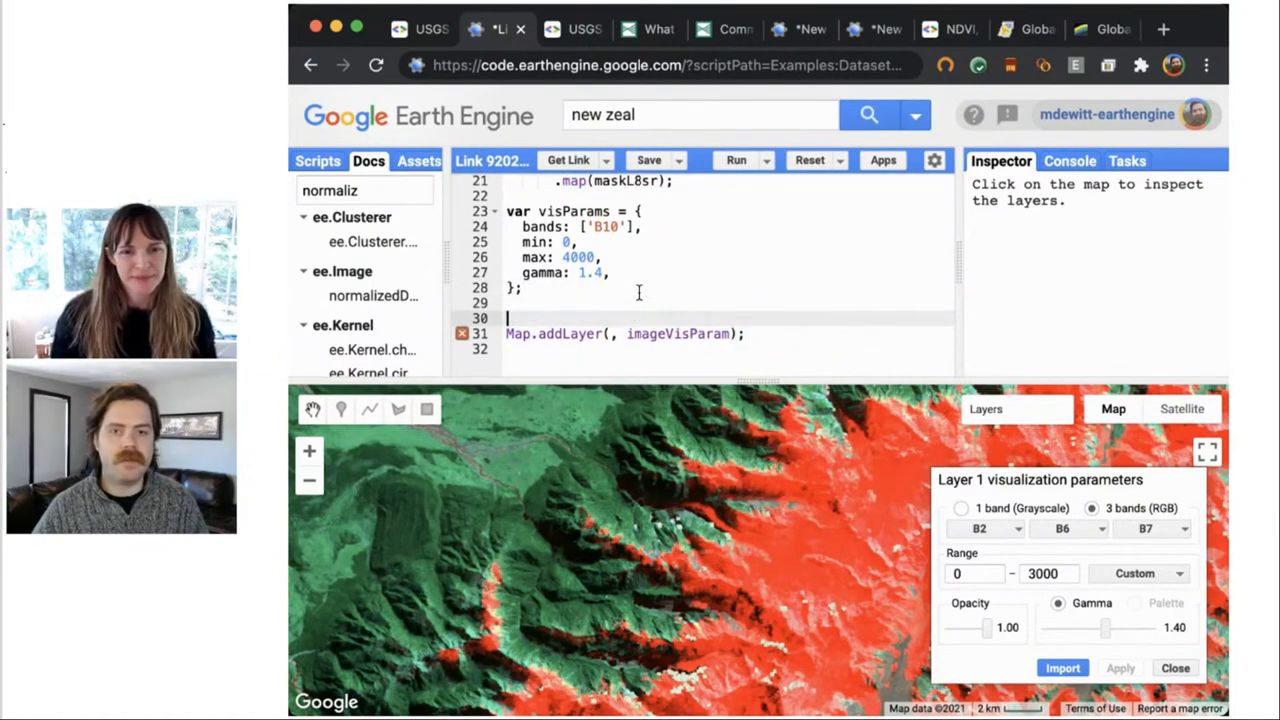
- Define var median = dataset.median(); in the script
{"action": "type", "text": "var"}
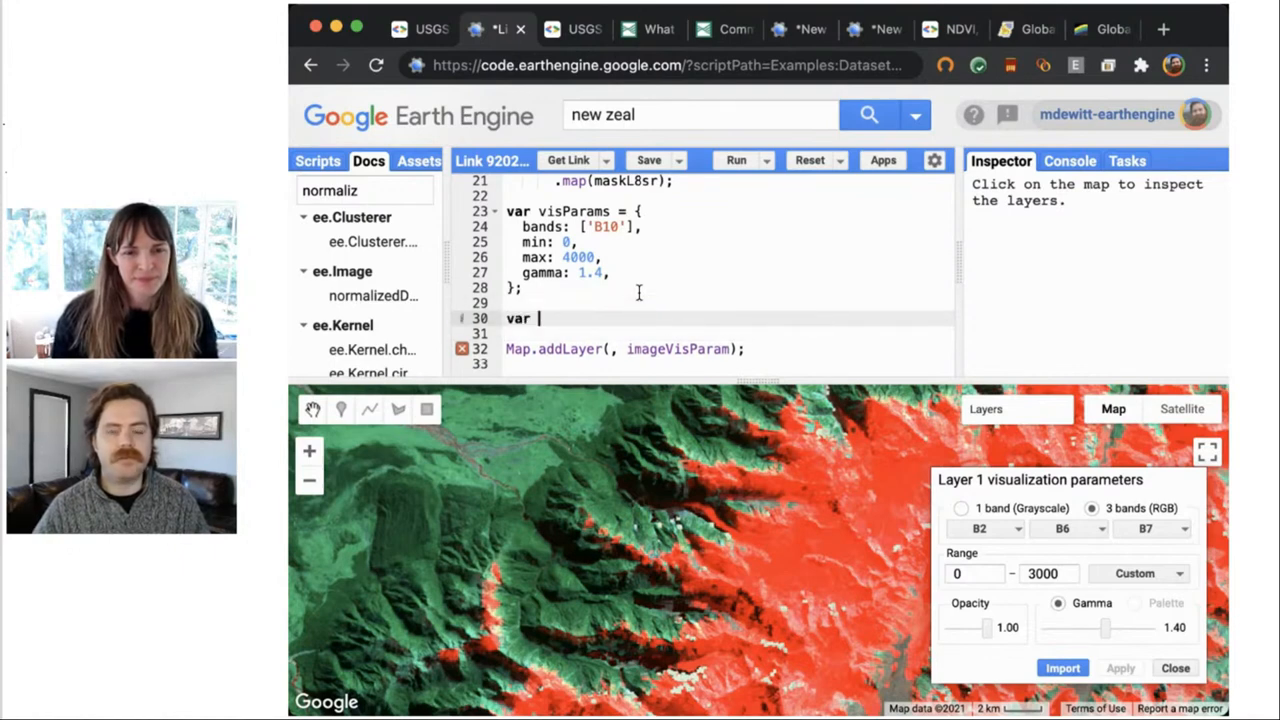
{"action": "type", "text": "median ="}
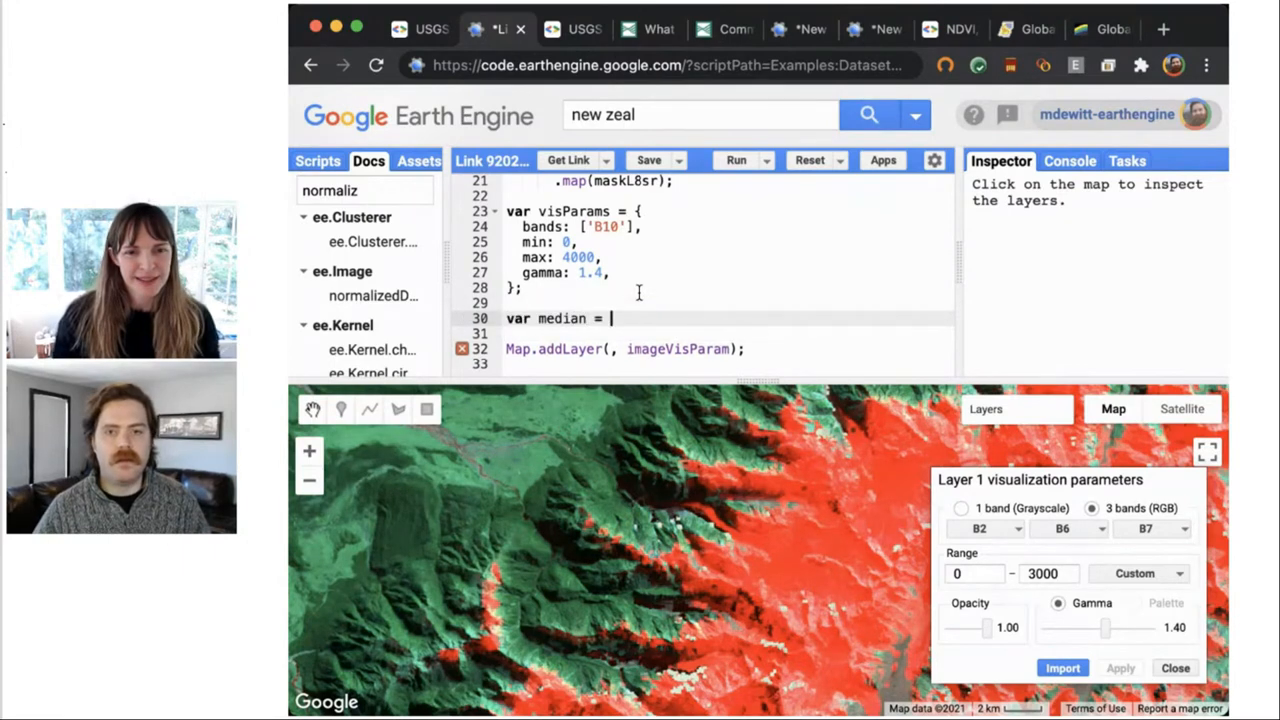
{"action": "type", "text": "dataset.median();"}
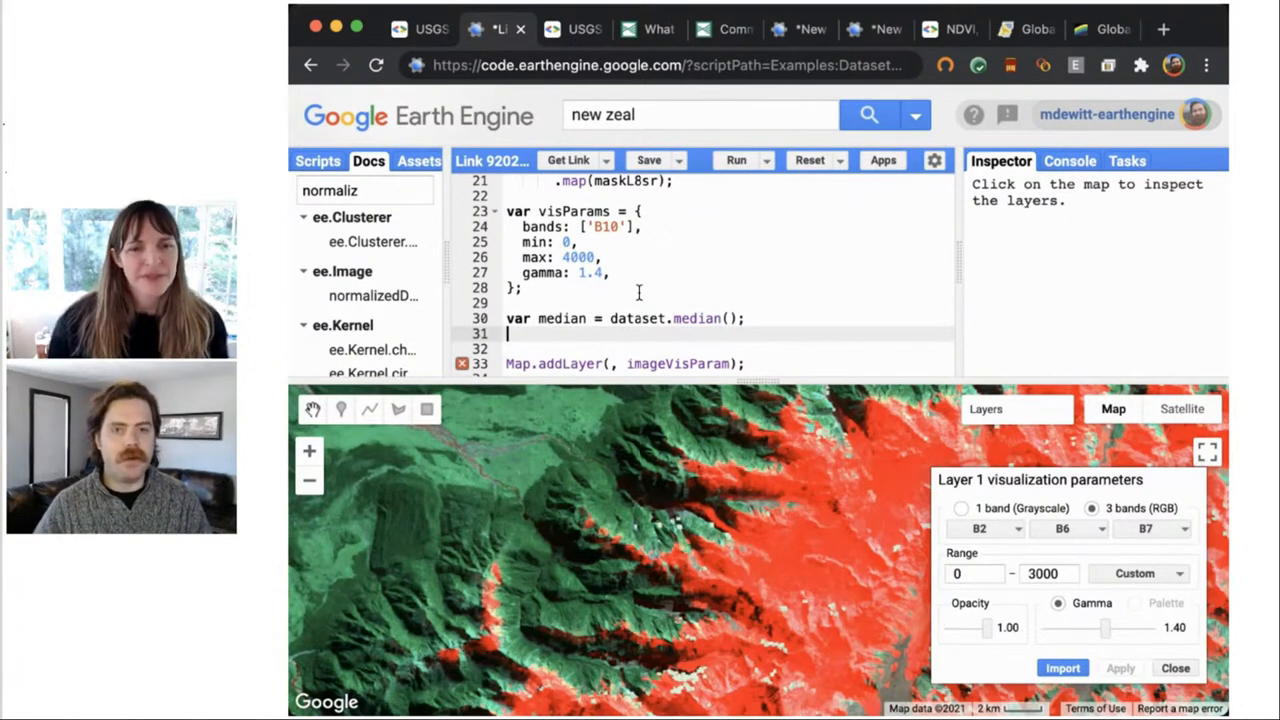
- Define ndvi as median.normalizeDifference(['B5','B4']) and pass ndvi to Map.addLayer
{"action": "type", "text": "var n"}
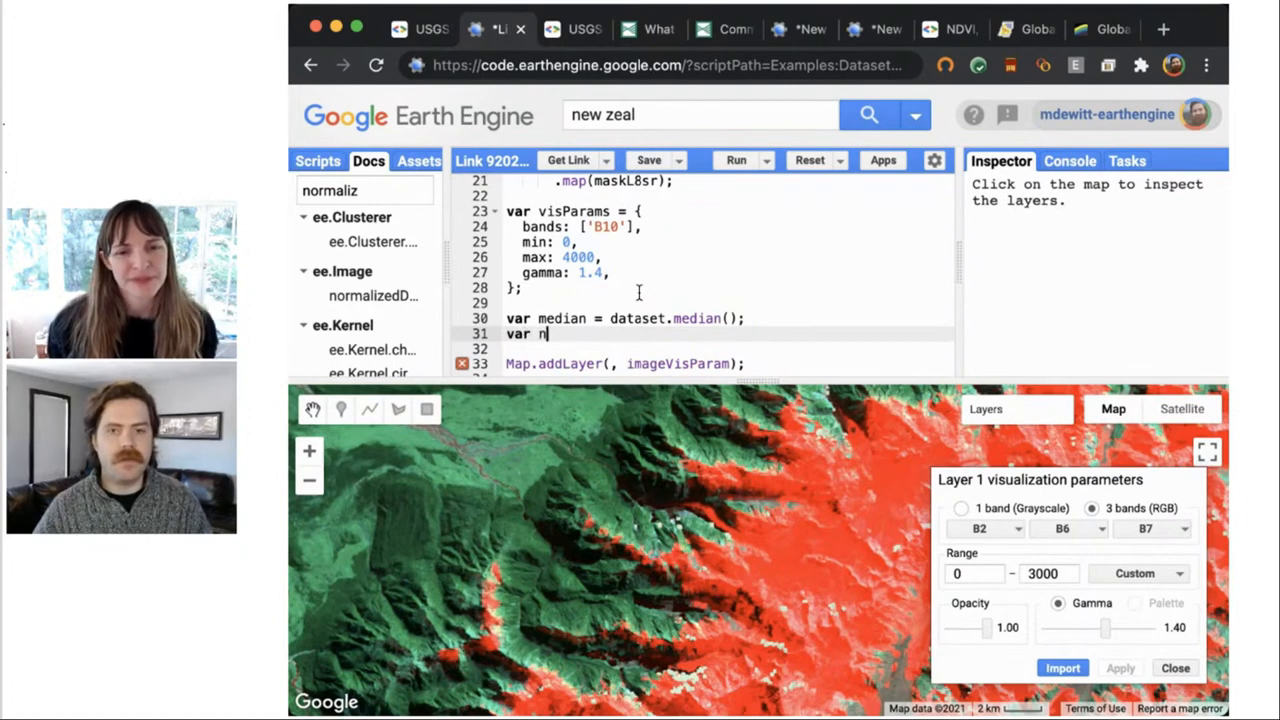
{"action": "type", "text": "dvi ="}
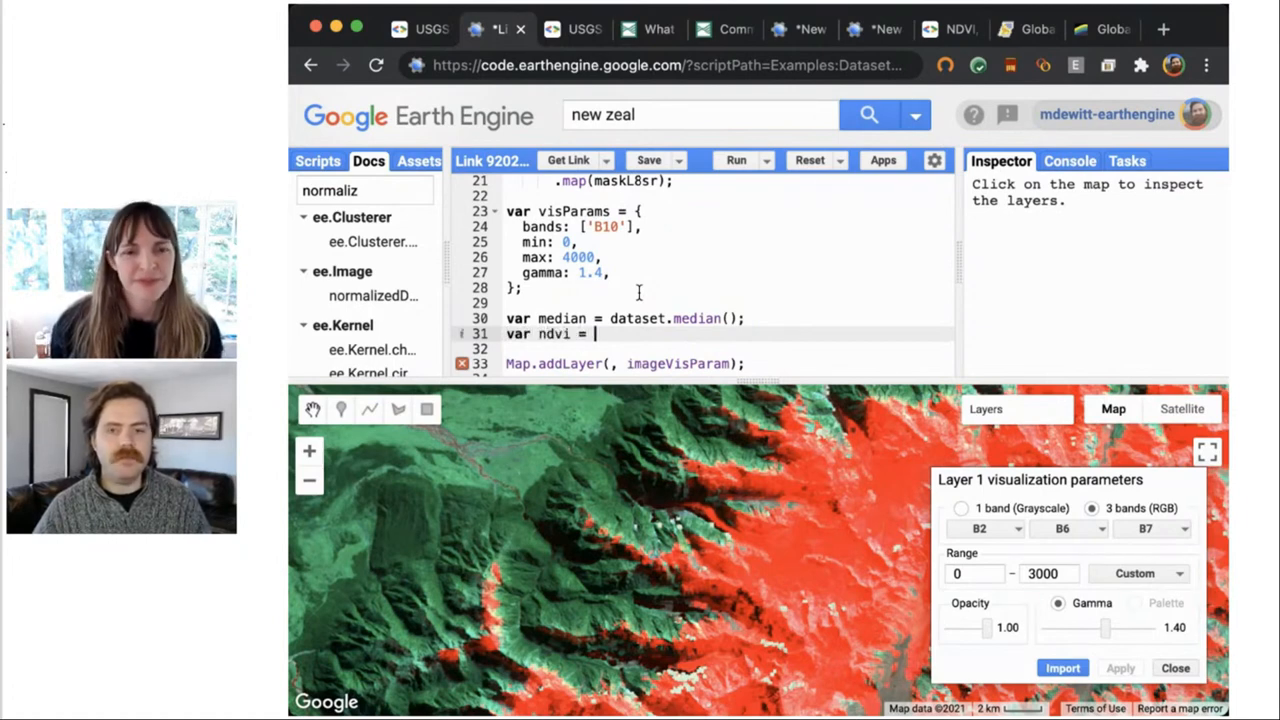
{"action": "type", "text": "d"}
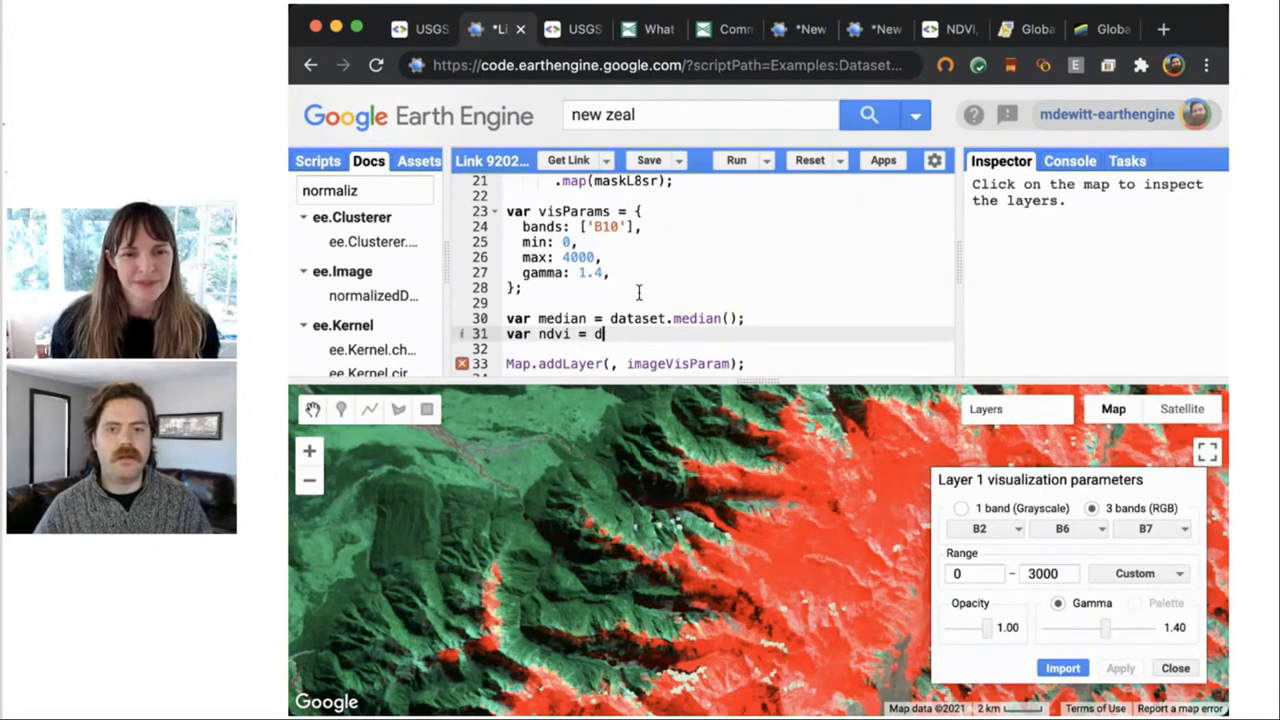
{"action": "type", "text": "edian.normalizeDifferene"}
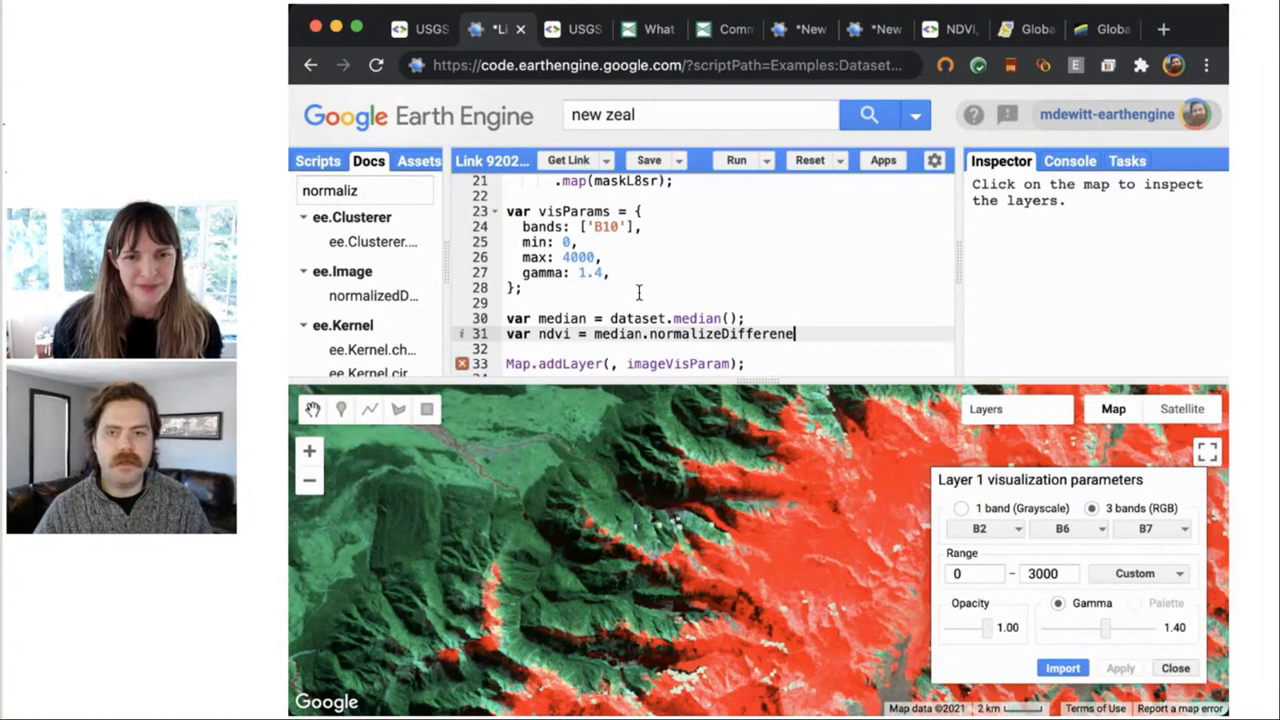
{"action": "type", "text": "("}
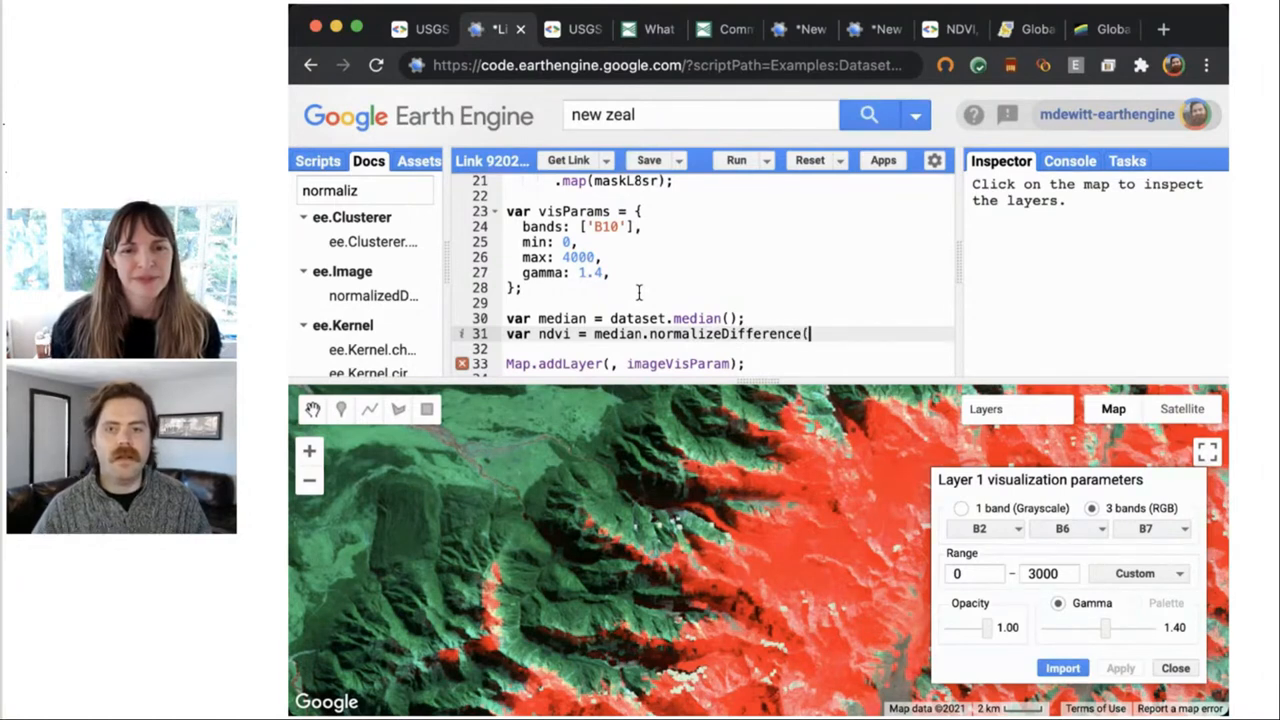
{"action": "type", "text": "['"}
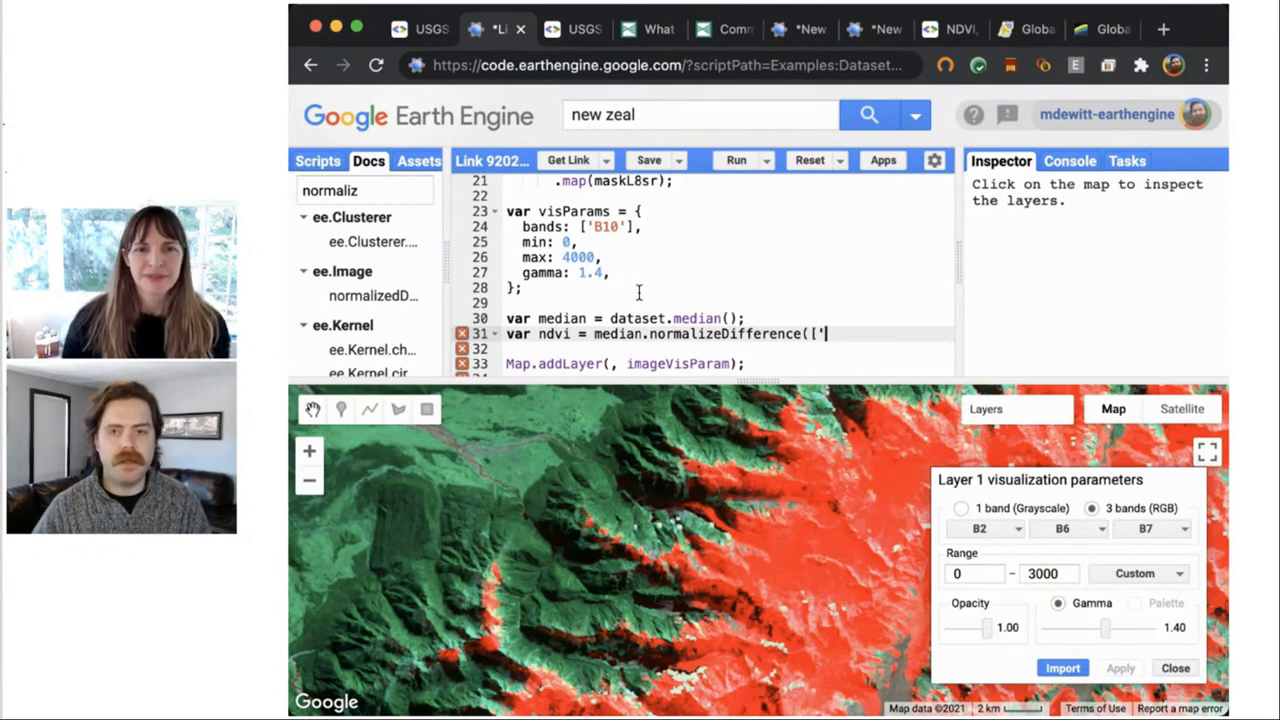
{"action": "type", "text": "B5"}
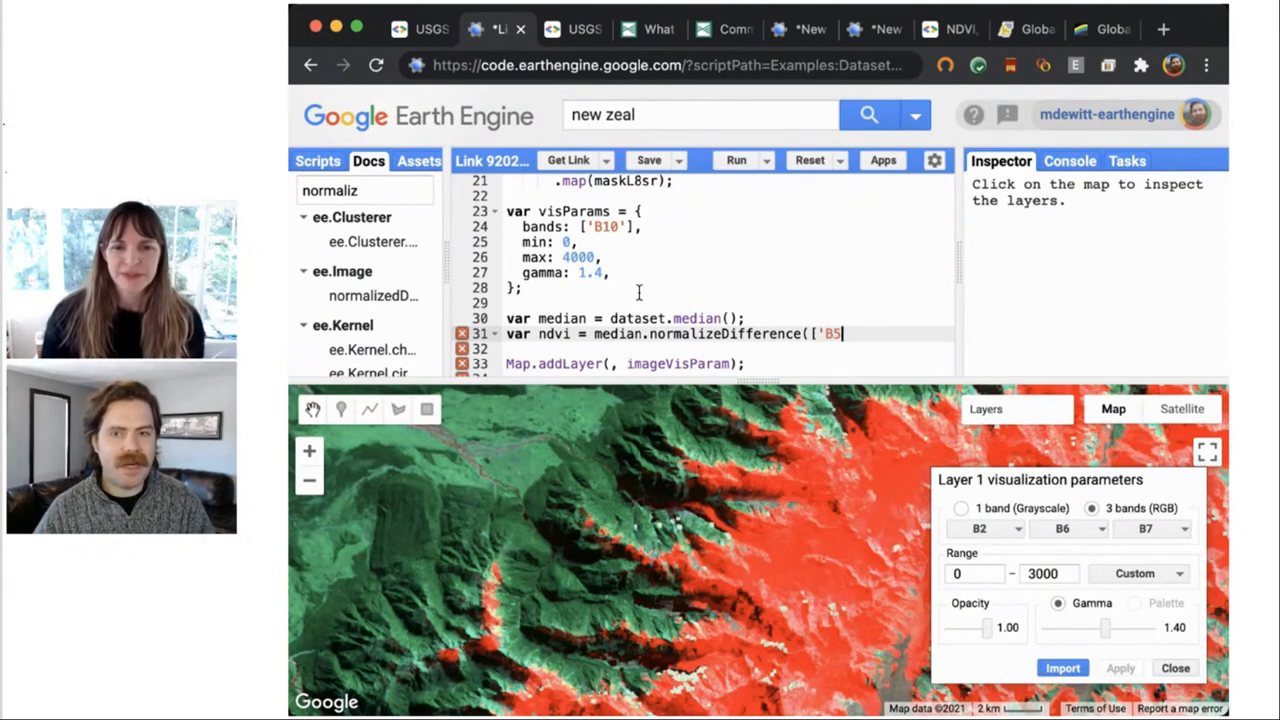
{"action": "type", "text": "', '"}
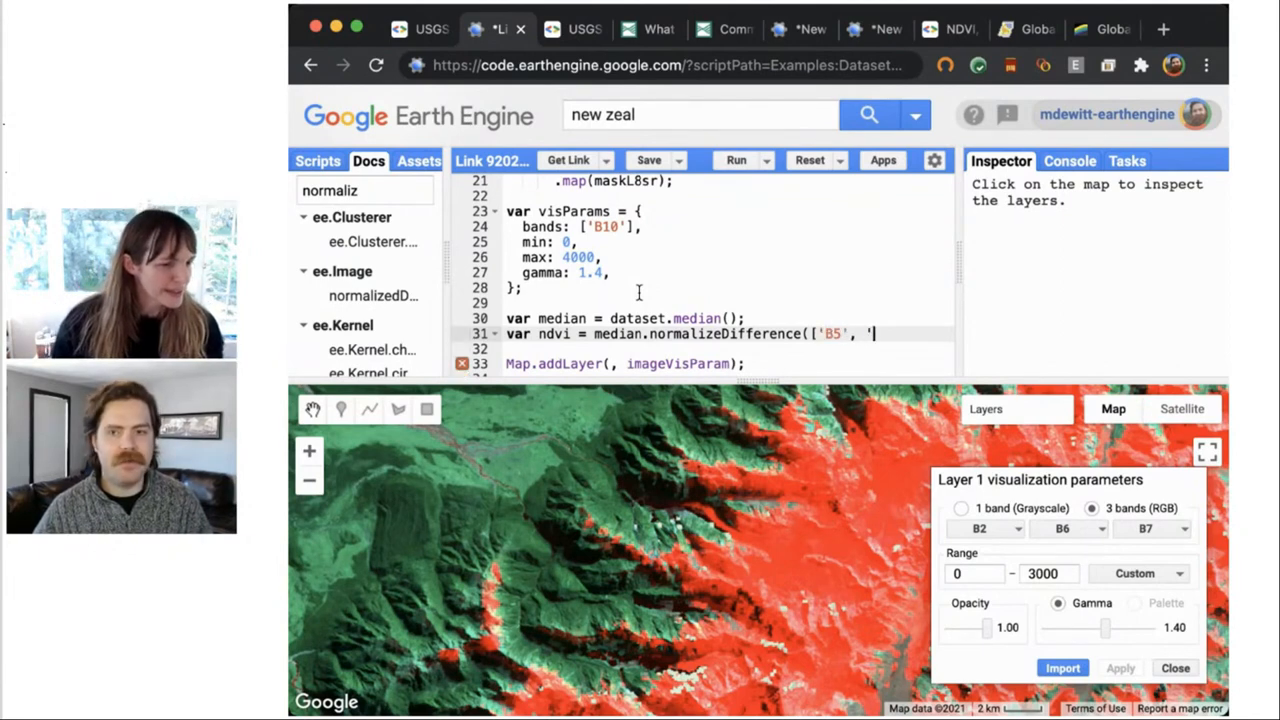
{"action": "type", "text": "B6'"}
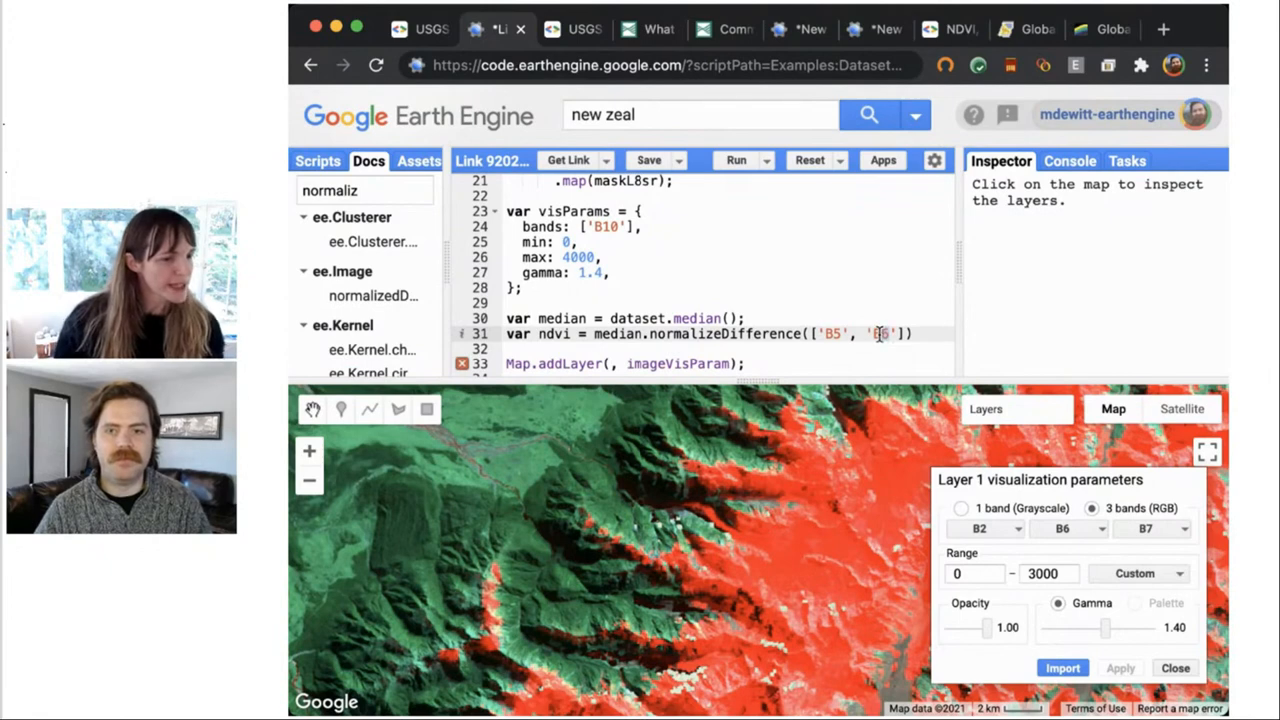
{"action": "type", "text": "4"}
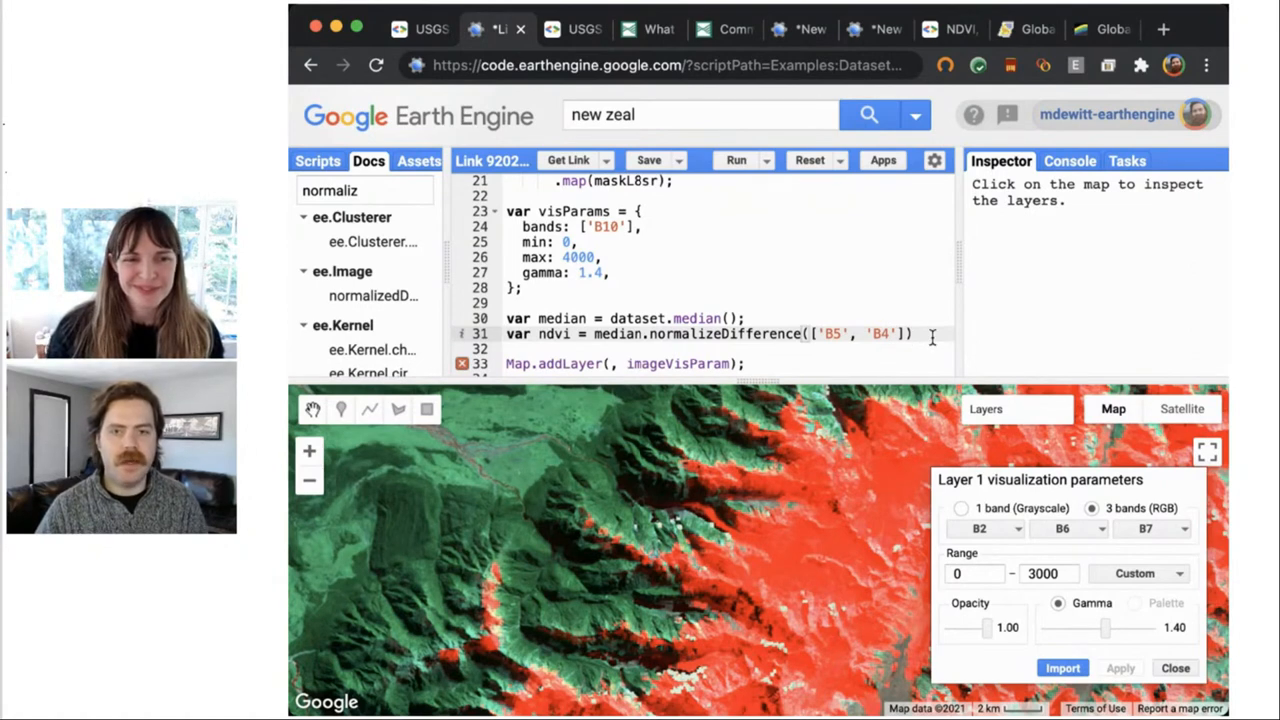
{"action": "type", "text": "ndvi"}
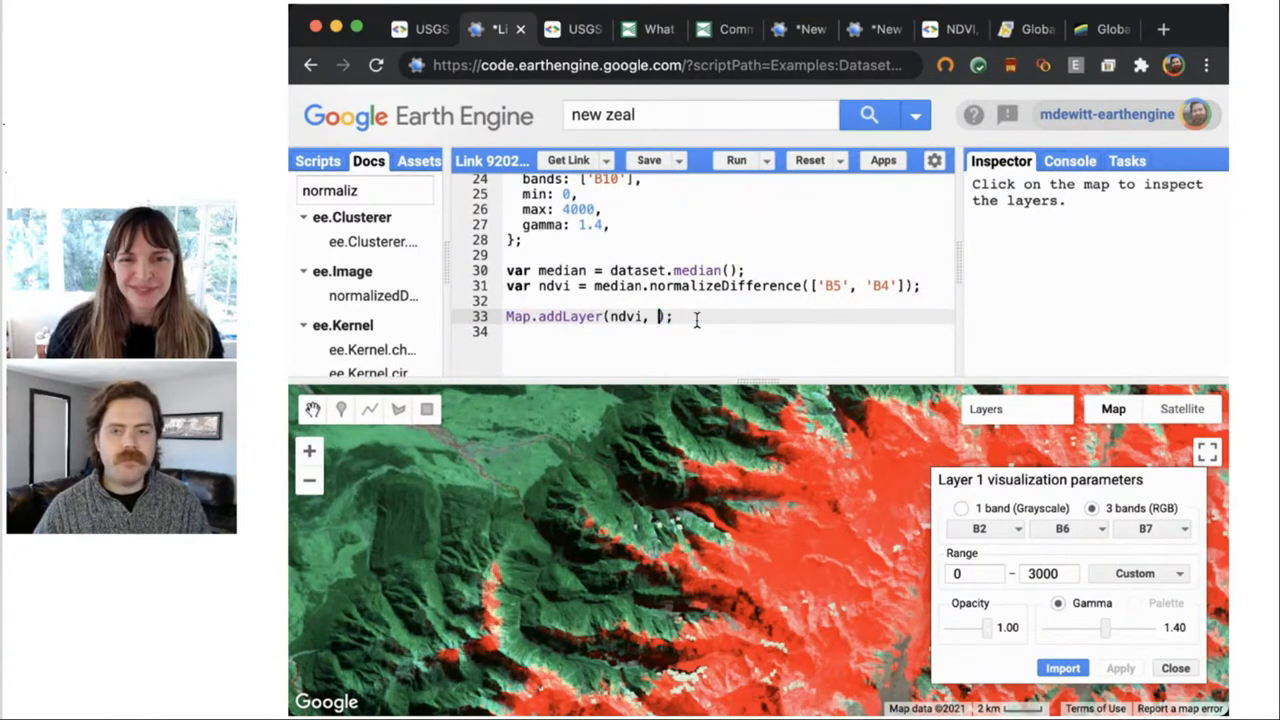
- Add var ndviVizParams with min 0, max 1 and pass ndviVizParams to Map.addLayer
{"action": "type", "text": "{}"}
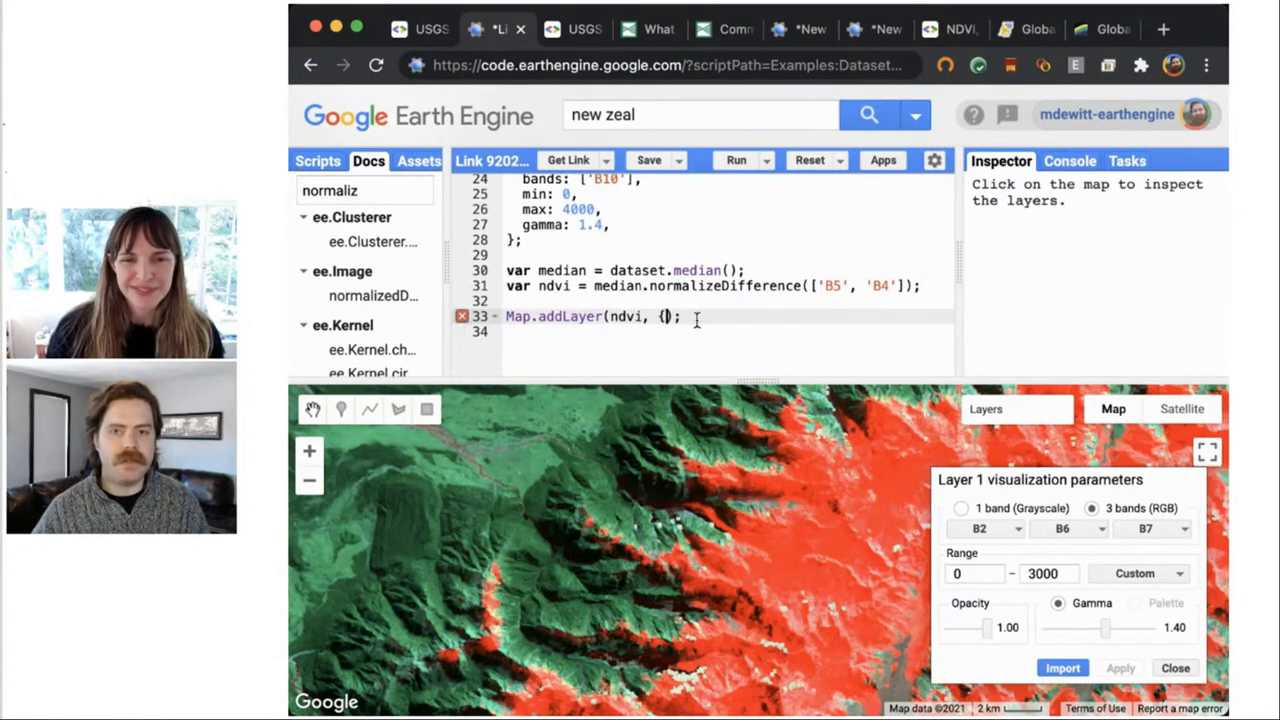
{"action": "left_click", "coordinate": [662, 316]}
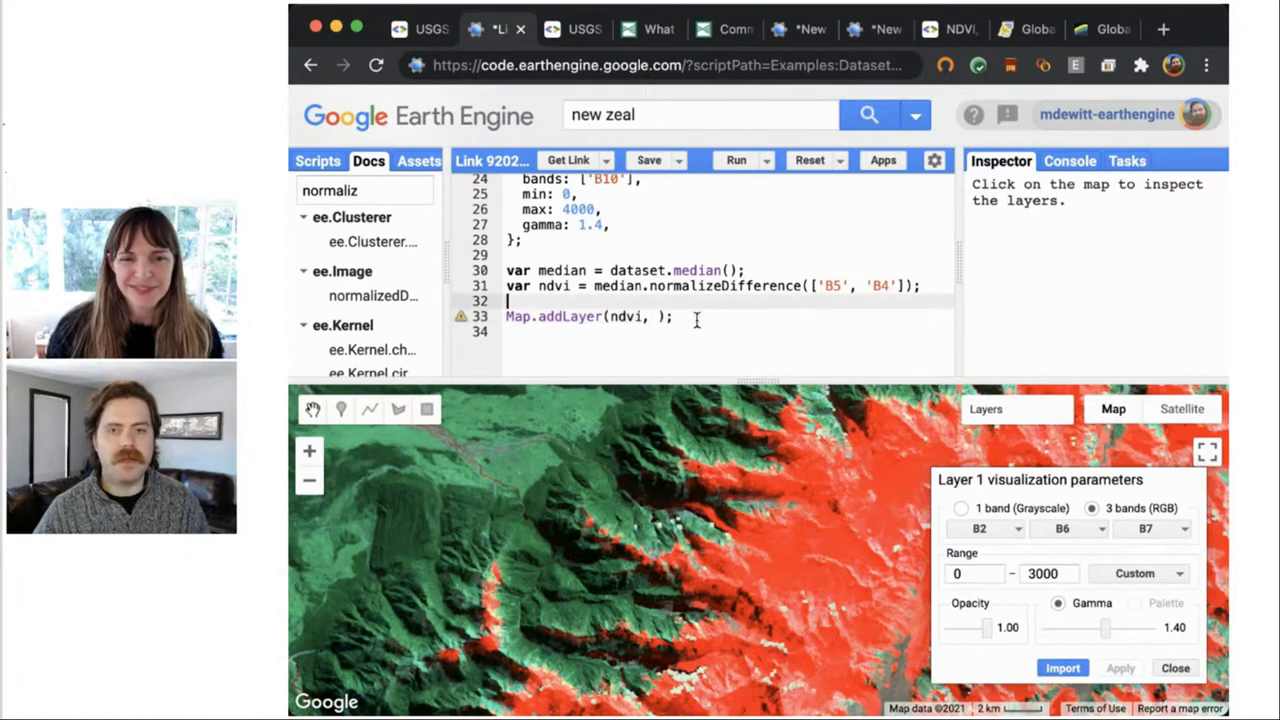
{"action": "type", "text": "var ndviP"}
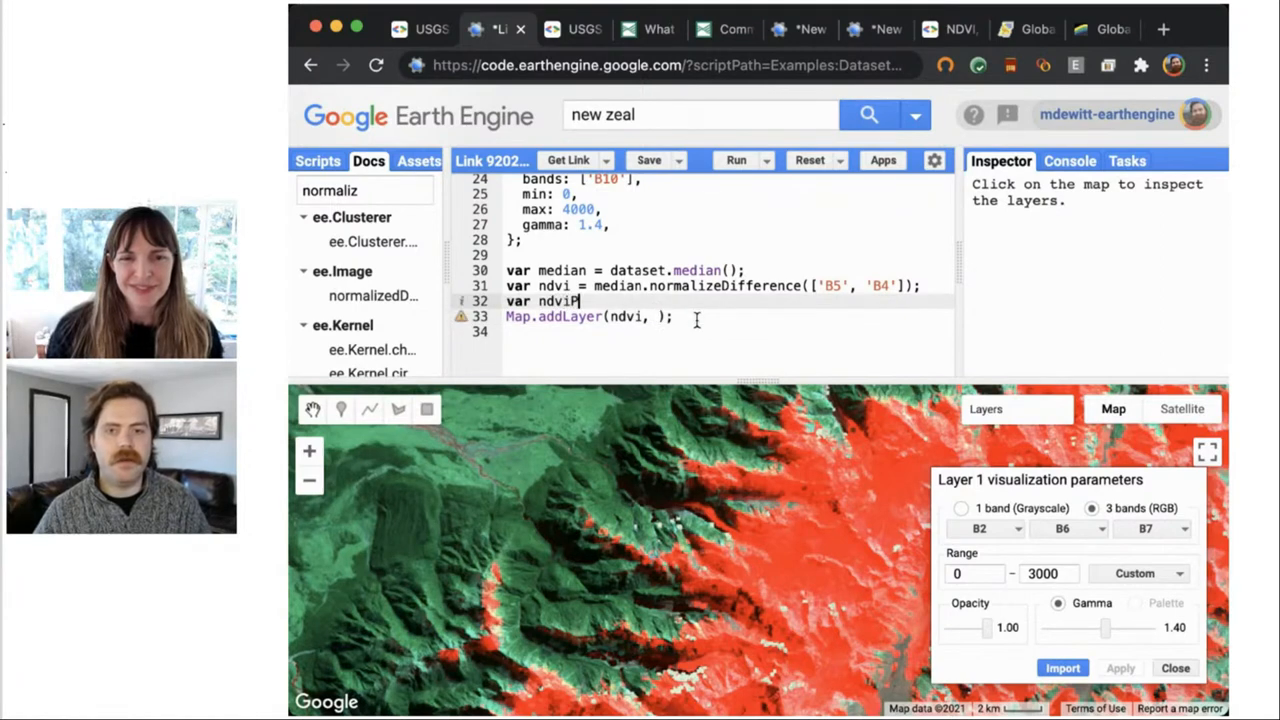
{"action": "type", "text": "arams = {"}
{"action": "type", "text": "min: 0"}
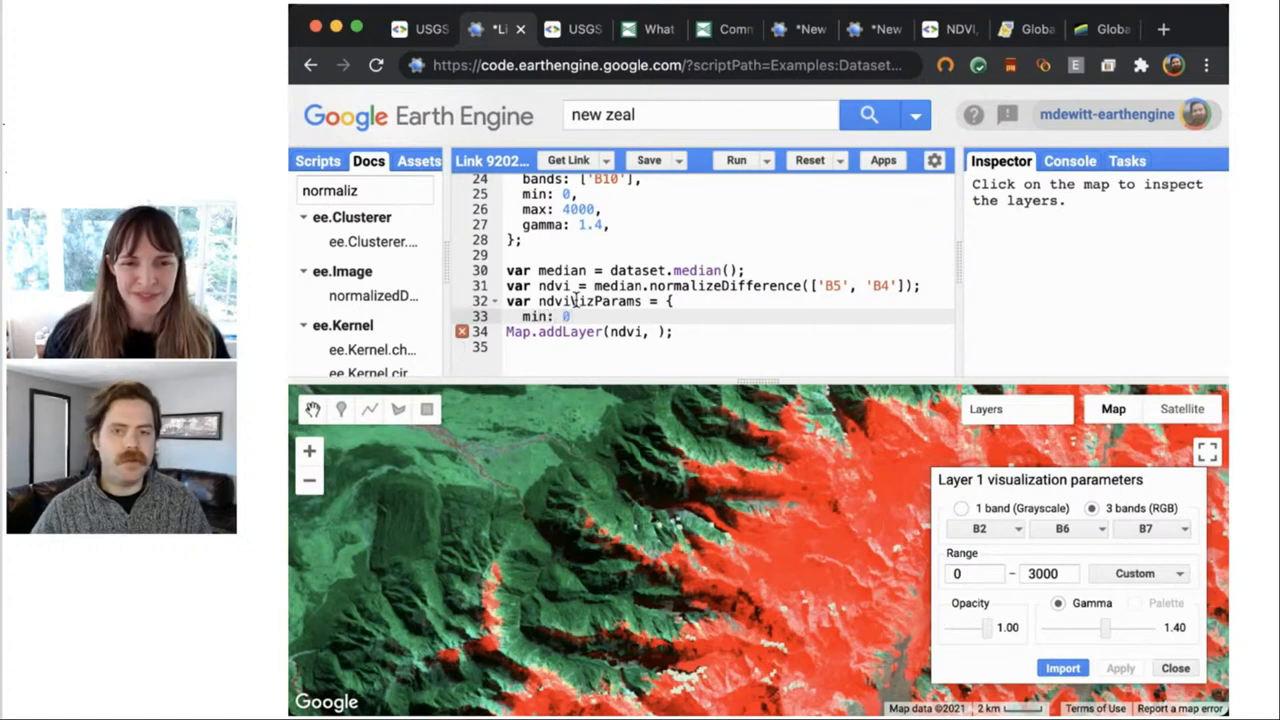
{"action": "type", "text": "max:"}
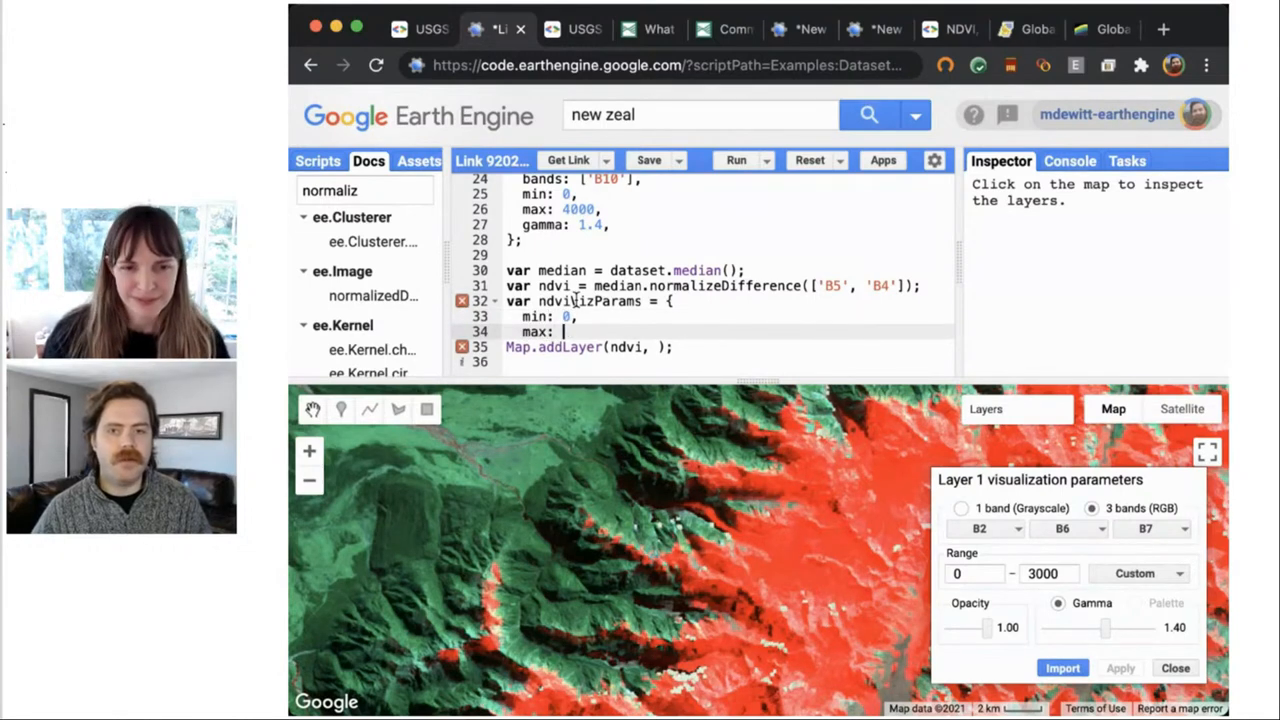
{"action": "type", "text": "1,"}
{"action": "type", "text": "}"}
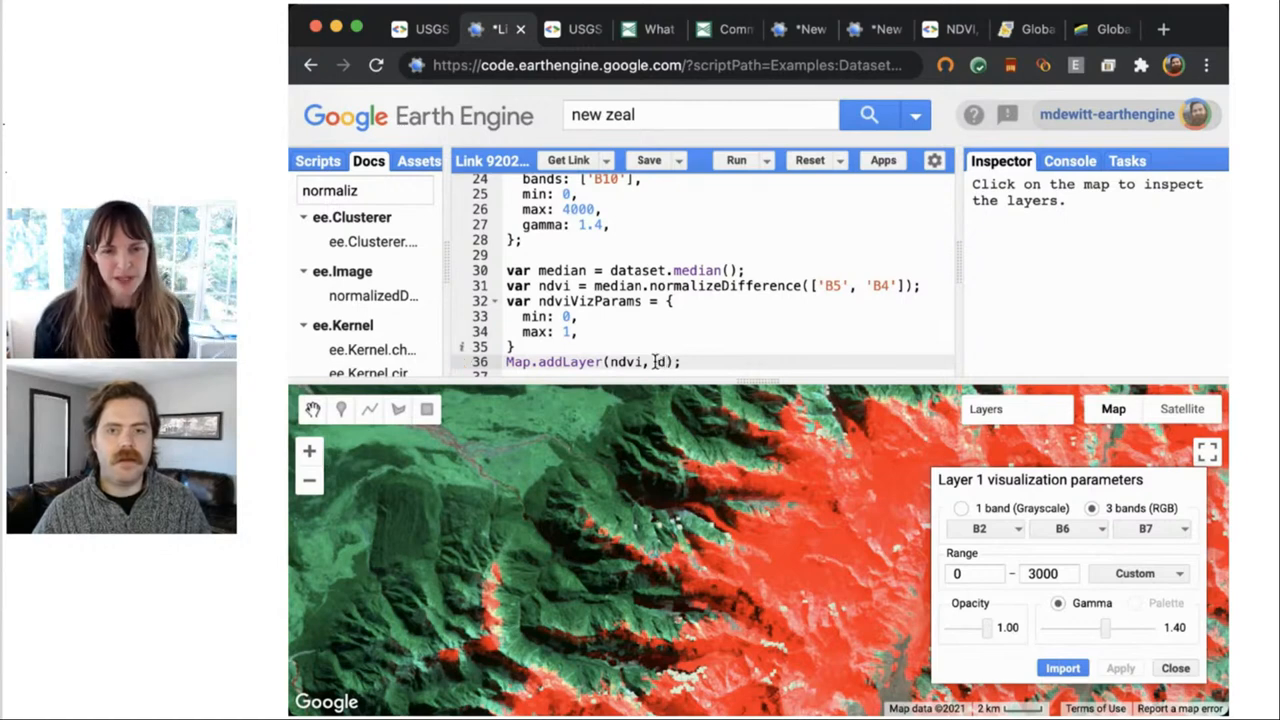
{"action": "type", "text": "ndviVizParams"}
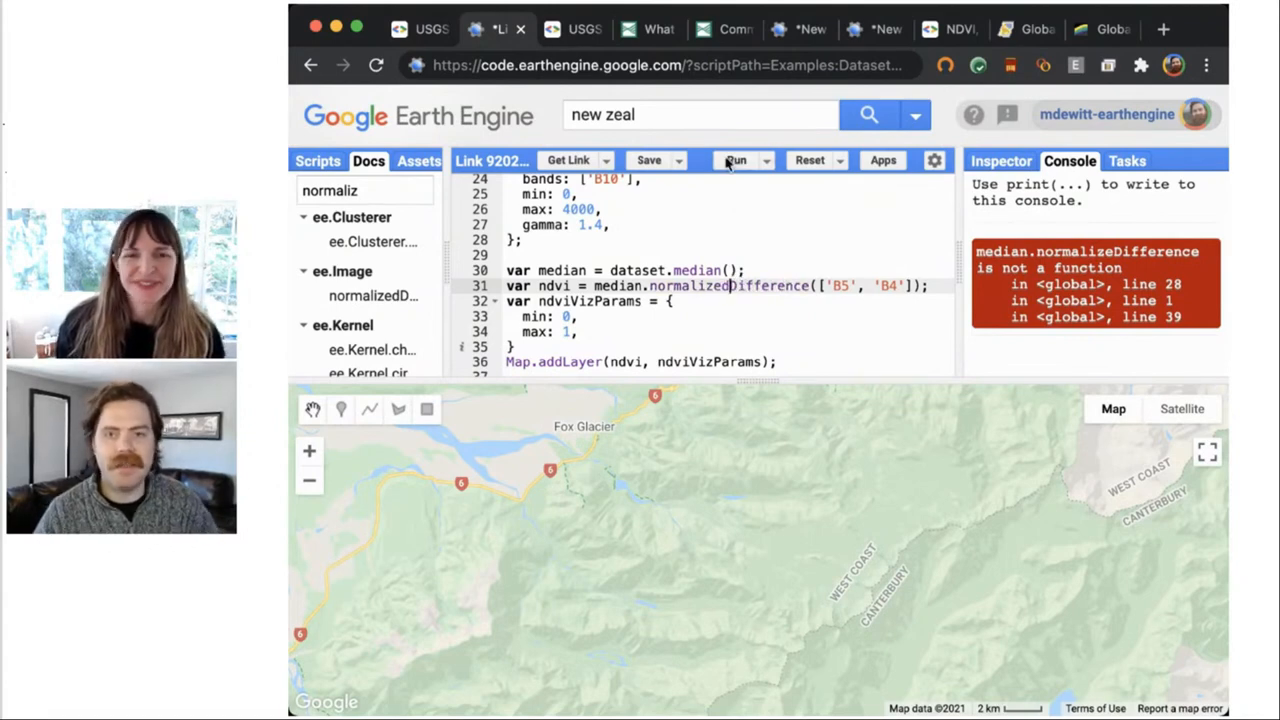
- Run the corrected script and show Layer 1's NDVI over the Fox Glacier mountains
{"action": "left_click", "coordinate": [736, 160]}
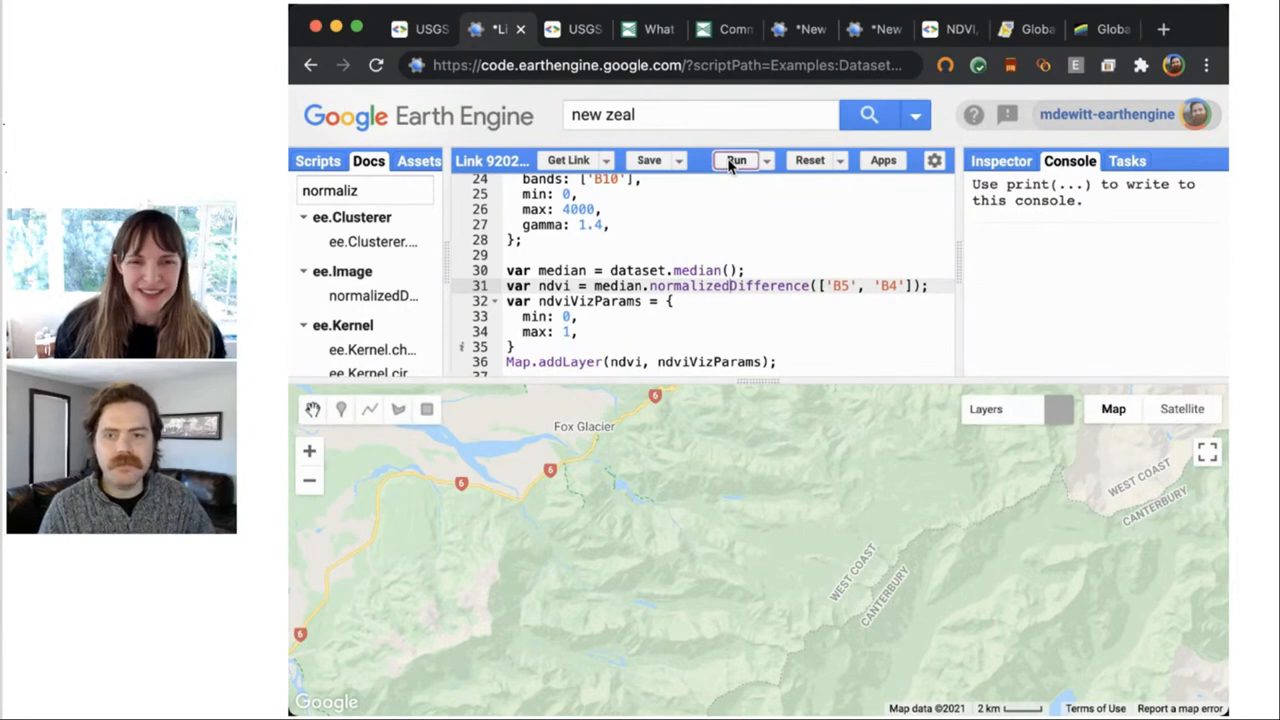
{"action": "left_click", "coordinate": [736, 160]}
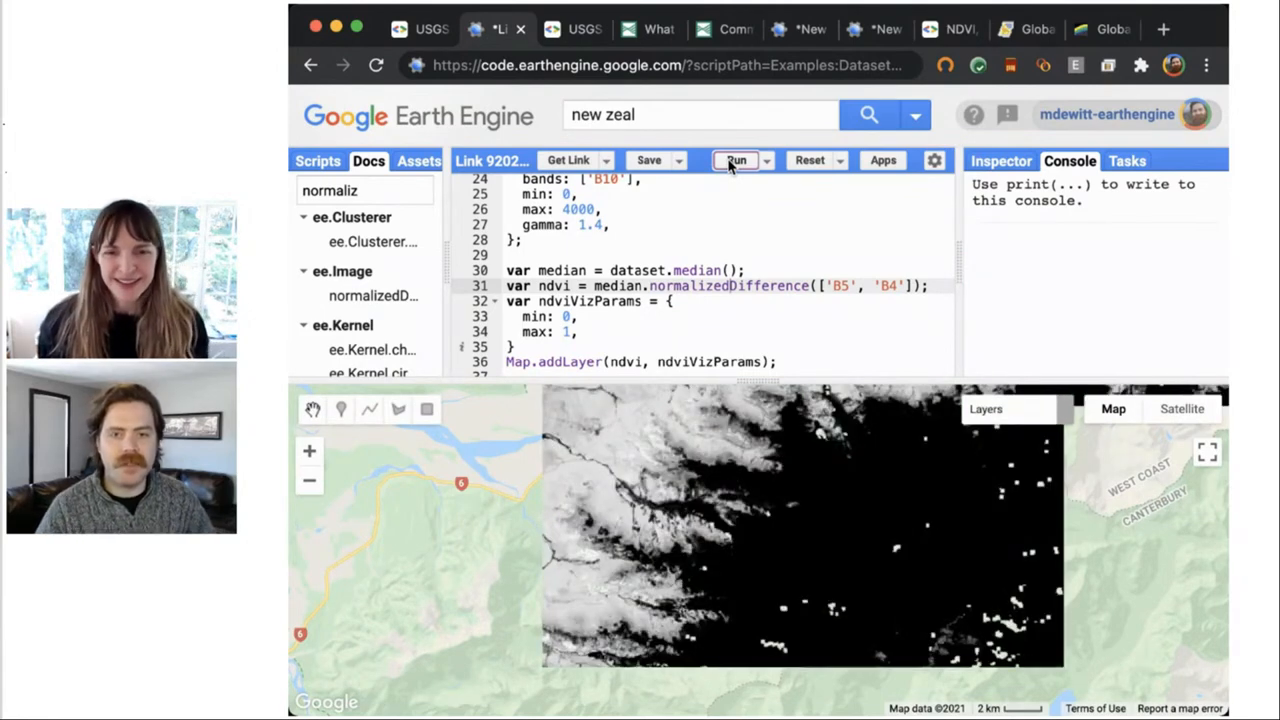
{"action": "left_click", "coordinate": [736, 160]}
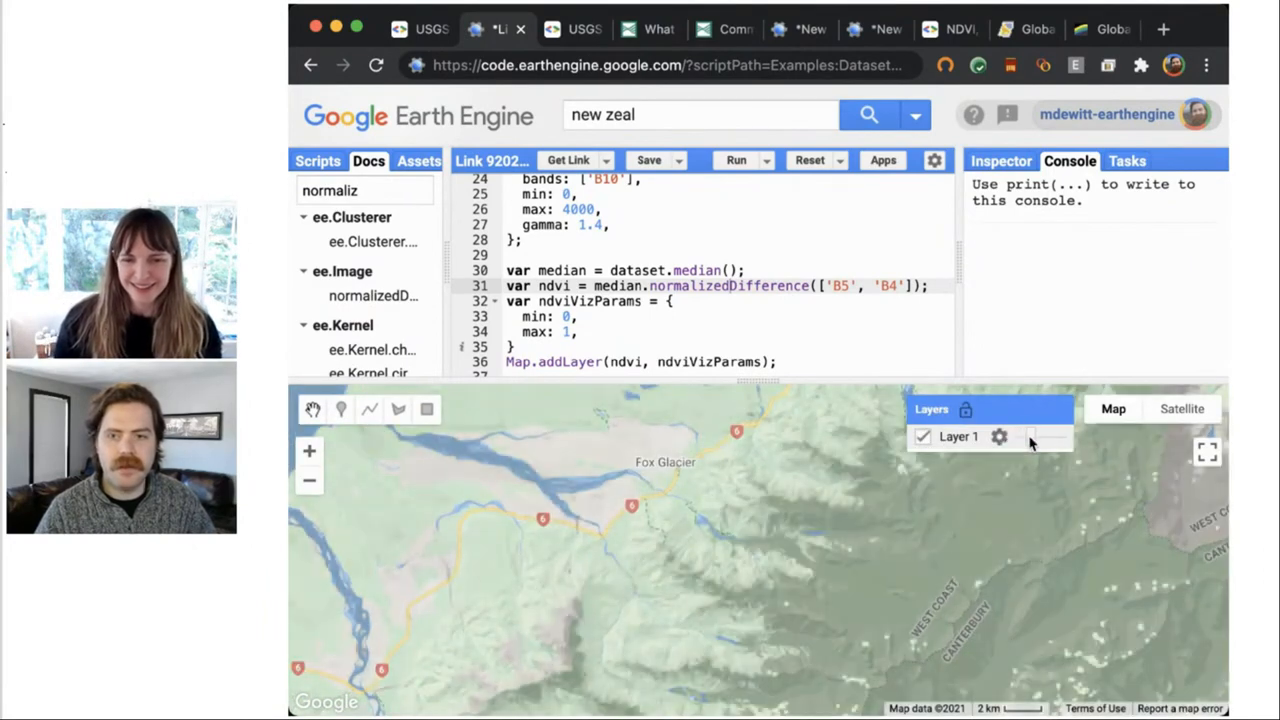
{"action": "left_click", "coordinate": [1180, 408]}
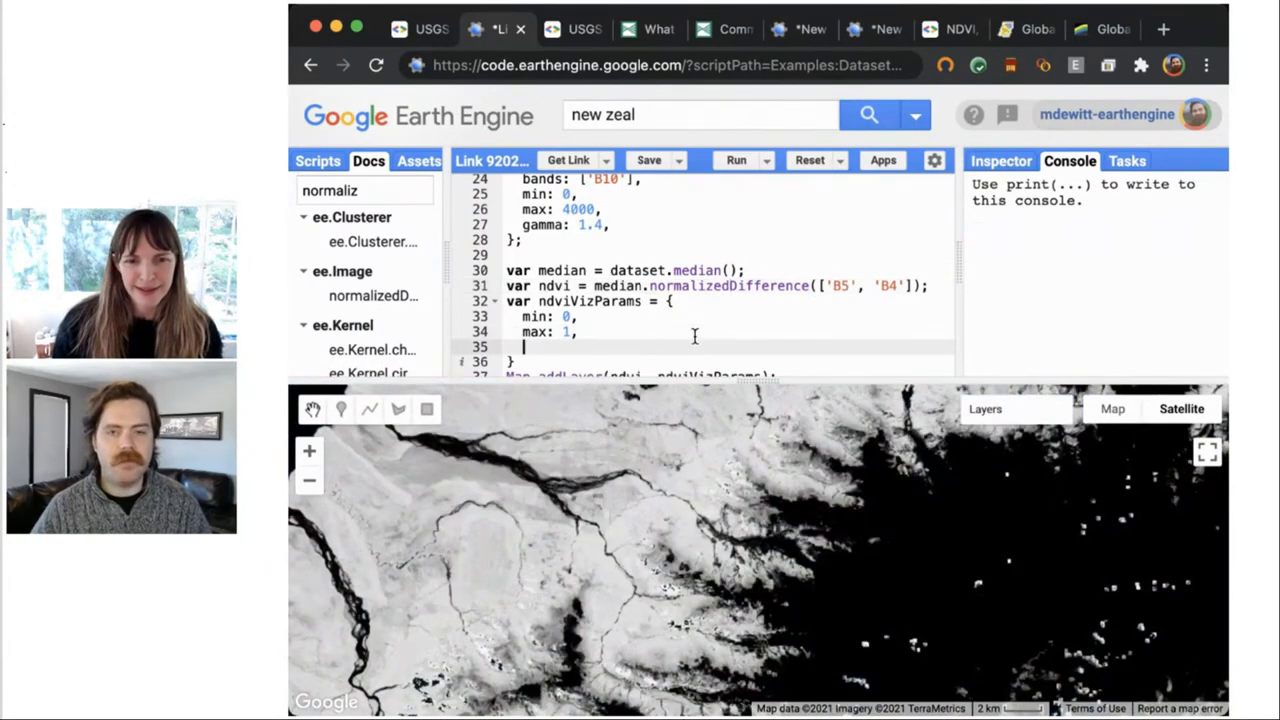
- Add a palette to ndviVizParams ('brown,green' typed toward black,green) and rerun the script
{"action": "type", "text": "palette: '"}
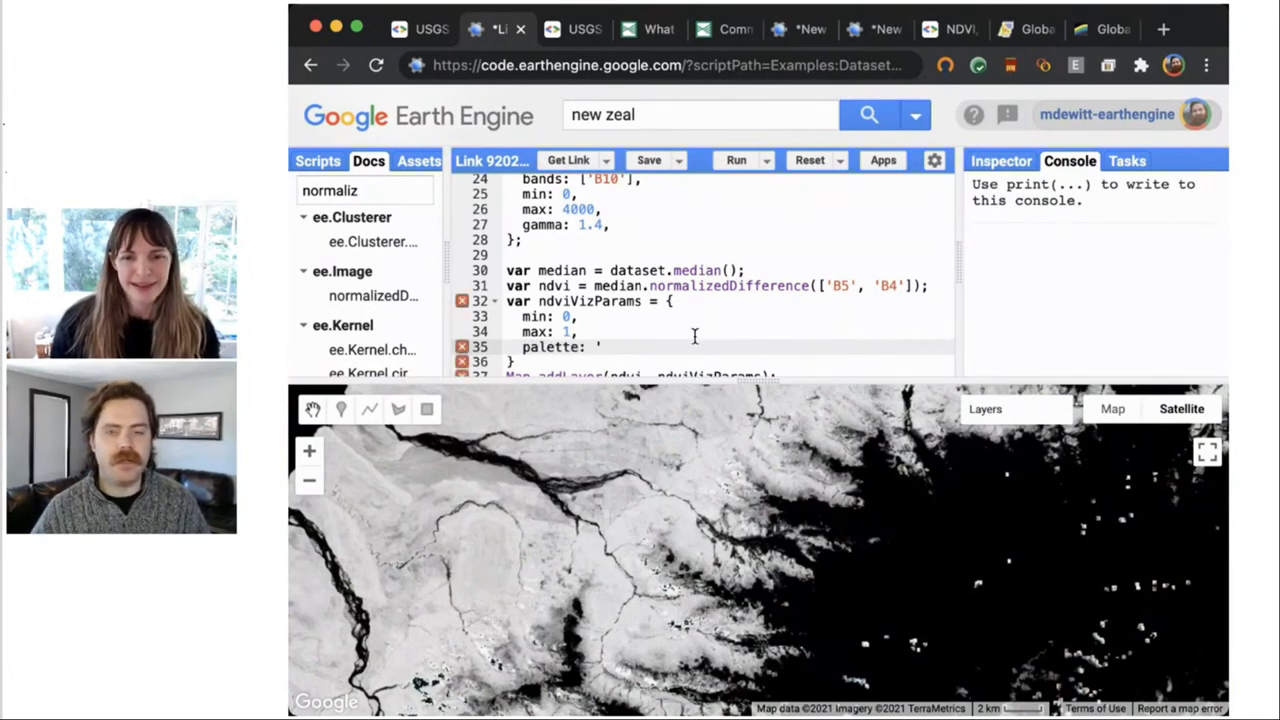
{"action": "type", "text": "brown"}
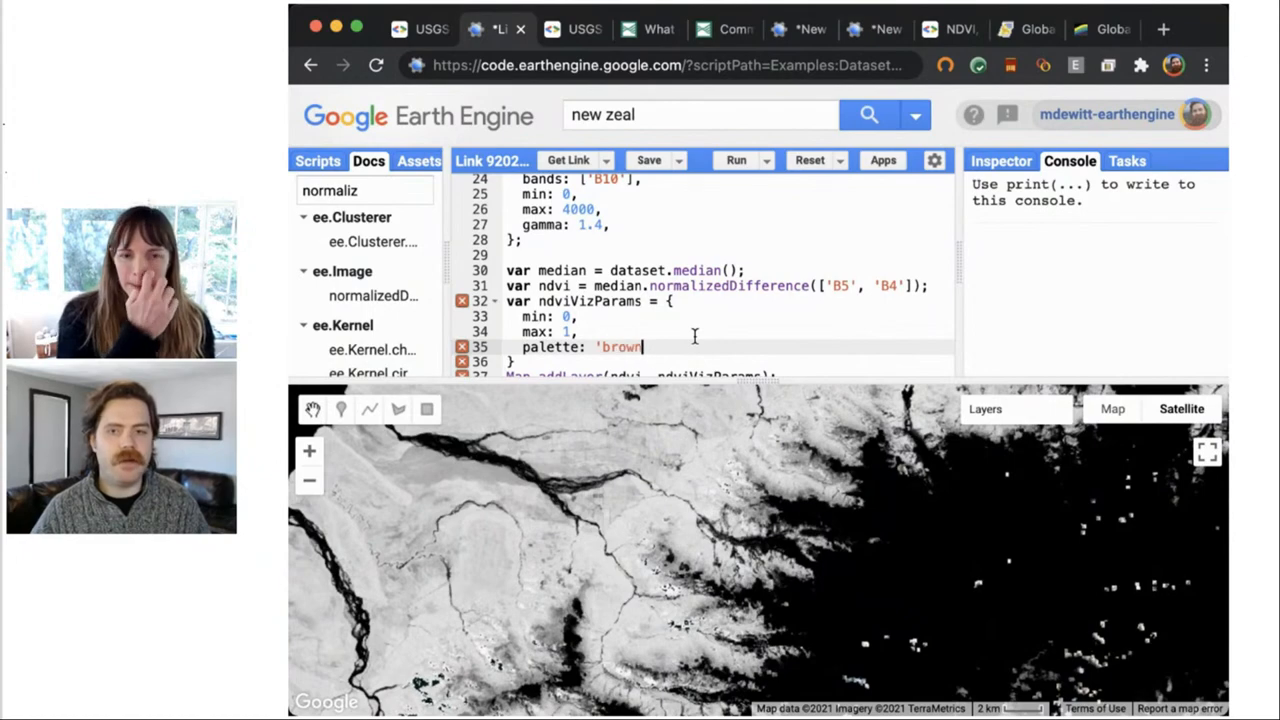
{"action": "type", "text": ",green'"}
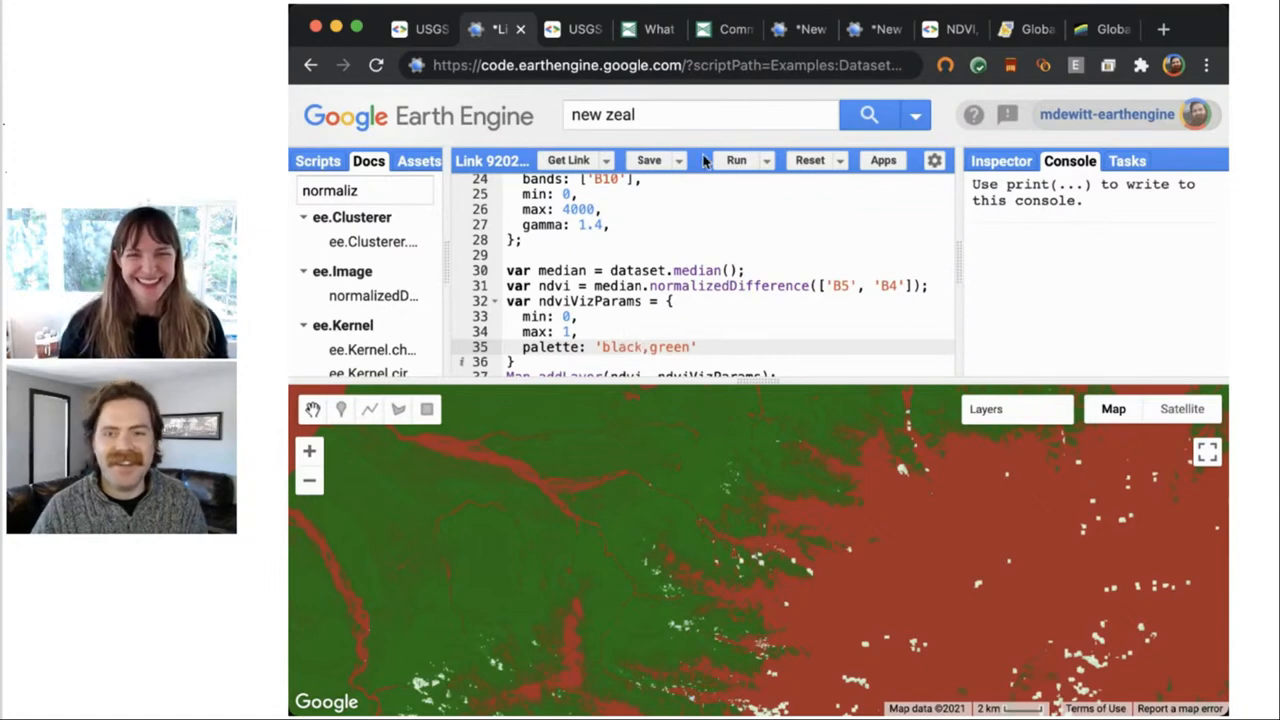
{"action": "left_click", "coordinate": [736, 160]}
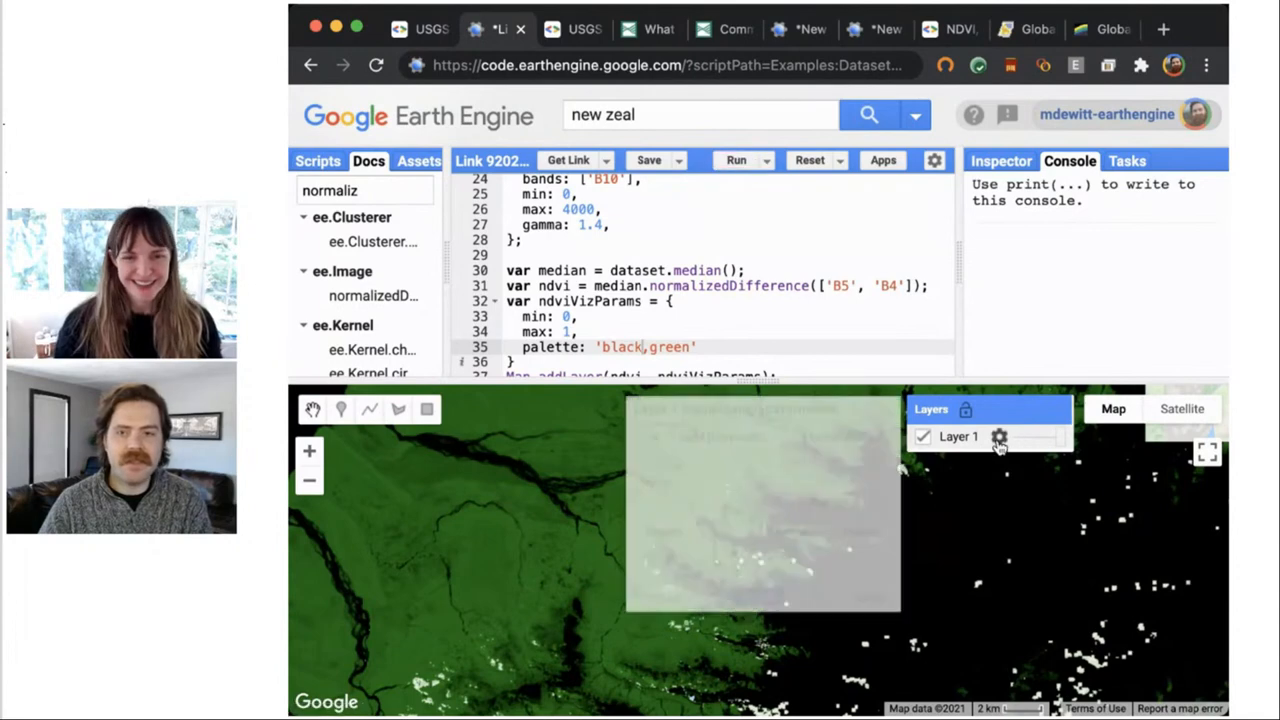
{"action": "left_click", "coordinate": [1000, 436]}
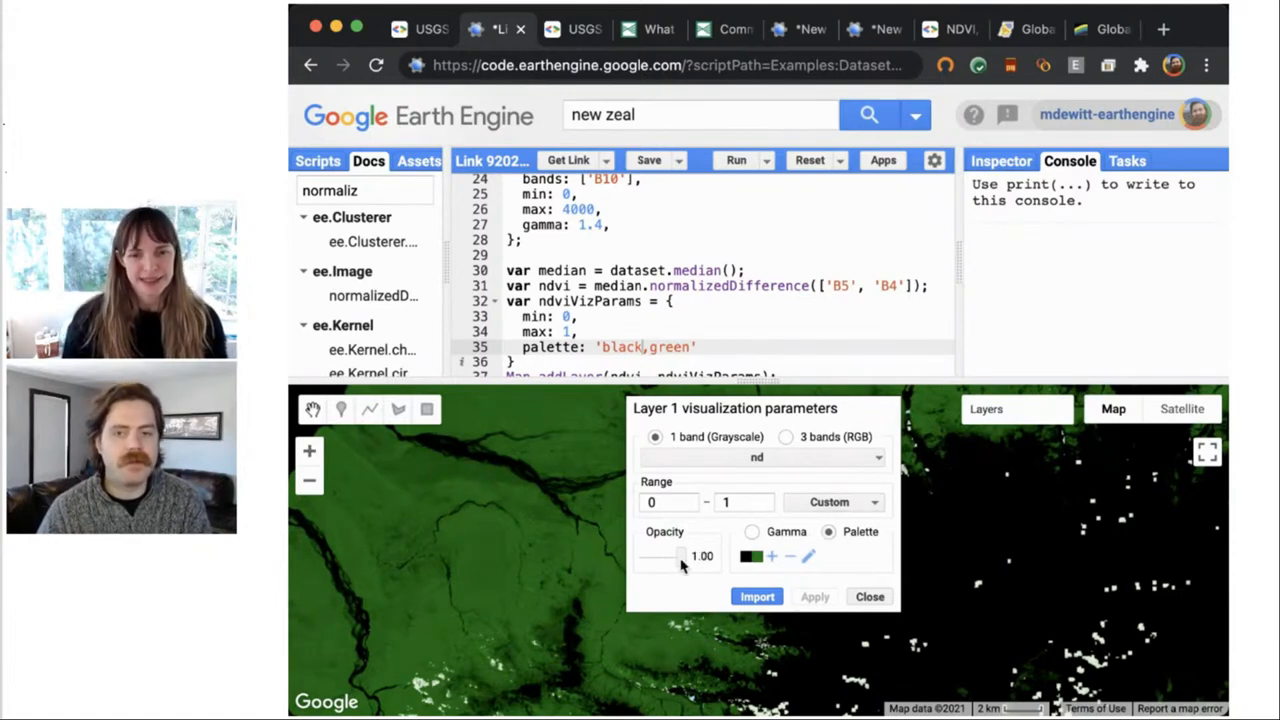
{"action": "mouse_move", "coordinate": [838, 580]}
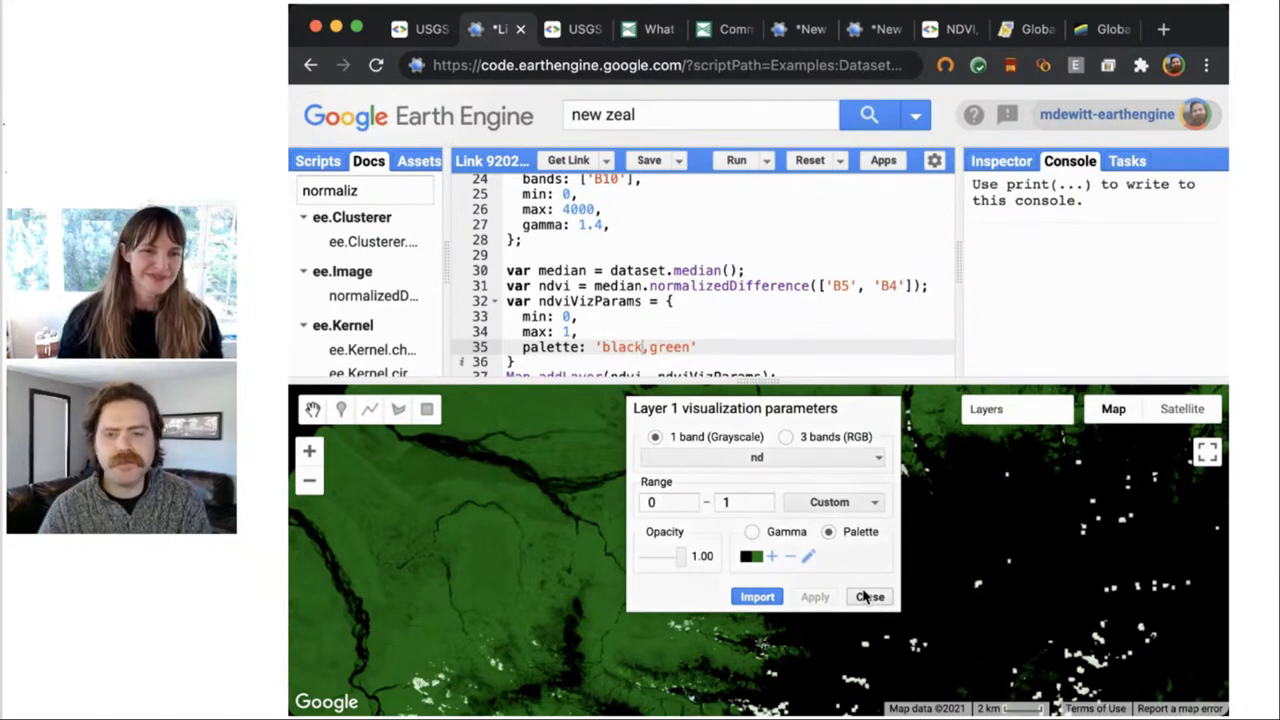
{"action": "left_click", "coordinate": [868, 596]}
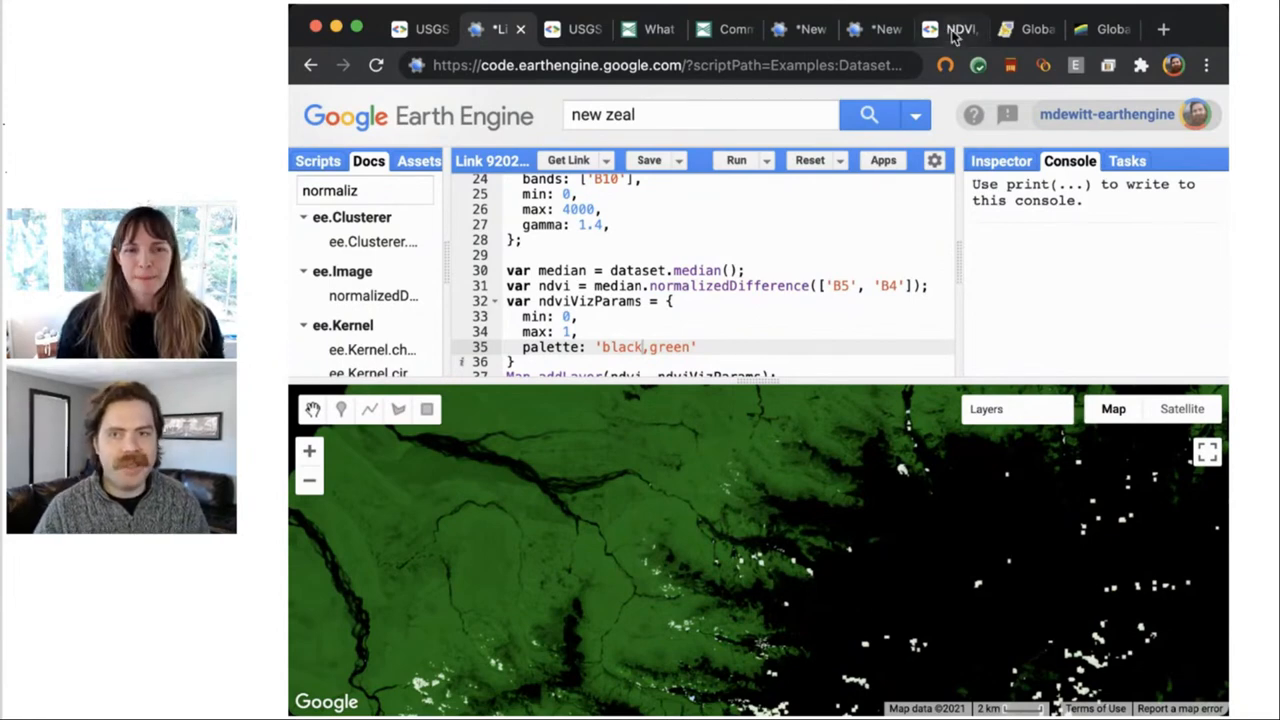
{"action": "left_click", "coordinate": [952, 28]}
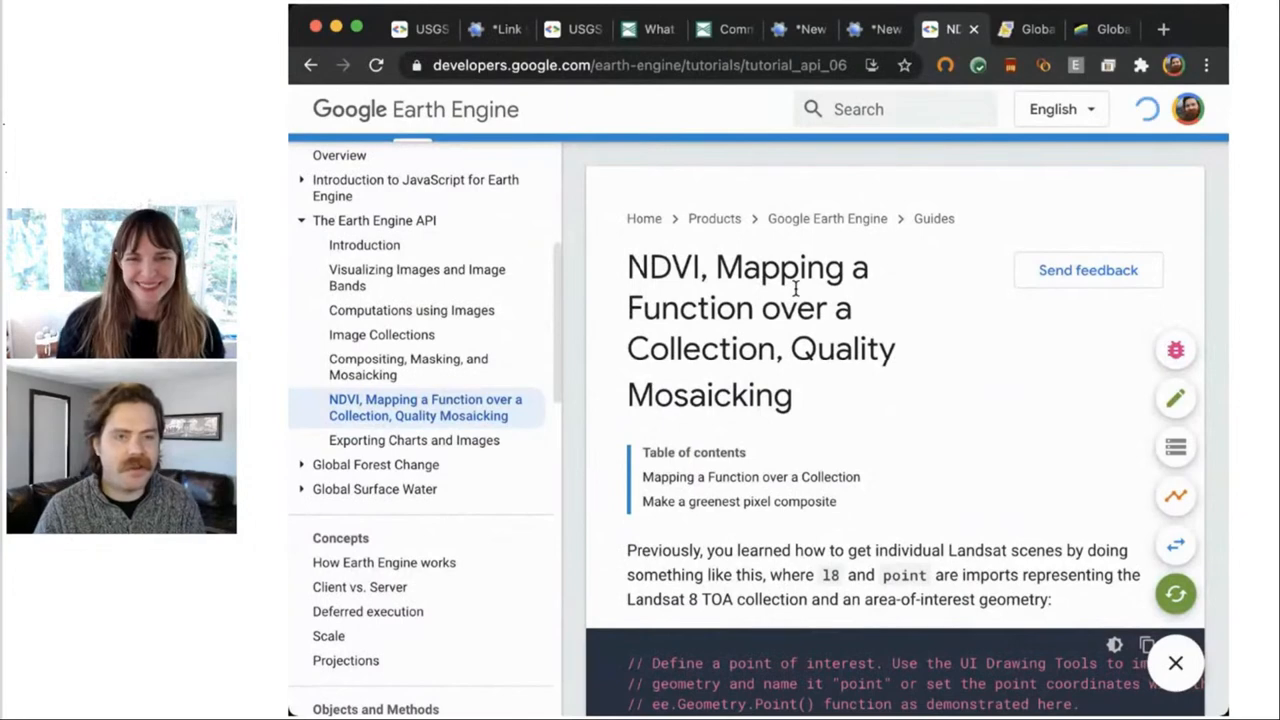
- Scroll the NDVI mapping guide down to the 'Make a greenest pixel composite' qualityMosaic section
{"action": "scroll", "scroll_direction": "down", "scroll_amount": 3}
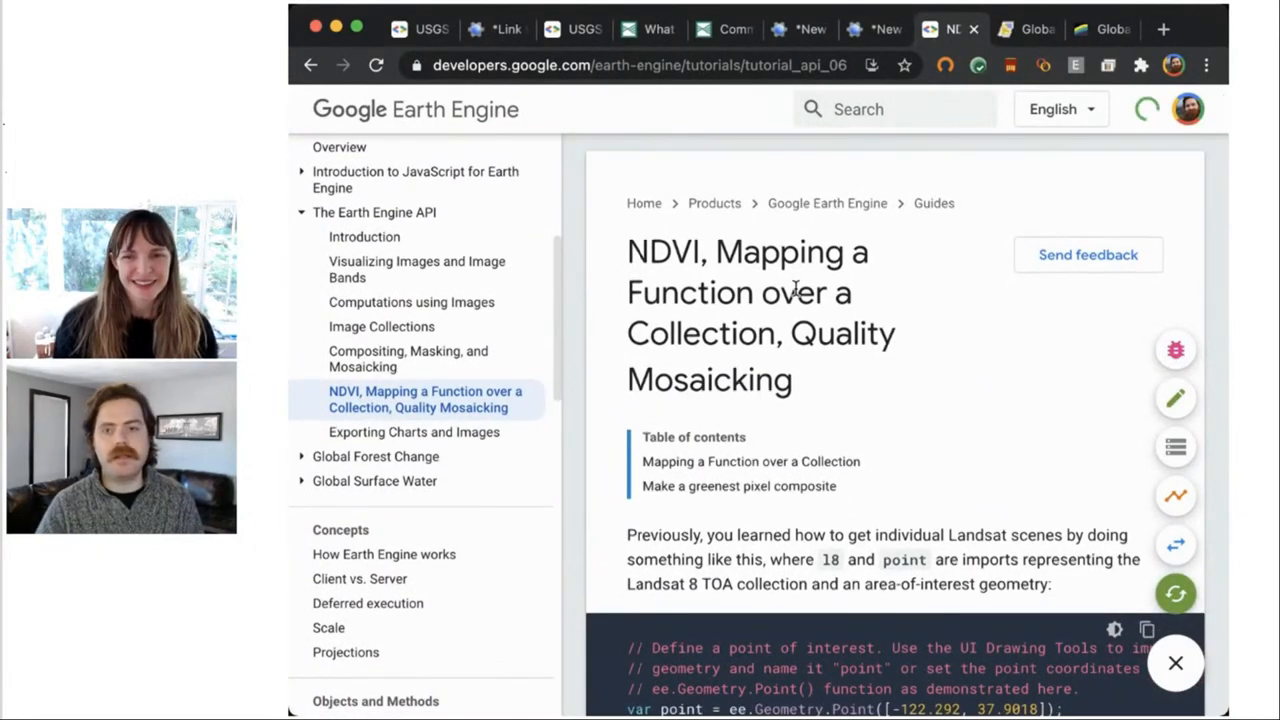
{"action": "scroll", "scroll_direction": "down", "scroll_amount": 3}
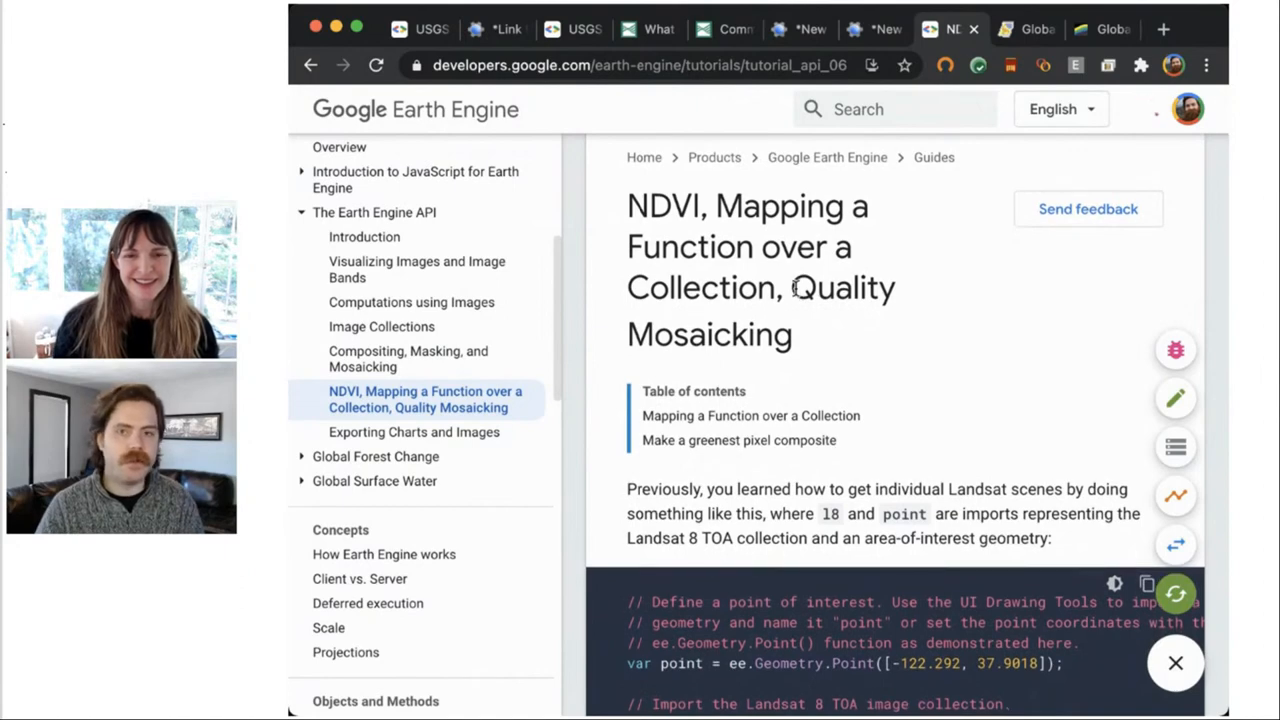
{"action": "scroll", "scroll_direction": "down", "scroll_amount": 3}
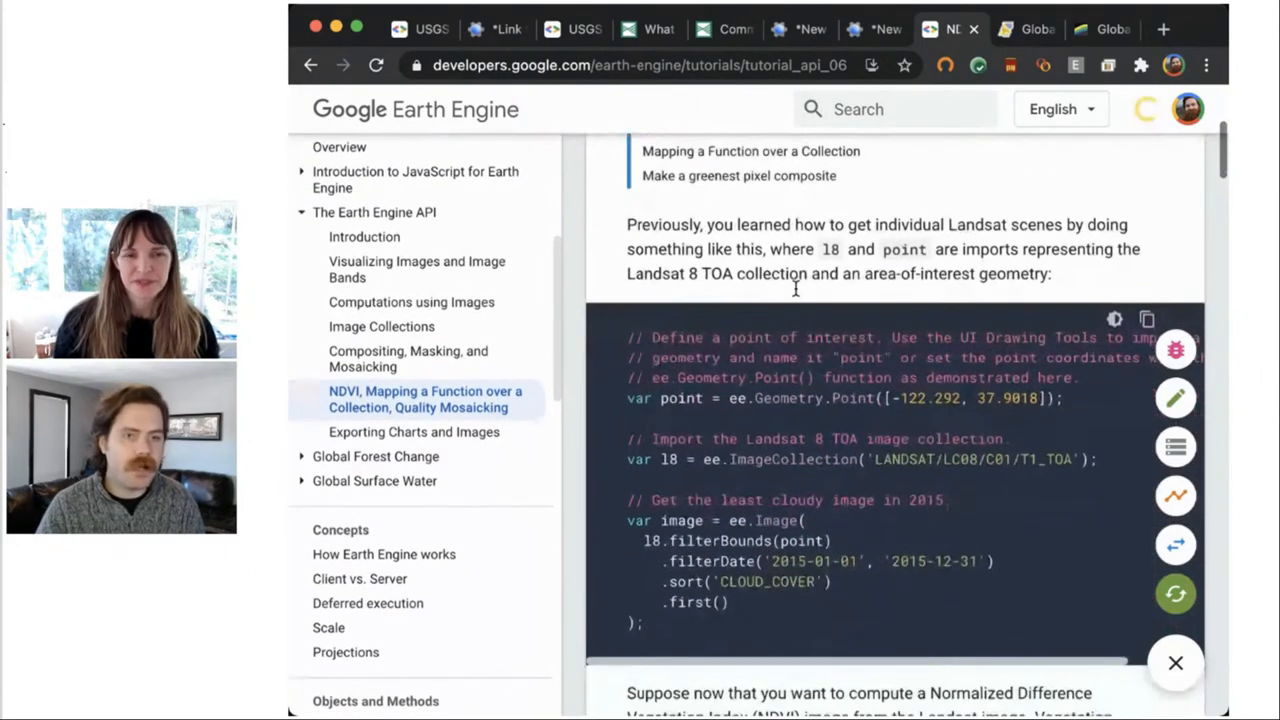
{"action": "scroll", "scroll_direction": "down", "scroll_amount": 3}
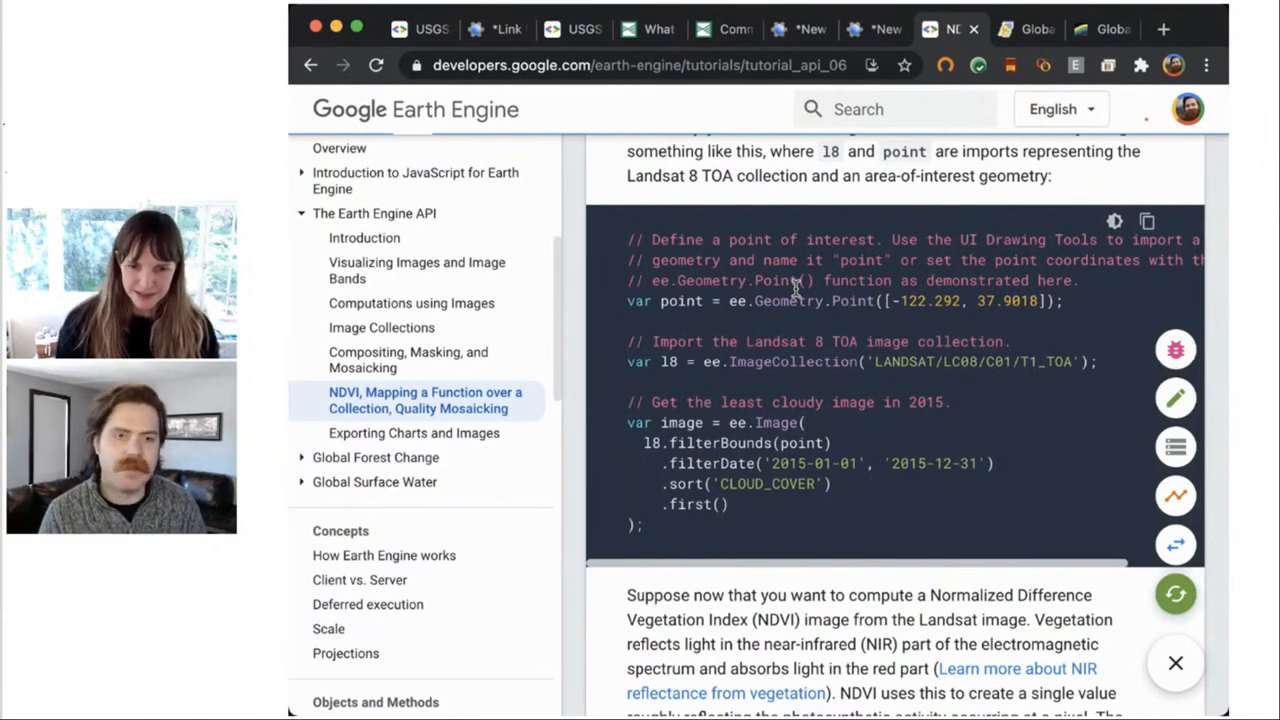
{"action": "scroll", "scroll_direction": "down", "scroll_amount": 3}
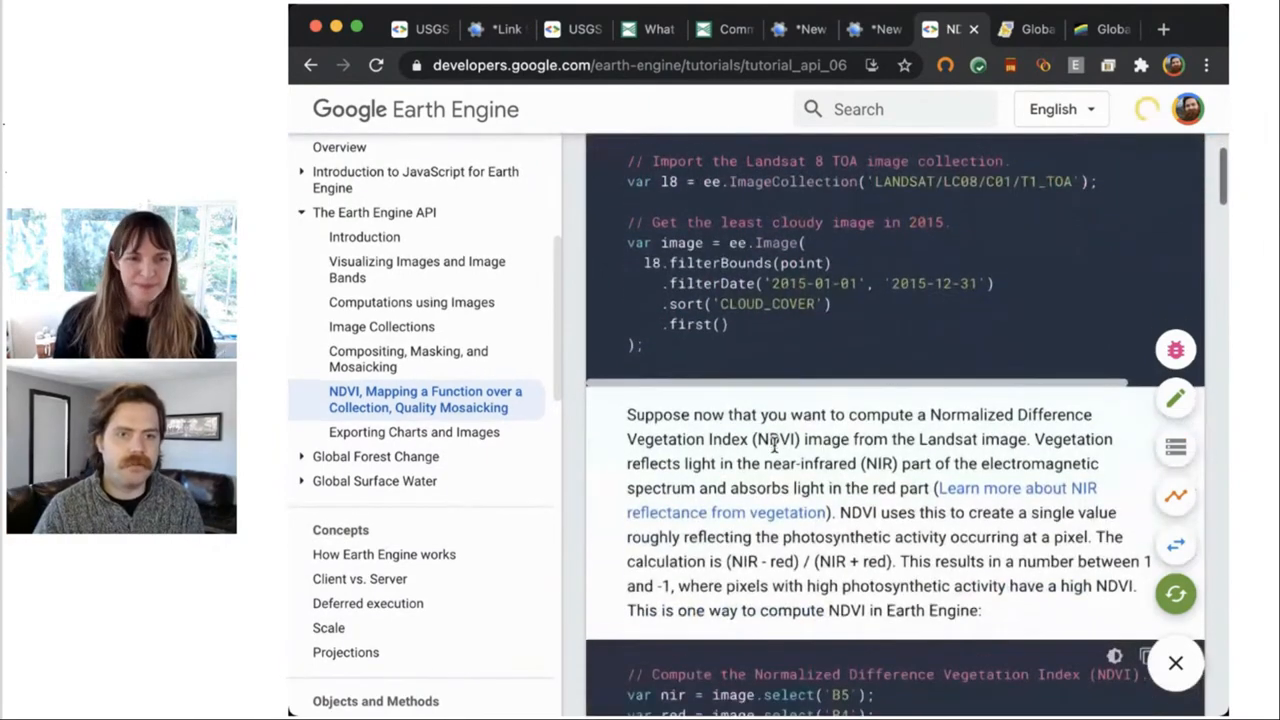
{"action": "scroll", "scroll_direction": "down", "scroll_amount": 3}
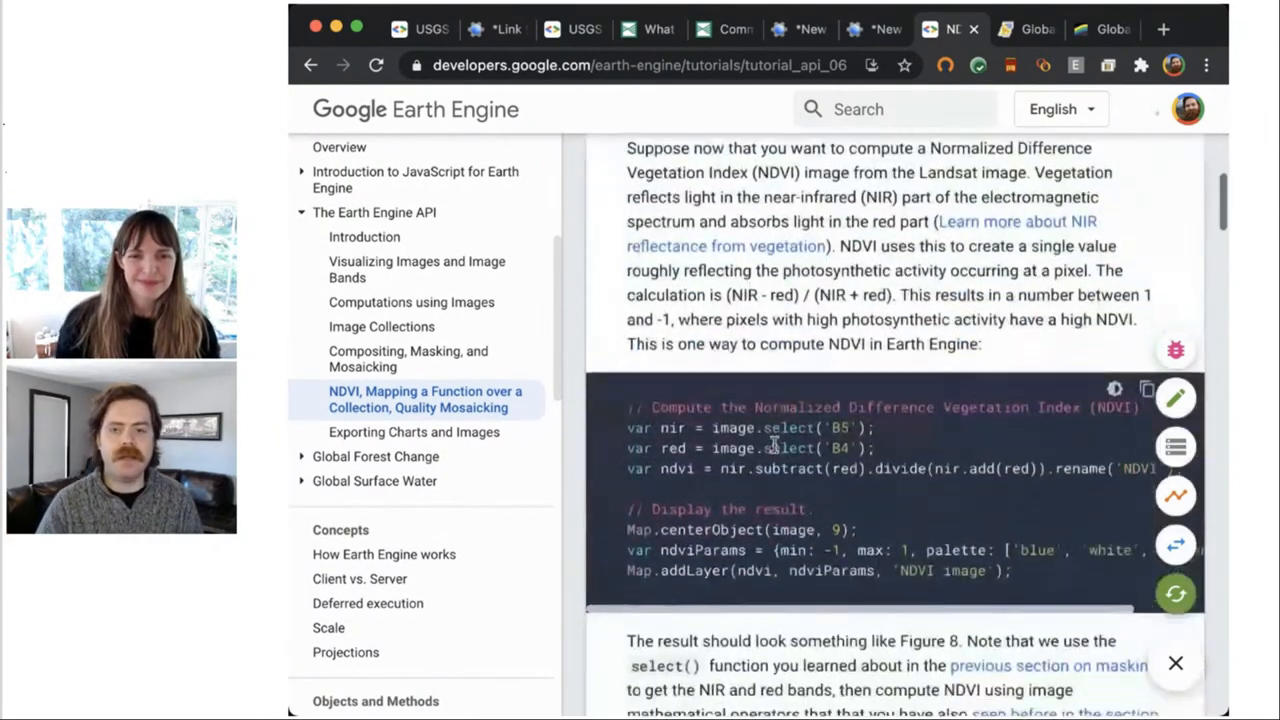
{"action": "scroll", "scroll_direction": "down", "scroll_amount": 3}
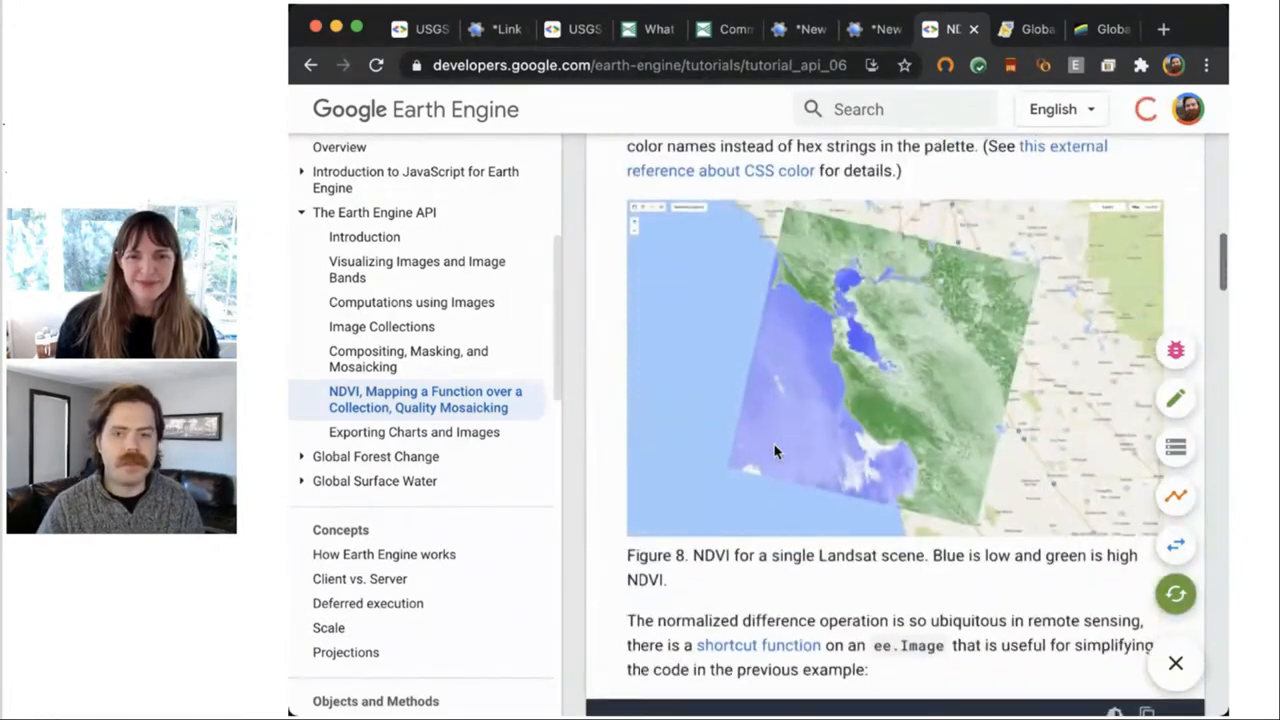
{"action": "scroll", "scroll_direction": "down", "scroll_amount": 3}
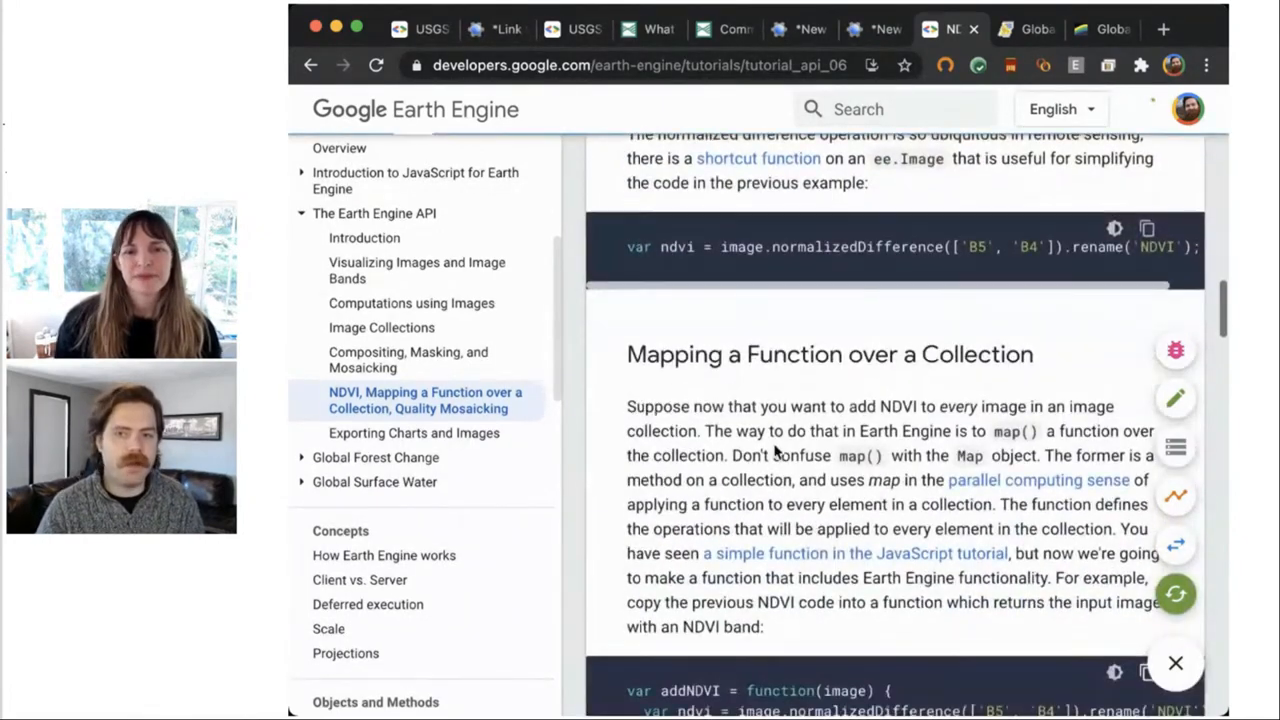
{"action": "scroll", "scroll_direction": "down", "scroll_amount": 3}
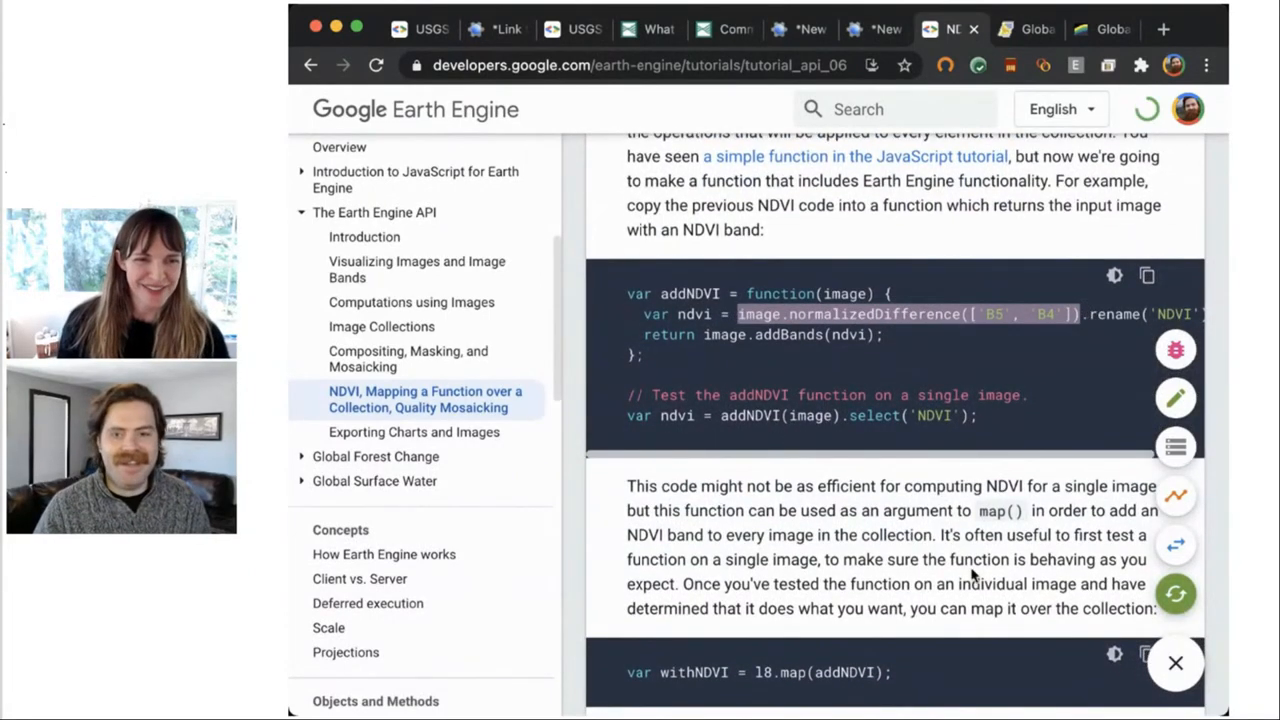
{"action": "scroll", "scroll_direction": "down", "scroll_amount": 3}
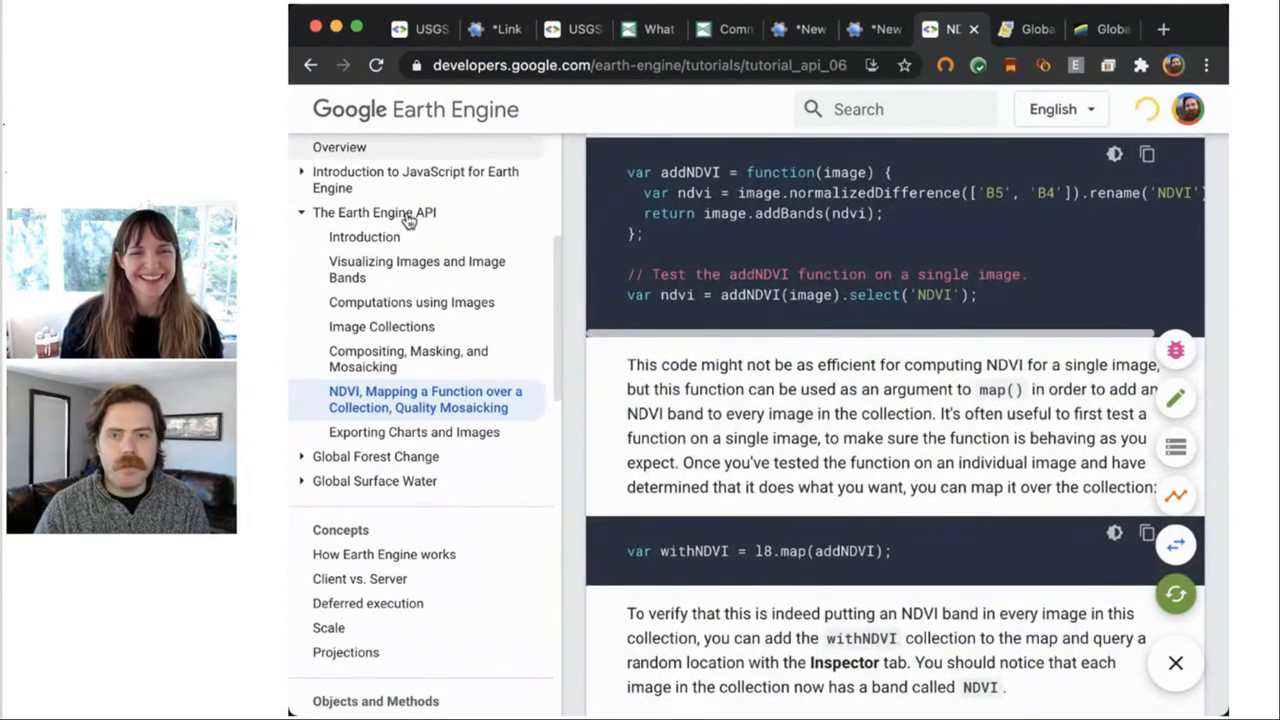
{"action": "scroll", "scroll_direction": "down", "scroll_amount": 3}
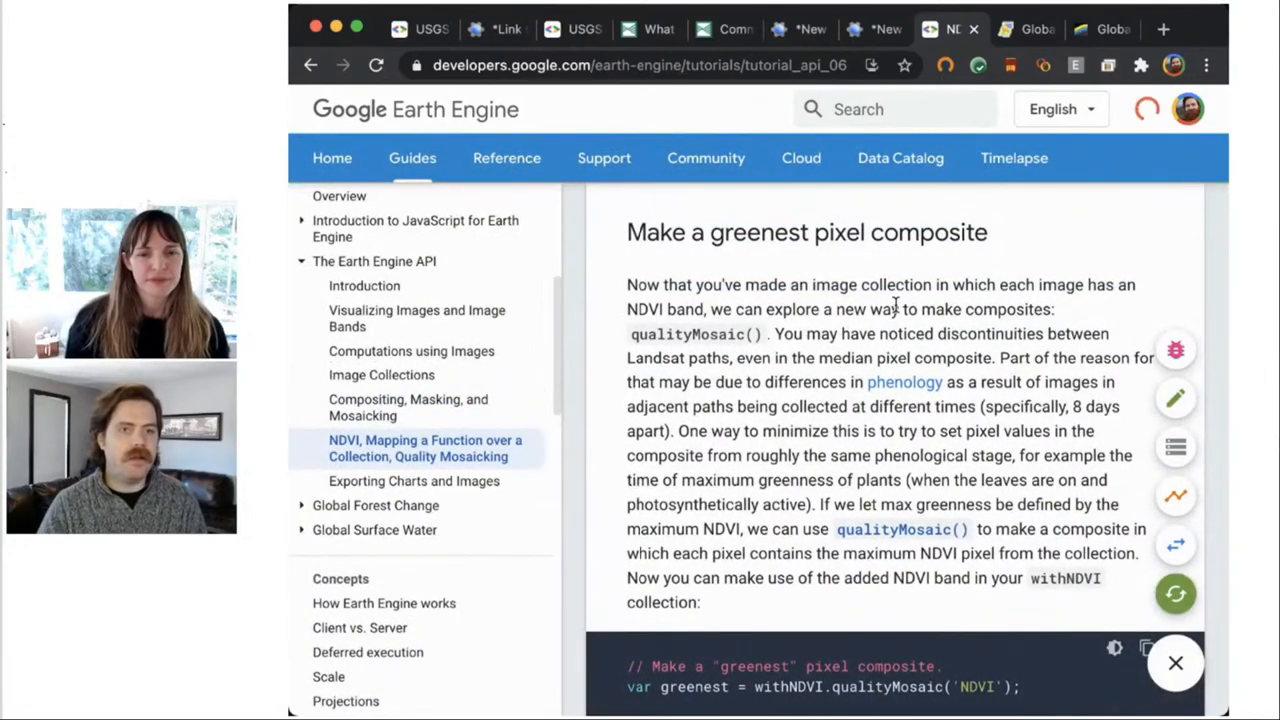
- Scroll through the qualityMosaic greenest-pixel example code, then switch to the Global Forest Change map
{"action": "scroll", "scroll_direction": "down", "scroll_amount": 3}
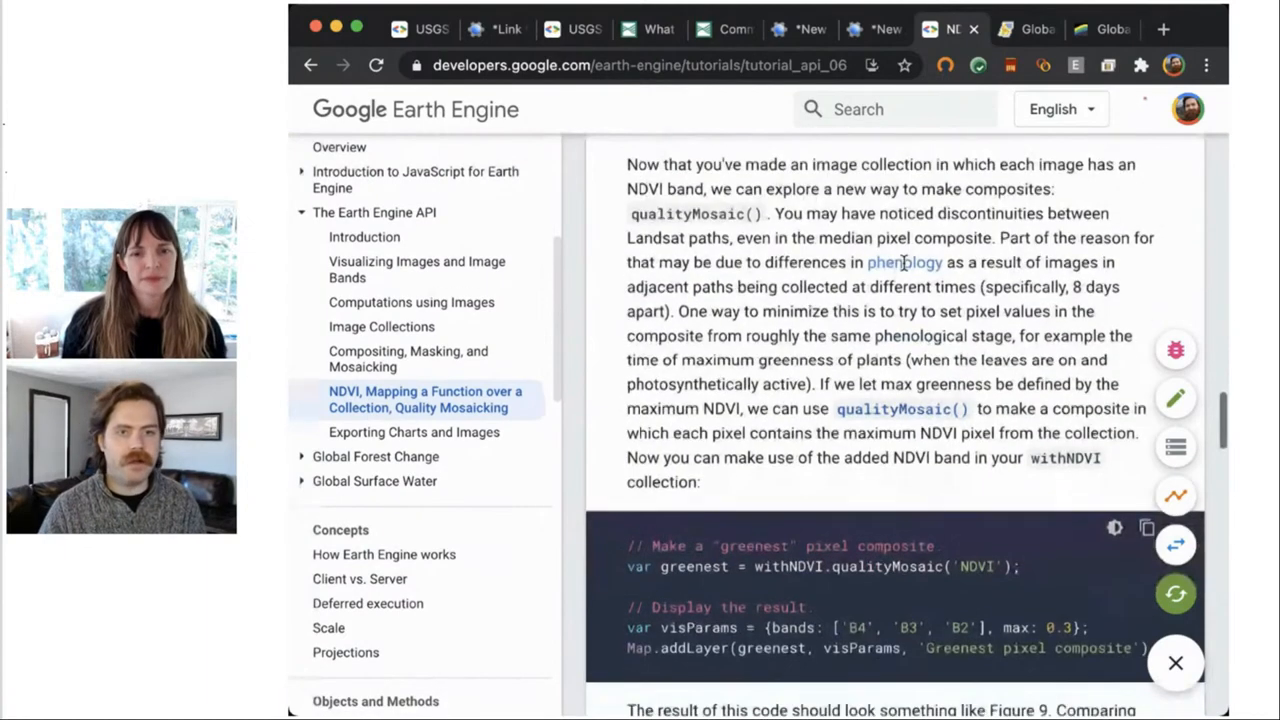
{"action": "scroll", "scroll_direction": "down", "scroll_amount": 3}
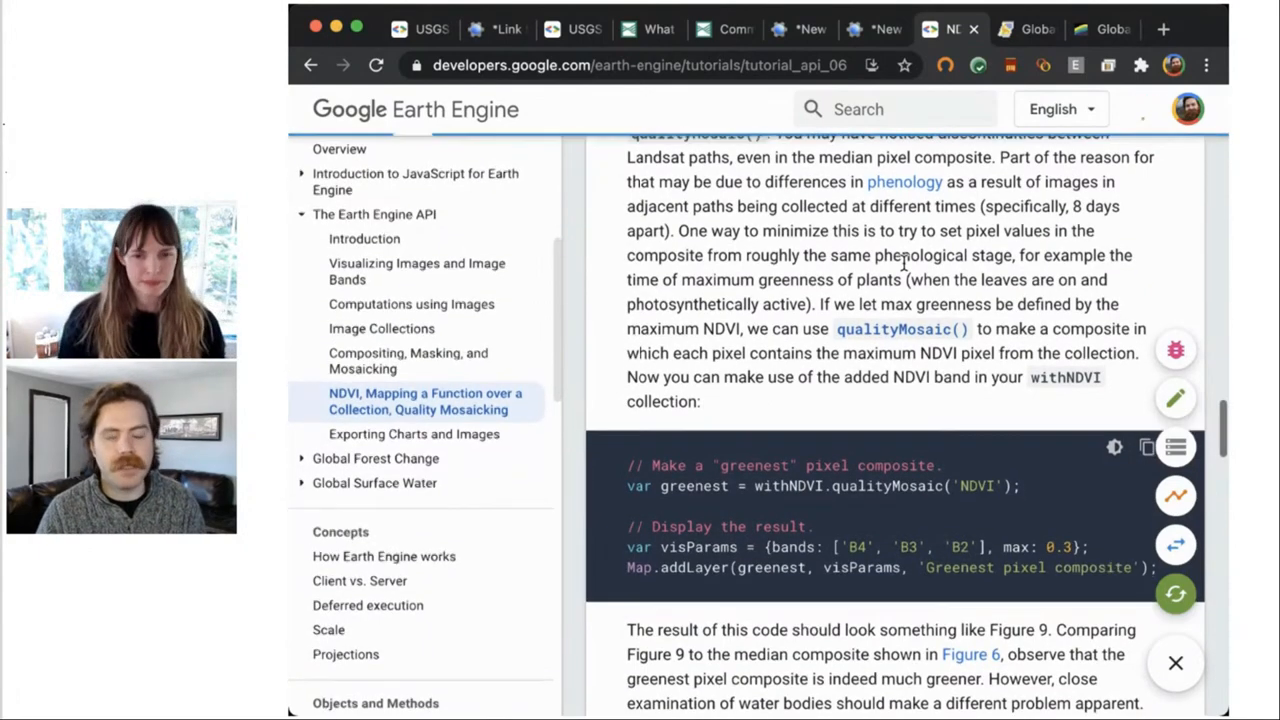
{"action": "scroll", "scroll_direction": "down", "scroll_amount": 3}
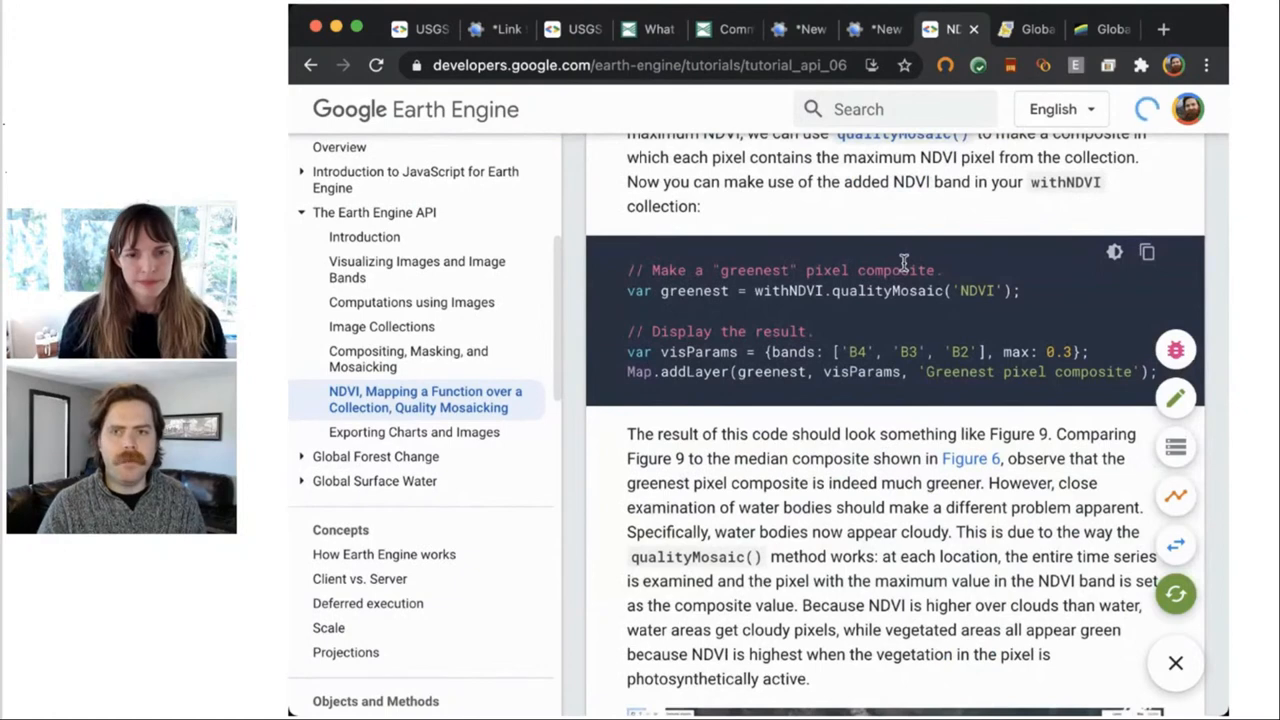
{"action": "scroll", "scroll_direction": "down", "scroll_amount": 3}
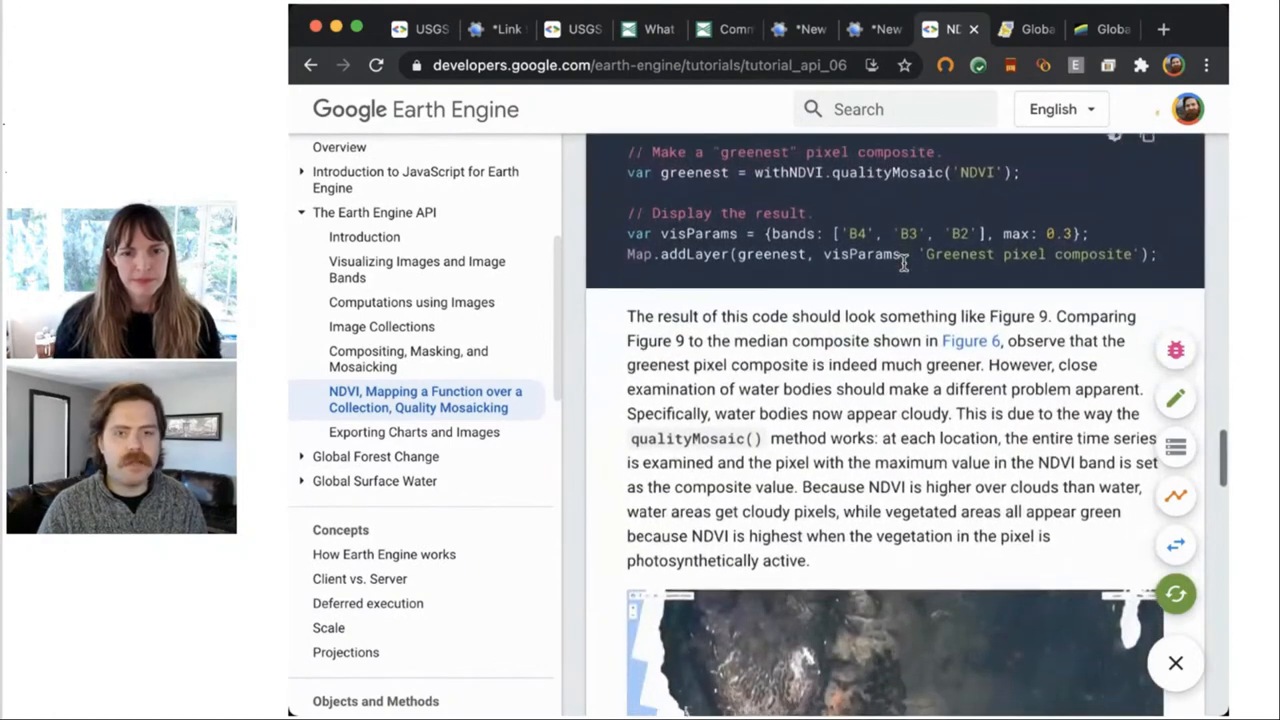
{"action": "scroll", "scroll_direction": "down", "scroll_amount": 3}
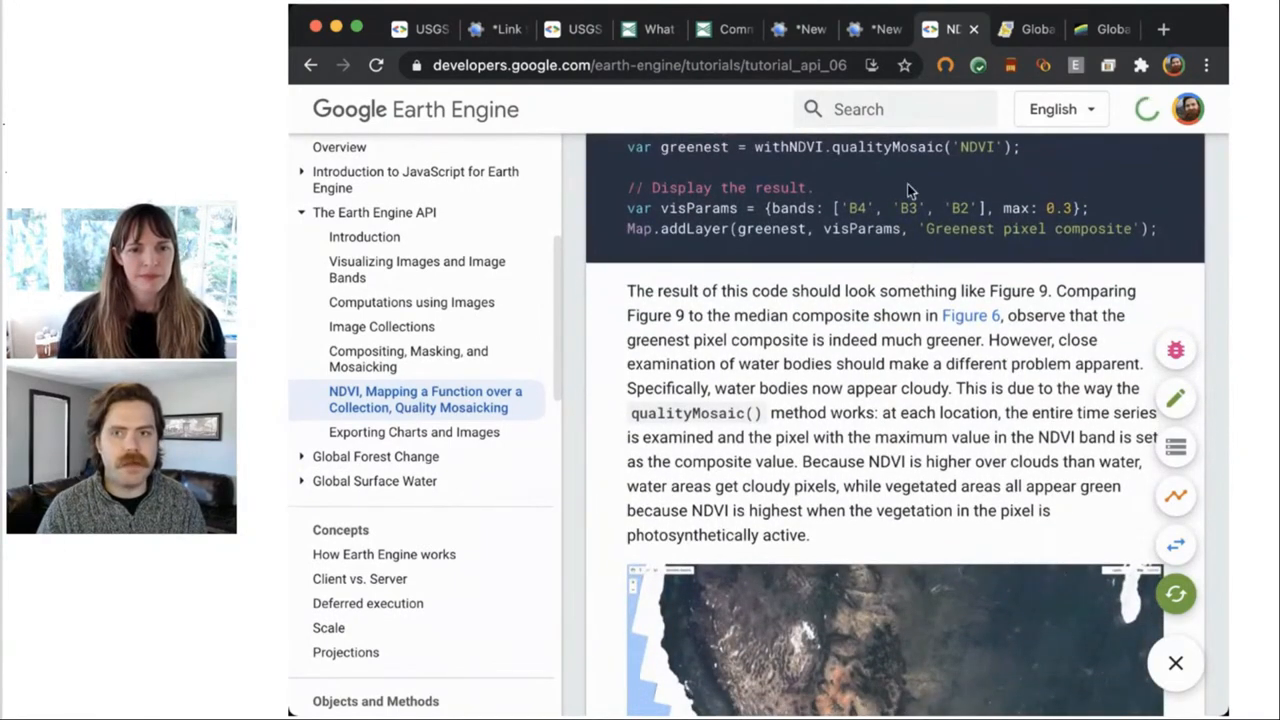
{"action": "left_click", "coordinate": [1030, 30]}
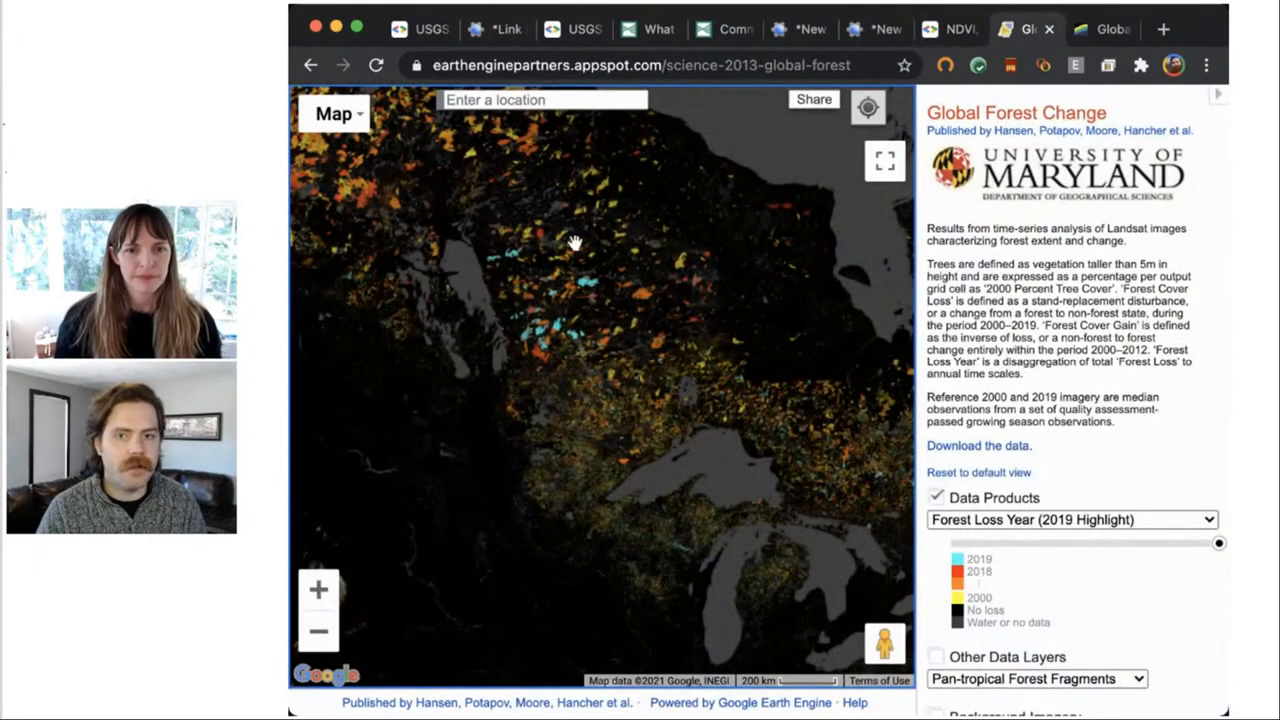
- Look over the Forest Loss Year layer on the Global Forest Change map
{"action": "scroll", "scroll_direction": "down", "scroll_amount": 3}
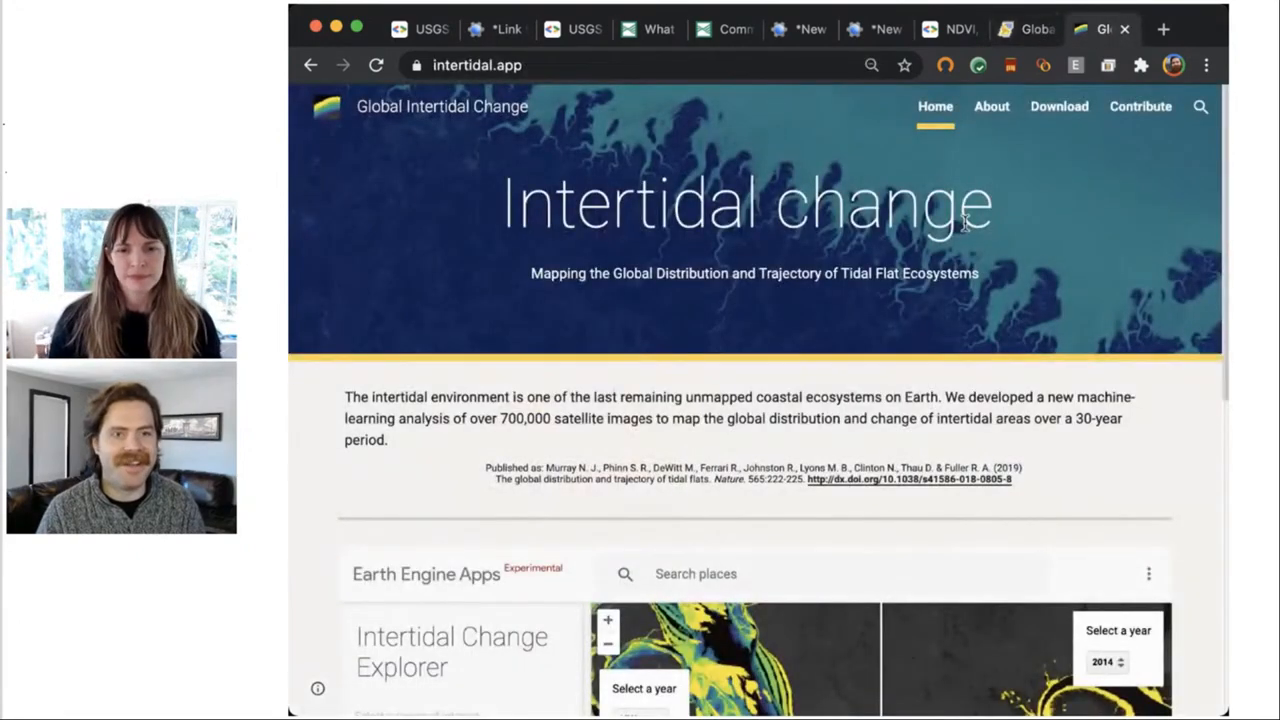
- Scroll the intertidal.app homepage down to the embedded Intertidal Change Explorer split-map app
{"action": "scroll", "scroll_direction": "down", "scroll_amount": 3}
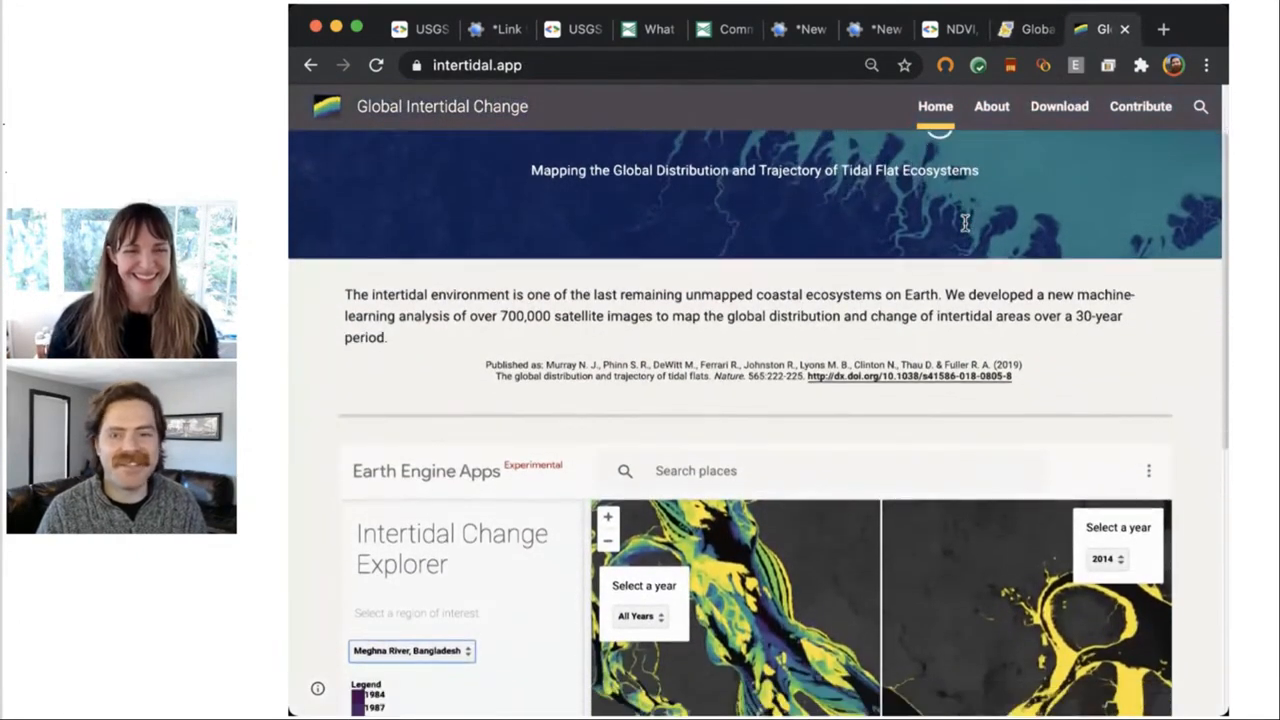
{"action": "scroll", "scroll_direction": "down", "scroll_amount": 3}
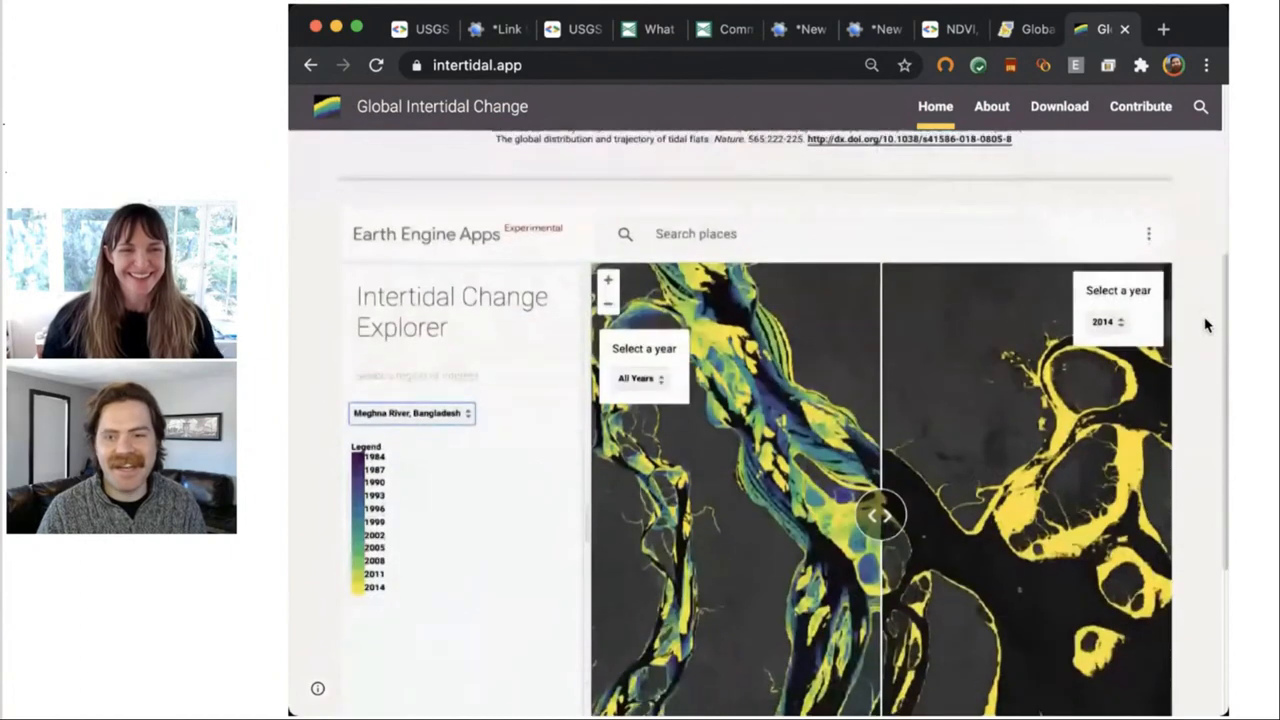
{"action": "scroll", "scroll_direction": "down", "scroll_amount": 3}
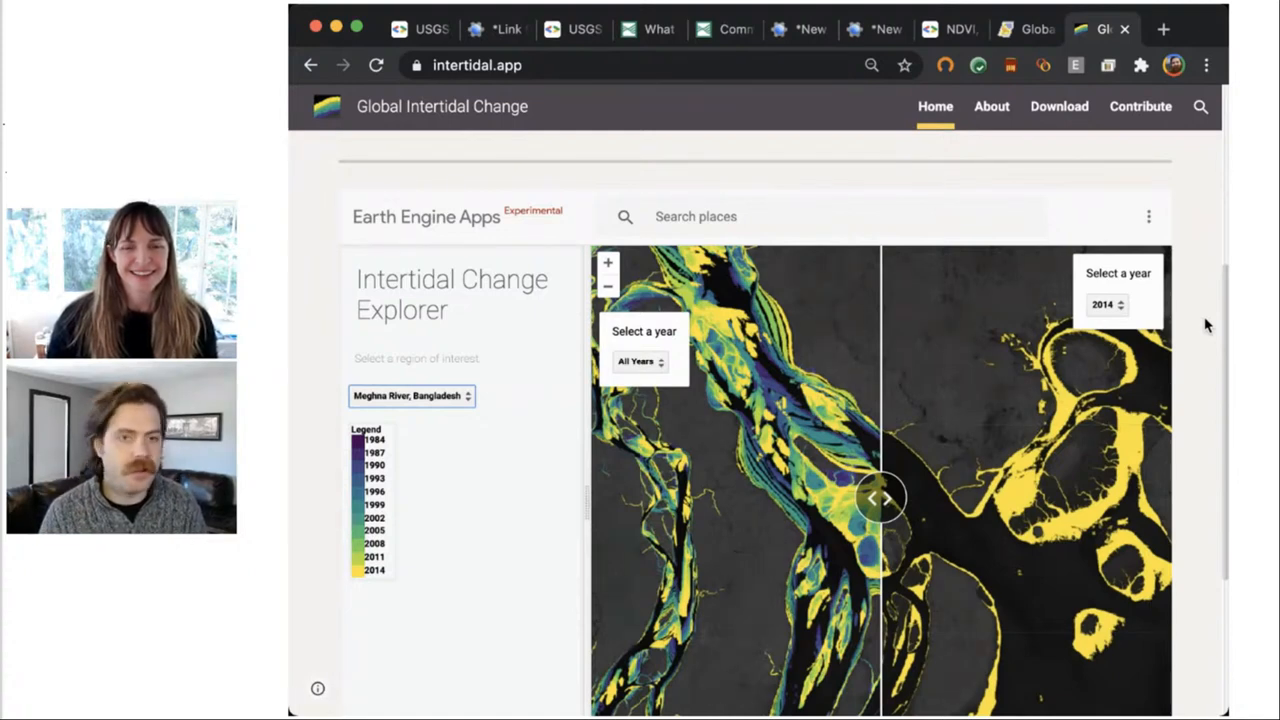
{"action": "mouse_move", "coordinate": [1084, 424]}
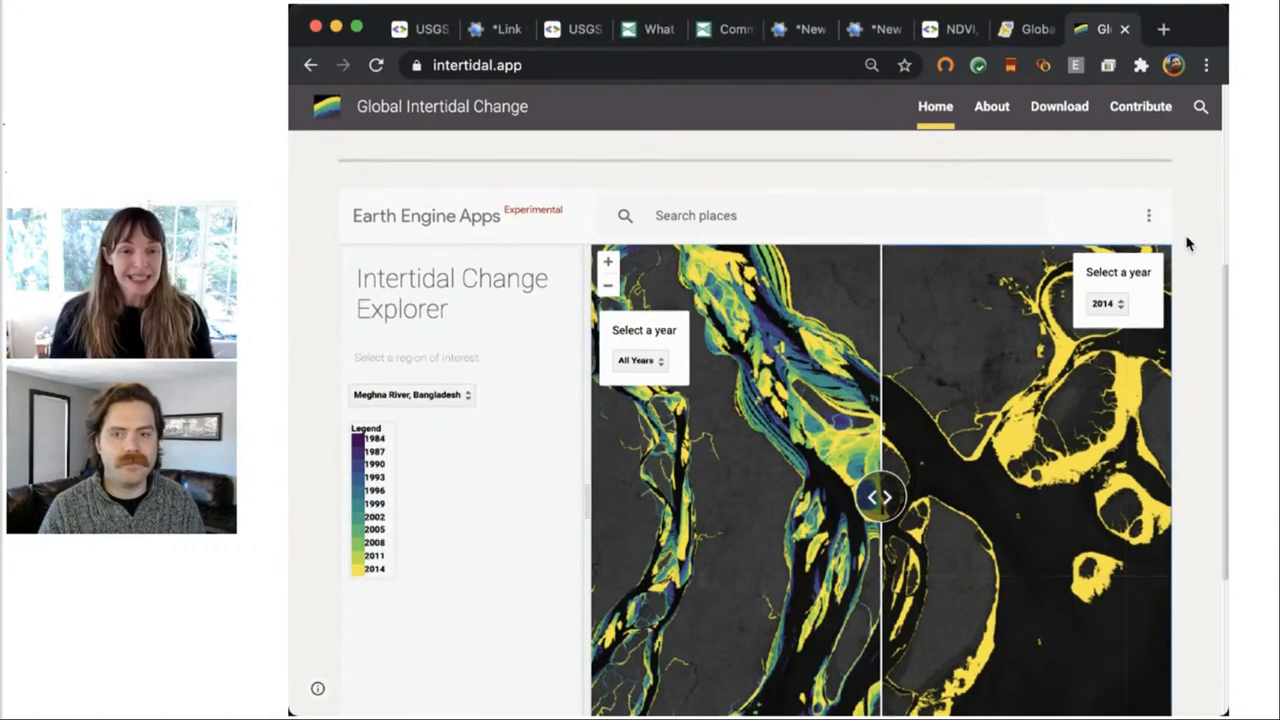
{"action": "scroll", "scroll_direction": "down", "scroll_amount": 3}
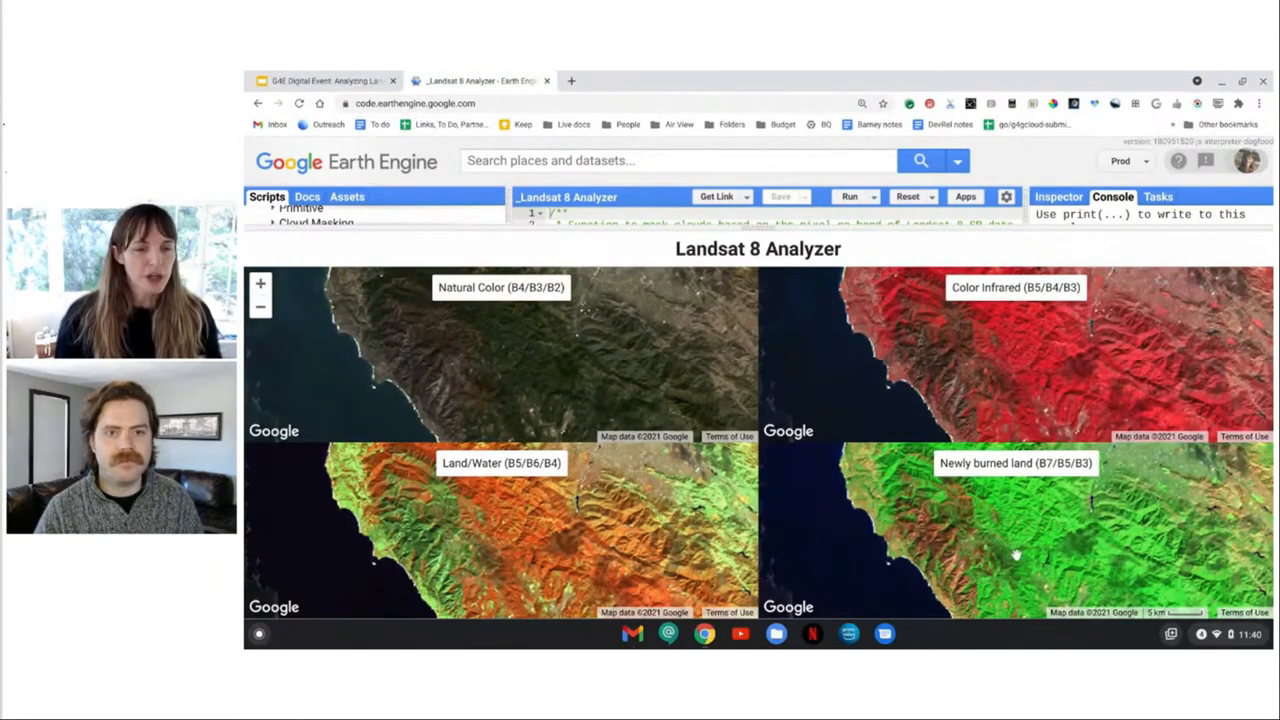
{"action": "mouse_move", "coordinate": [648, 518]}
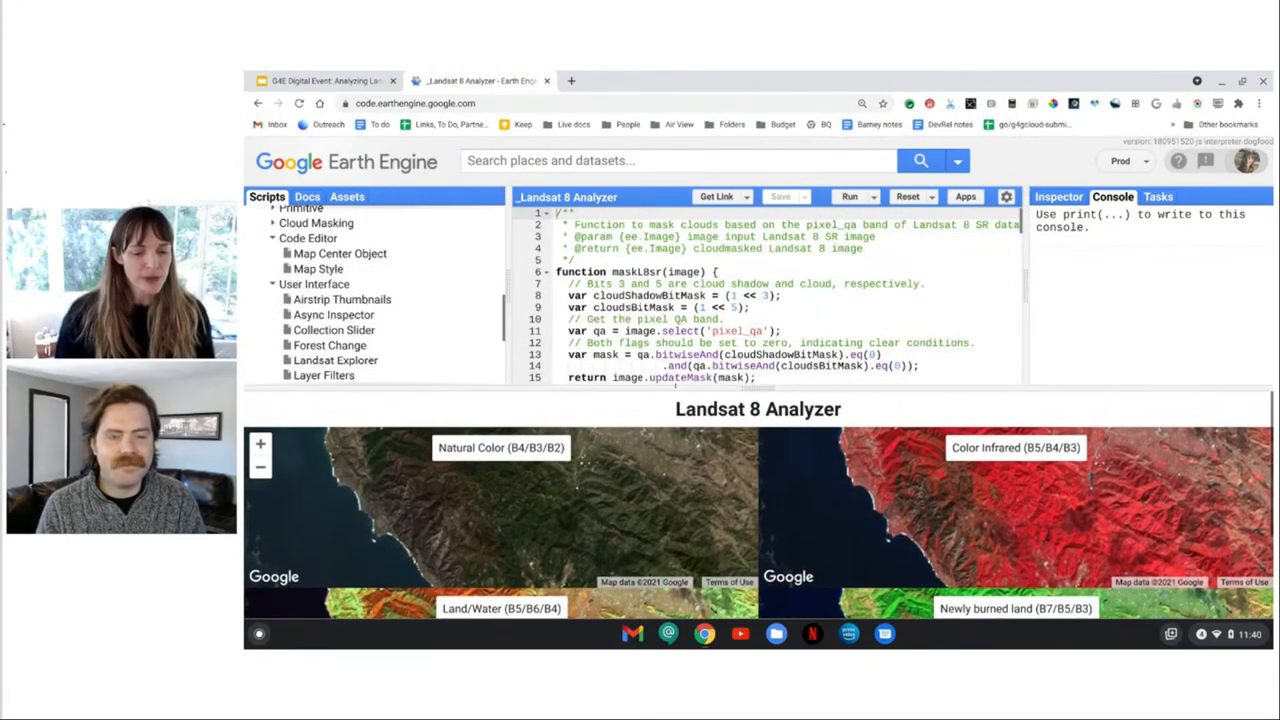
- Scroll the Analyzer script to its cloud-masking function and filtered Landsat 8 collection
{"action": "scroll", "scroll_direction": "down", "scroll_amount": 3}
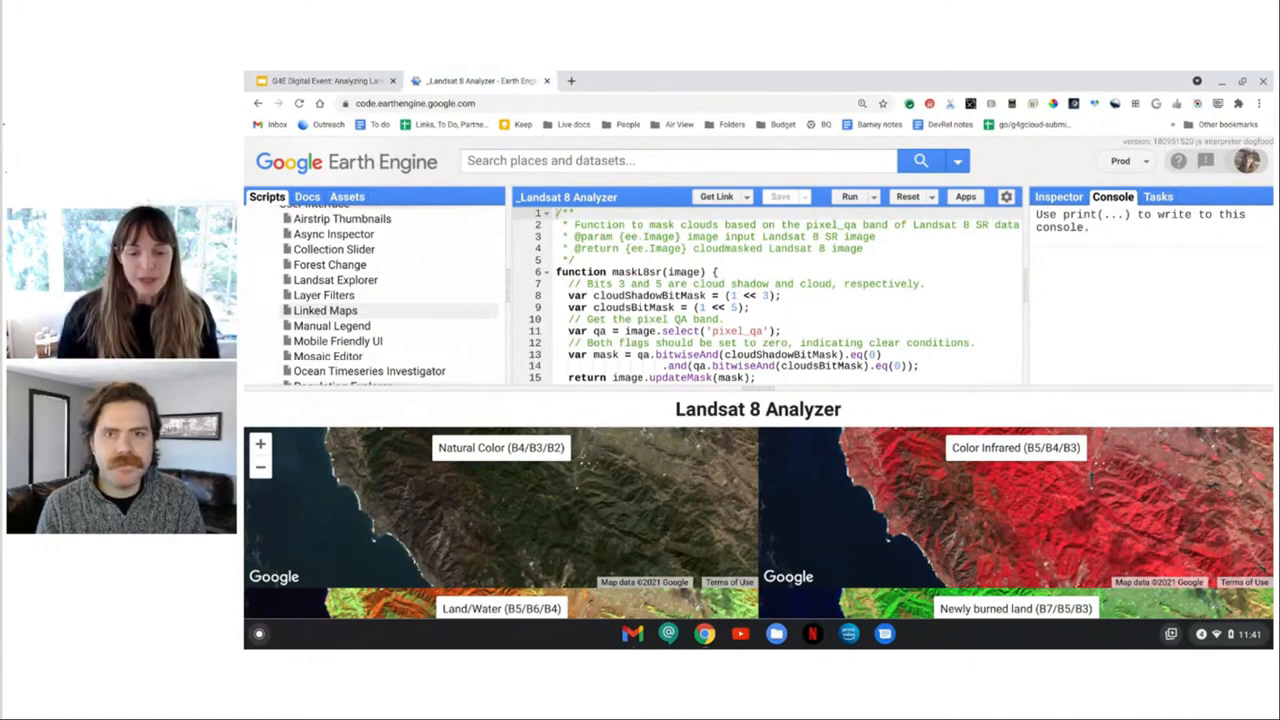
{"action": "scroll", "scroll_direction": "down", "scroll_amount": 3}
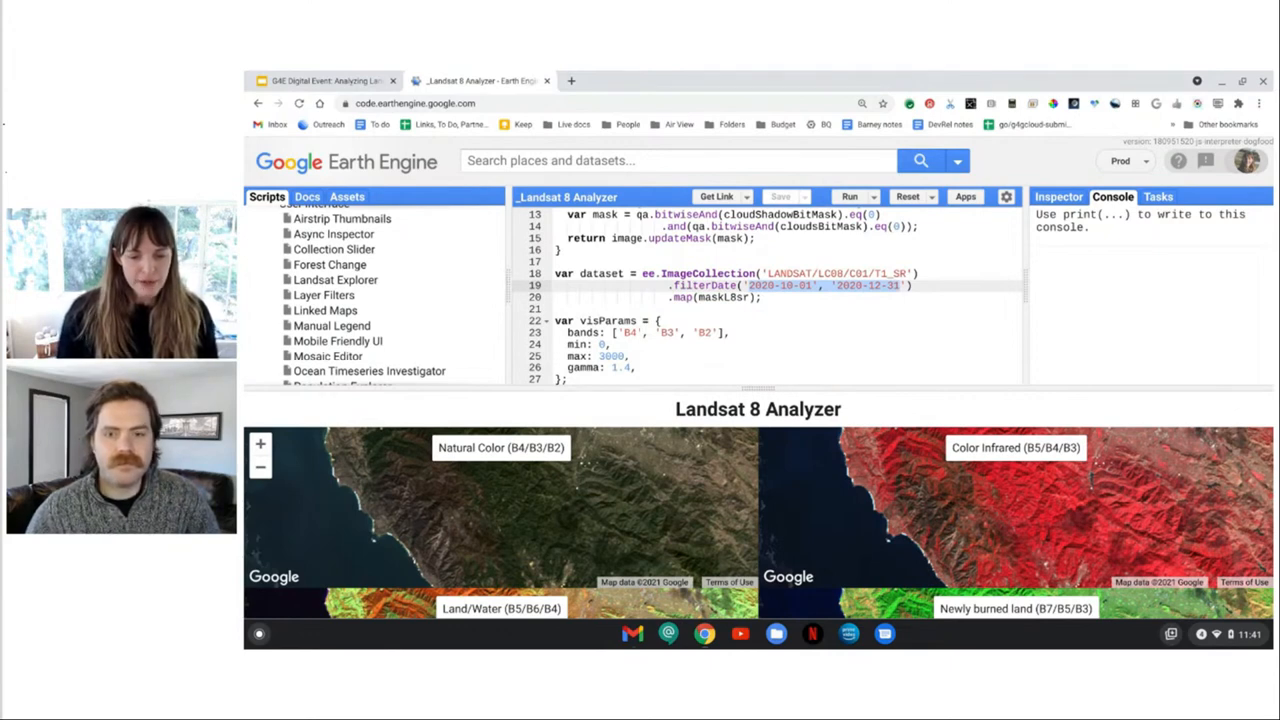
- Scroll down to the MAP_PARAMS band combinations and the shared getVisualization function
{"action": "scroll", "scroll_direction": "down", "scroll_amount": 3}
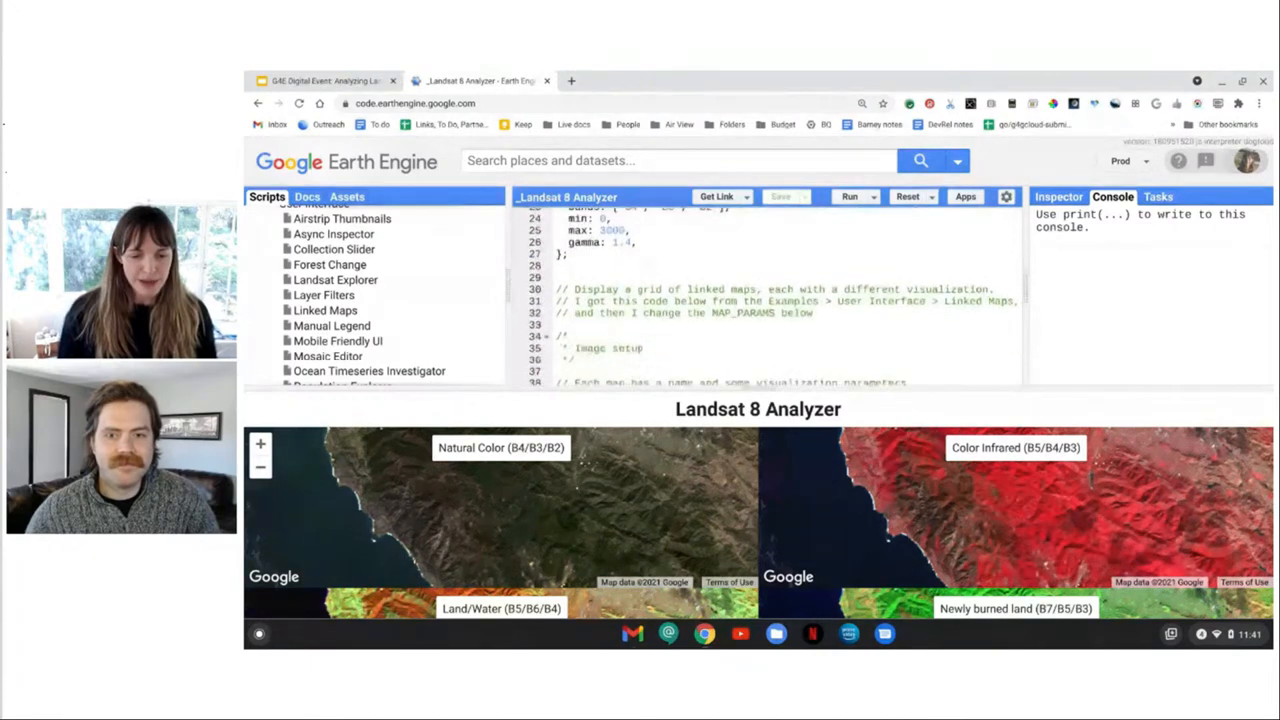
{"action": "scroll", "scroll_direction": "down", "scroll_amount": 3}
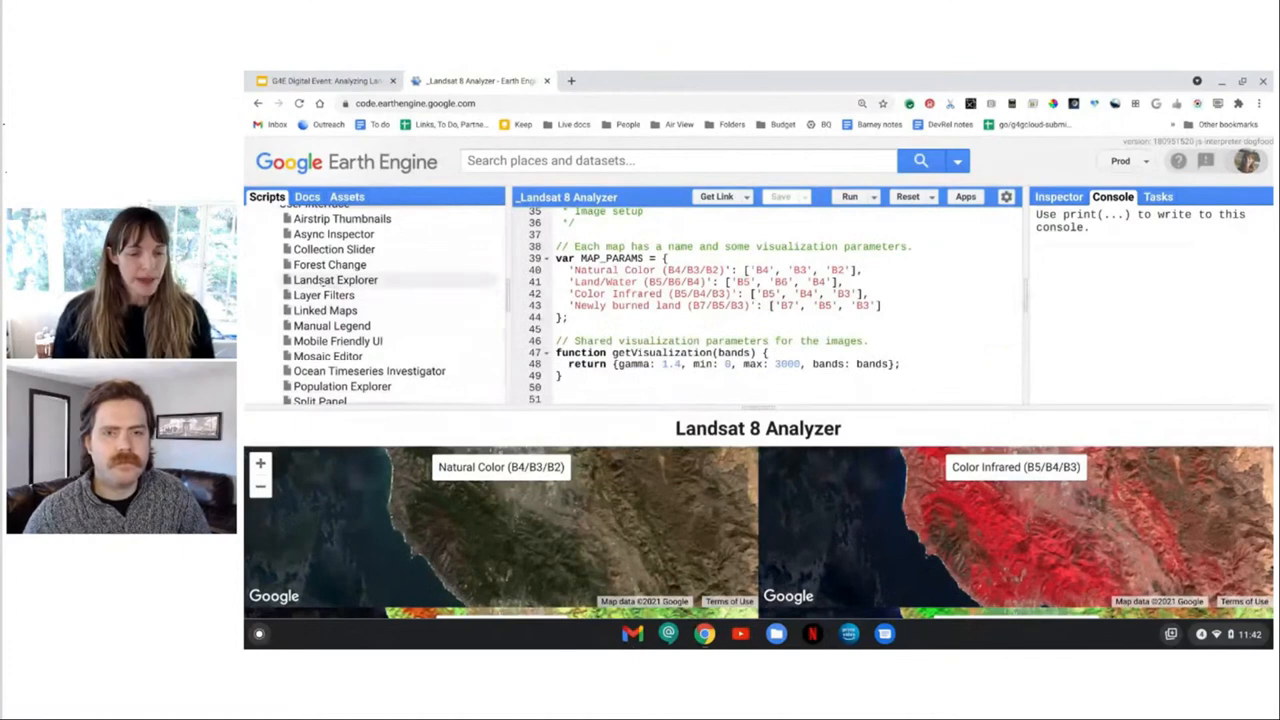
- Run the Landsat Explorer example under User Interface and apply its date filters to find images
{"action": "left_click", "coordinate": [336, 280]}
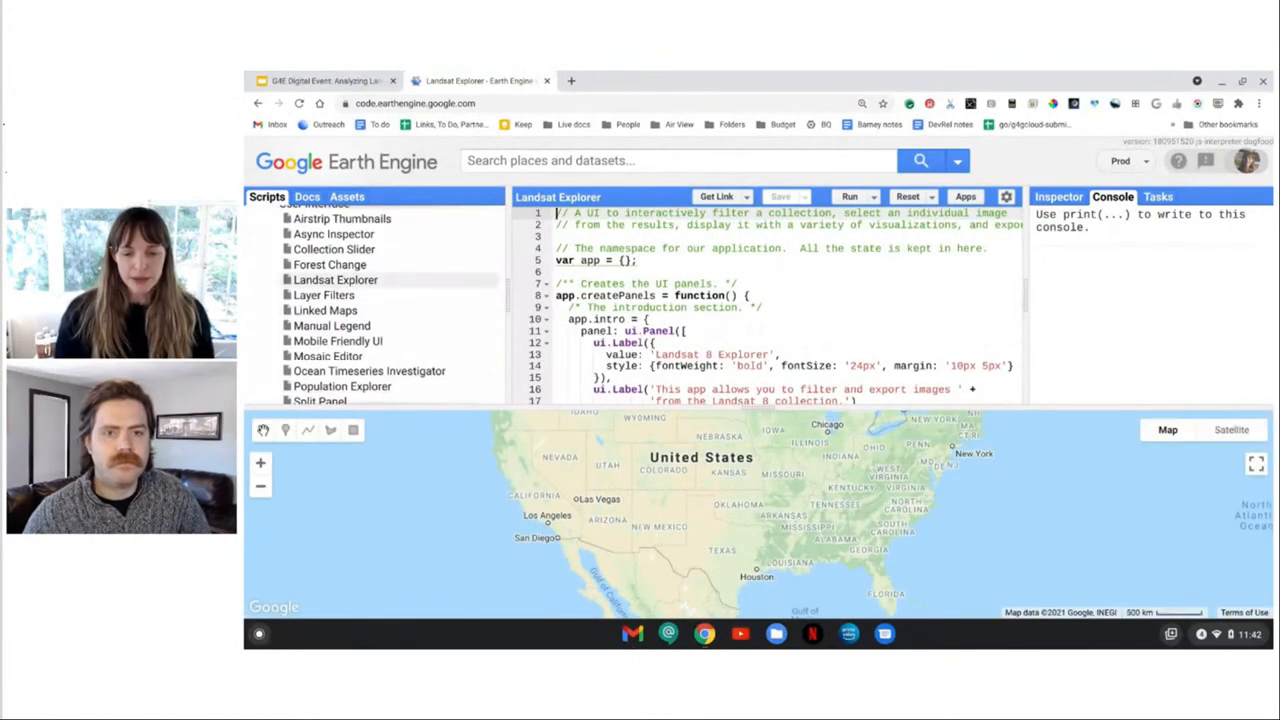
{"action": "left_click", "coordinate": [848, 196]}
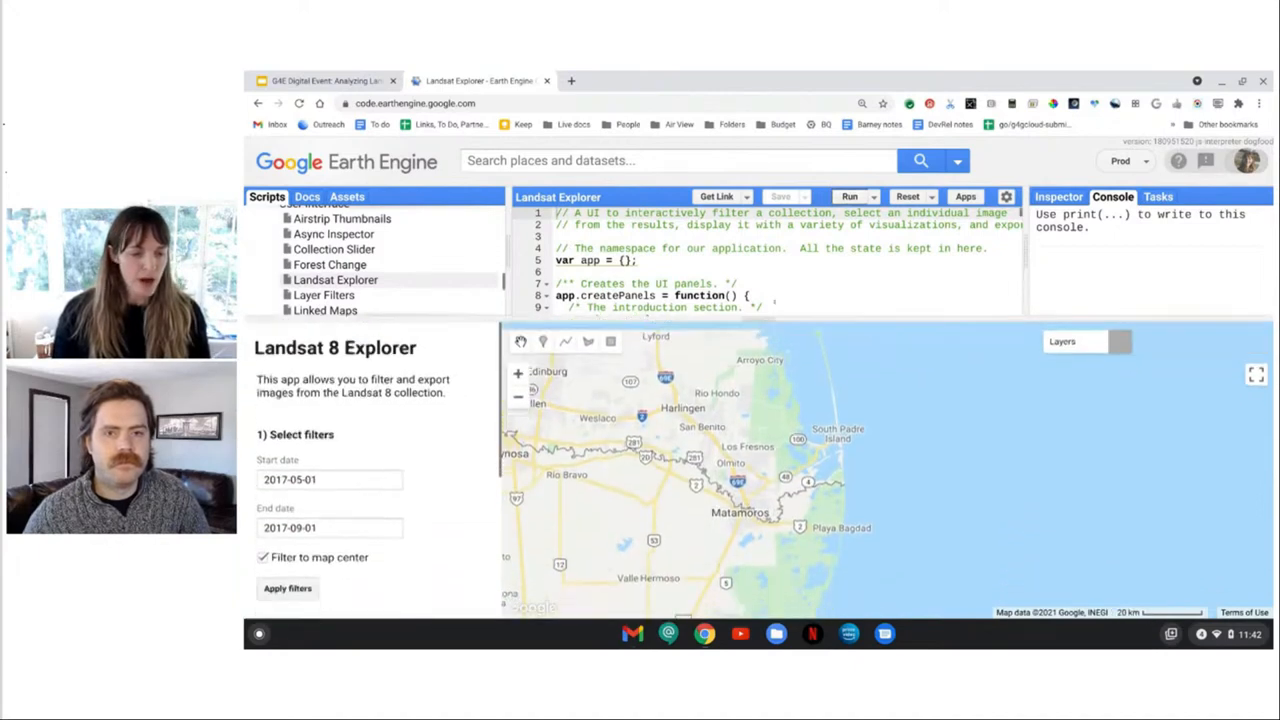
{"action": "left_click", "coordinate": [288, 588]}
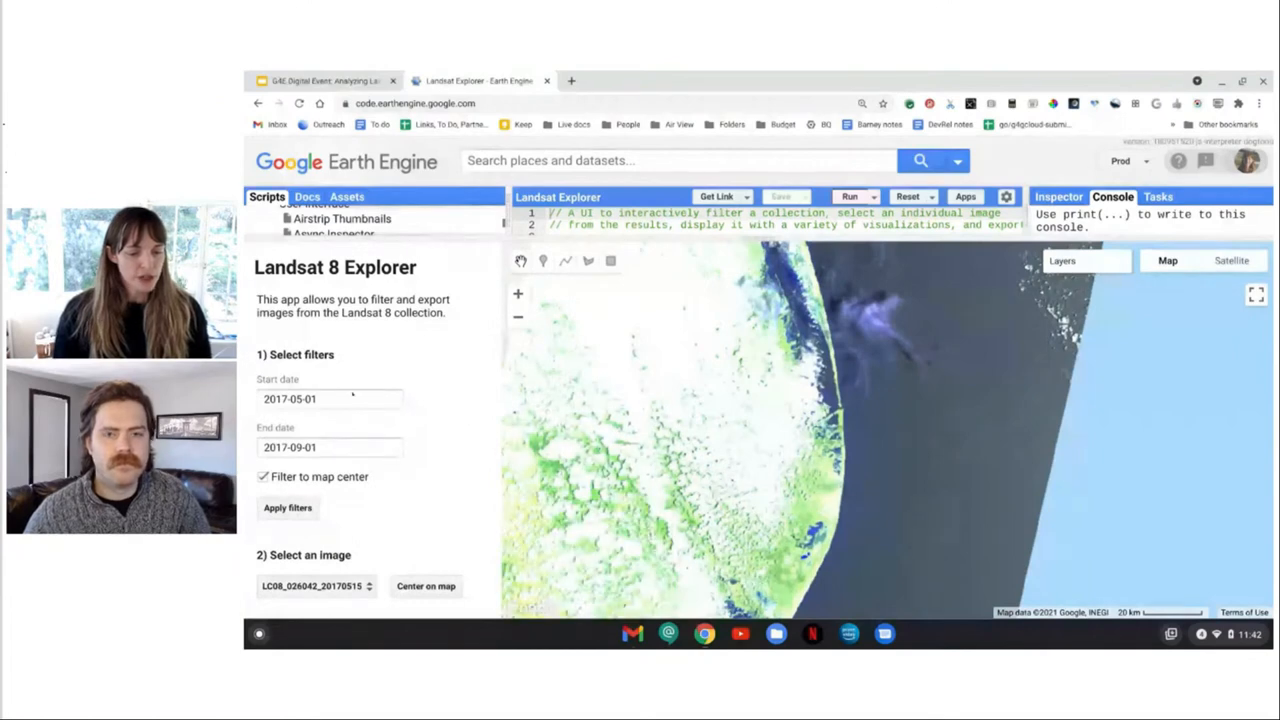
- Review the visualization choices and keep False color (B7/B6/B4)
{"action": "scroll", "scroll_direction": "down", "scroll_amount": 3}
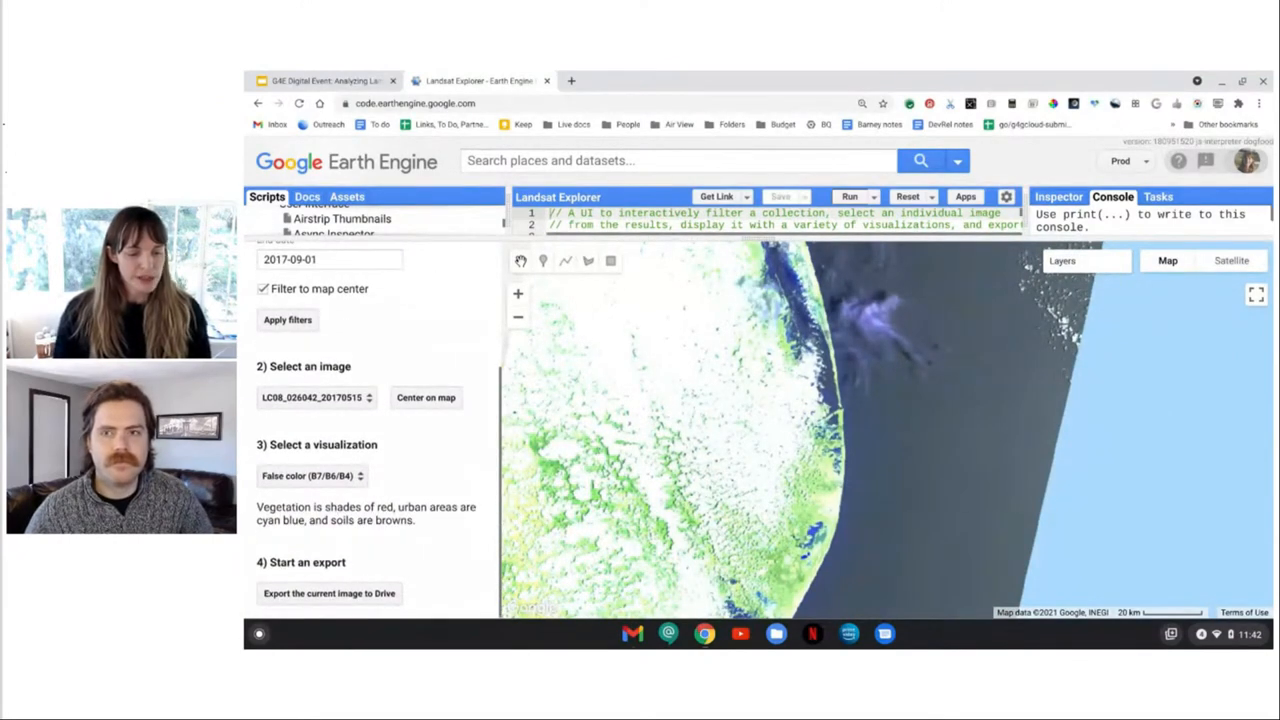
{"action": "left_click", "coordinate": [312, 476]}
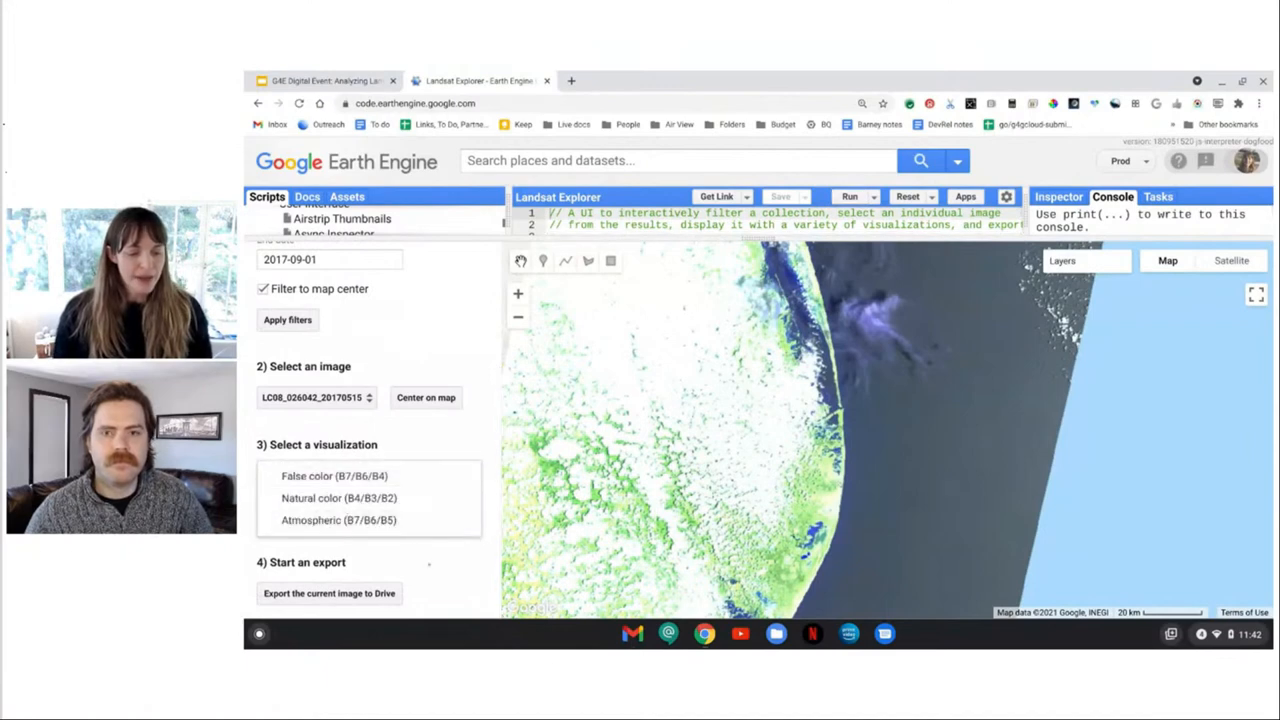
{"action": "left_click", "coordinate": [334, 476]}
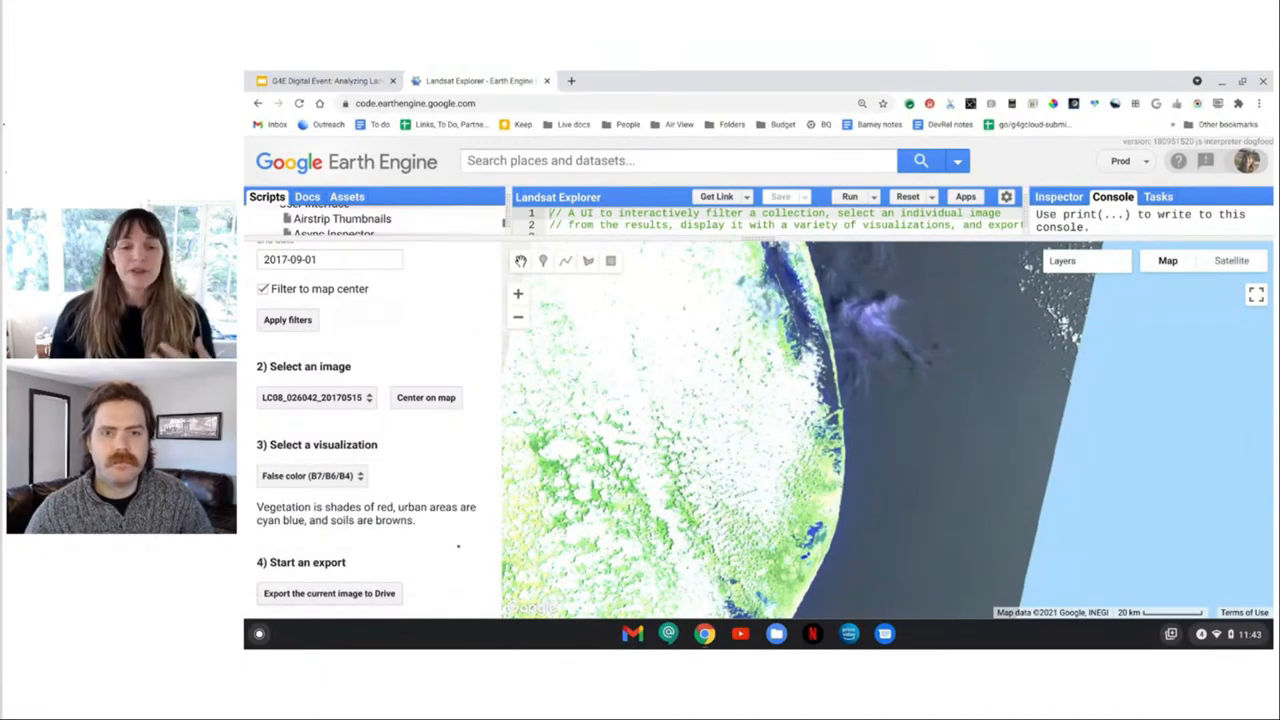